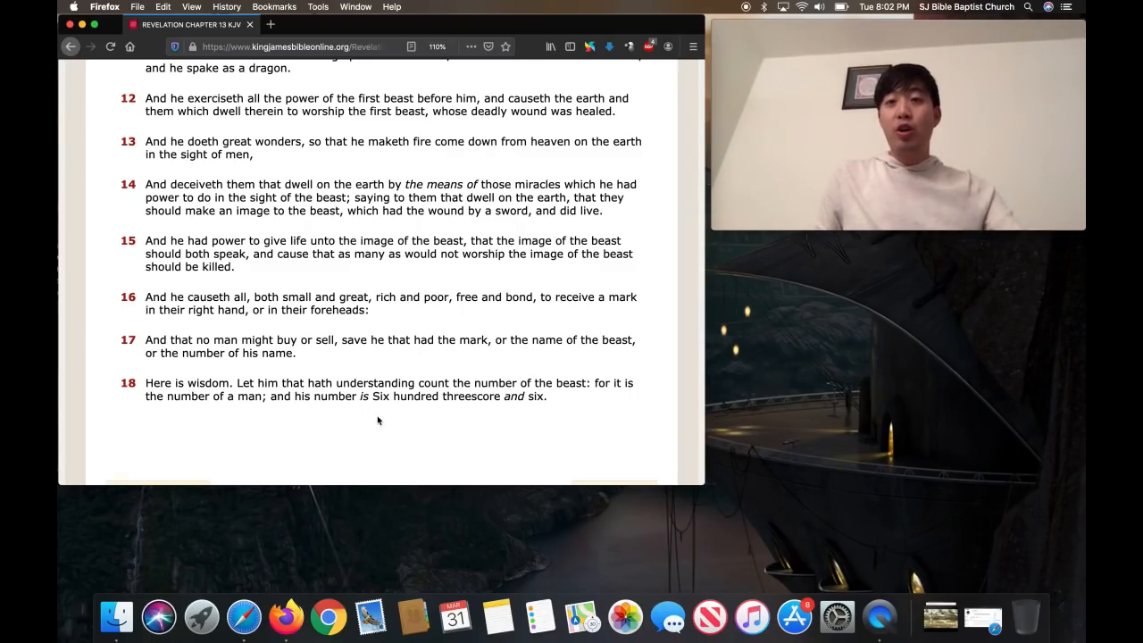
{"action": "mouse_move", "coordinate": [378, 407]}
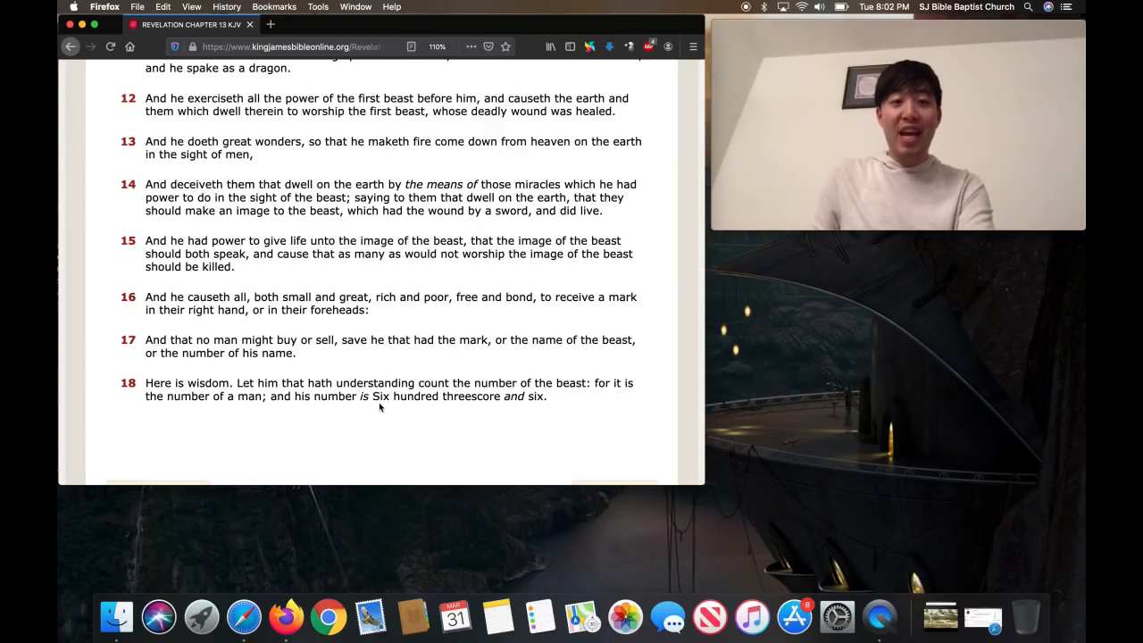
{"action": "mouse_move", "coordinate": [363, 448]}
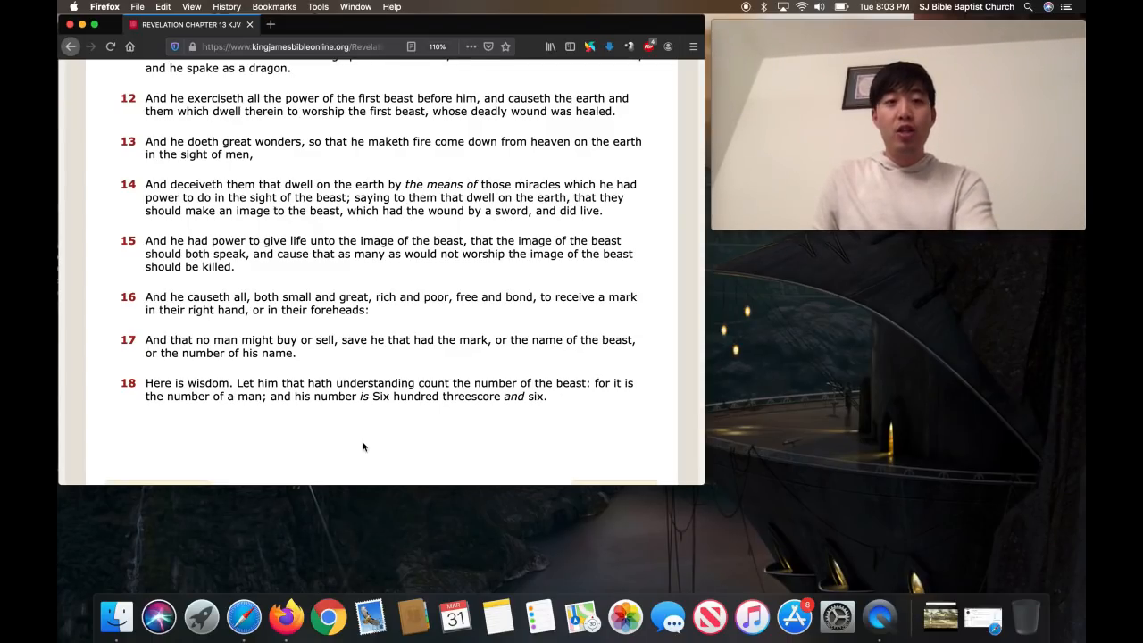
{"action": "mouse_move", "coordinate": [605, 423]}
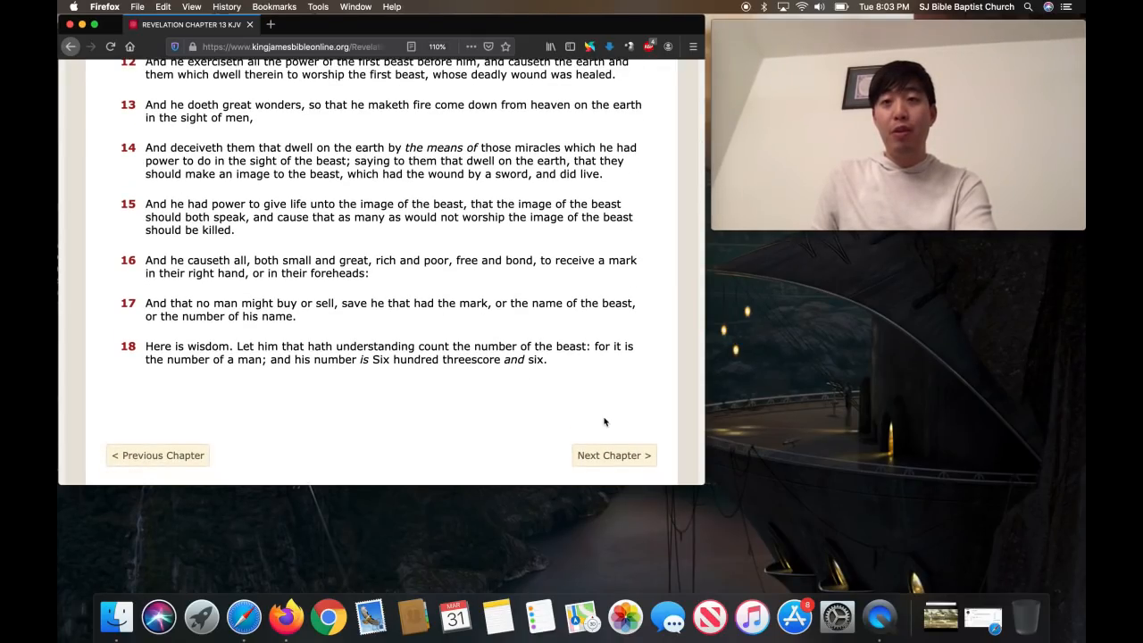
{"action": "mouse_move", "coordinate": [613, 455]}
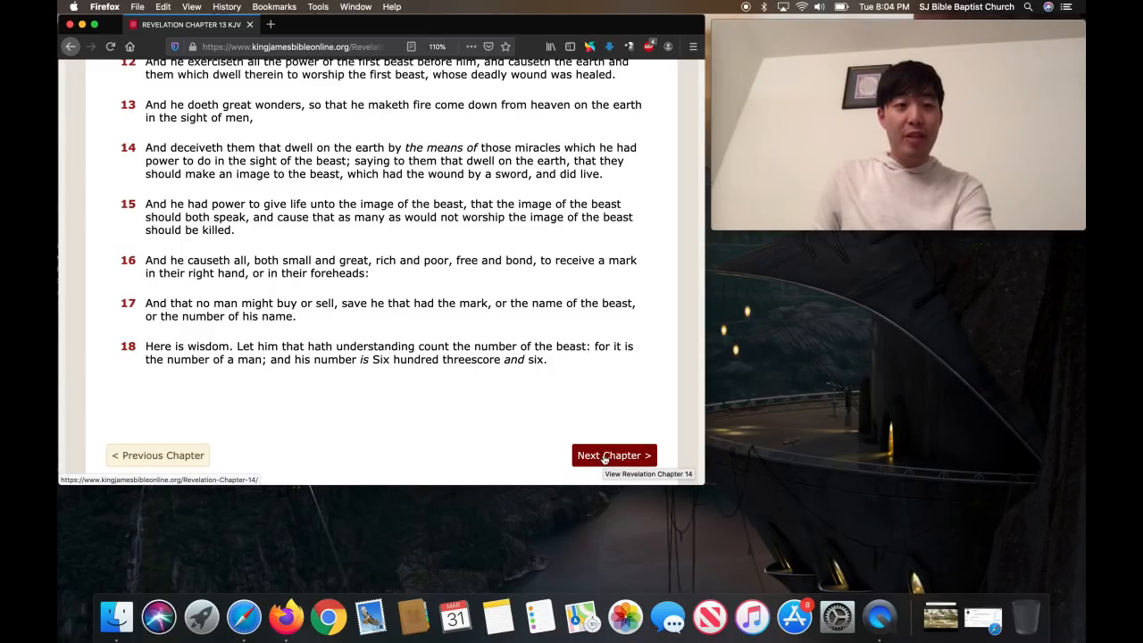
Advance to Revelation chapter 14 and scroll briefly through it
{"action": "left_click", "coordinate": [614, 456]}
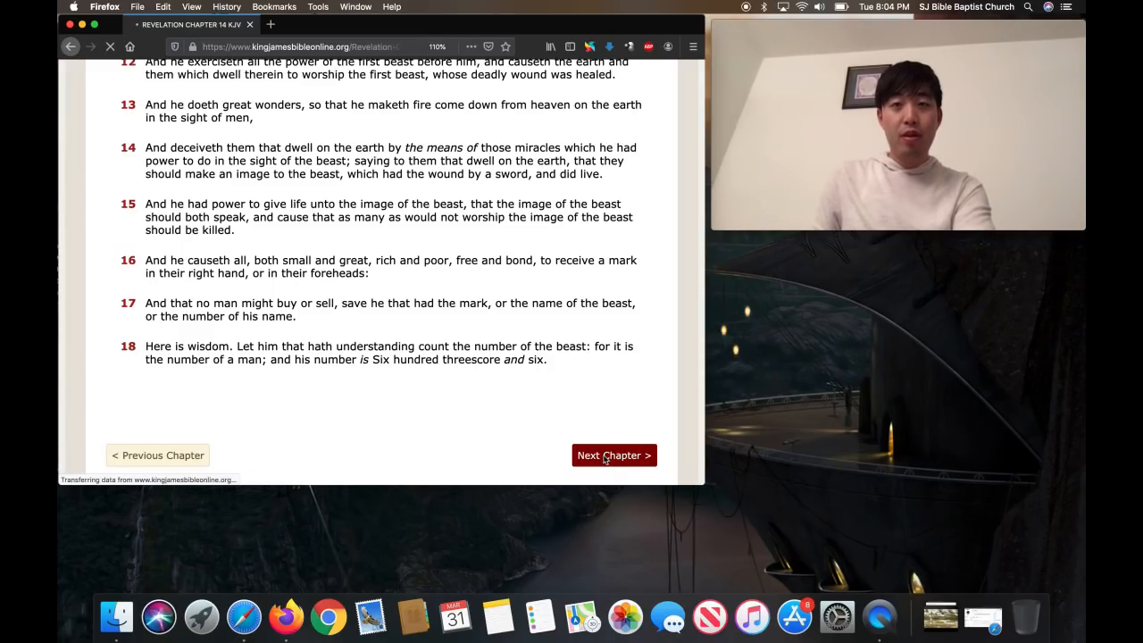
{"action": "left_click", "coordinate": [614, 455]}
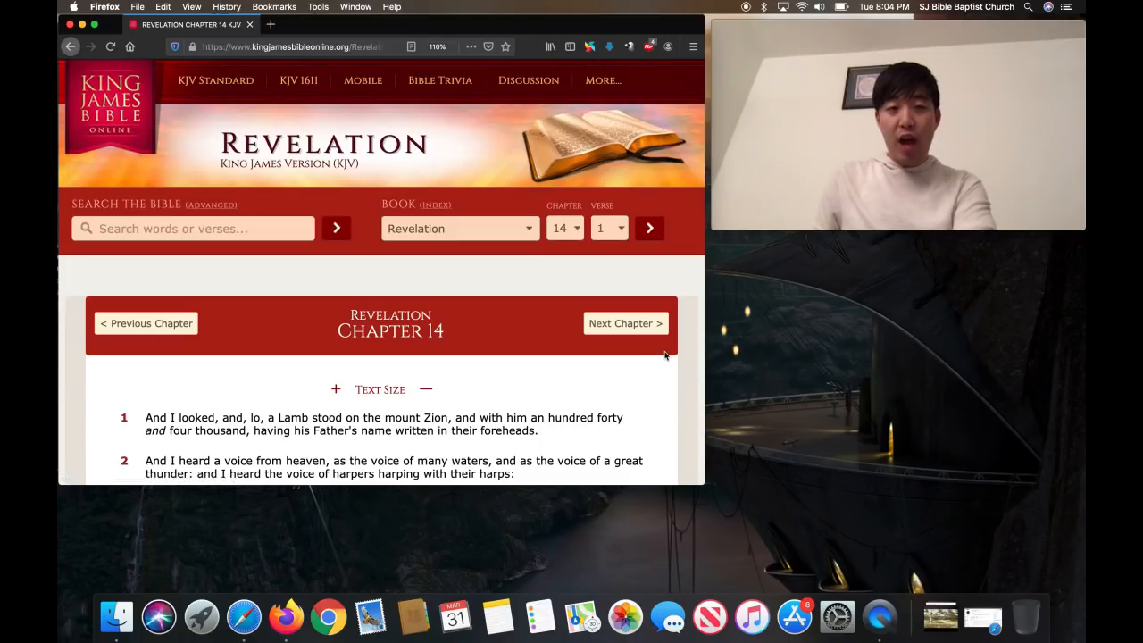
{"action": "scroll", "scroll_direction": "down", "scroll_amount": 3}
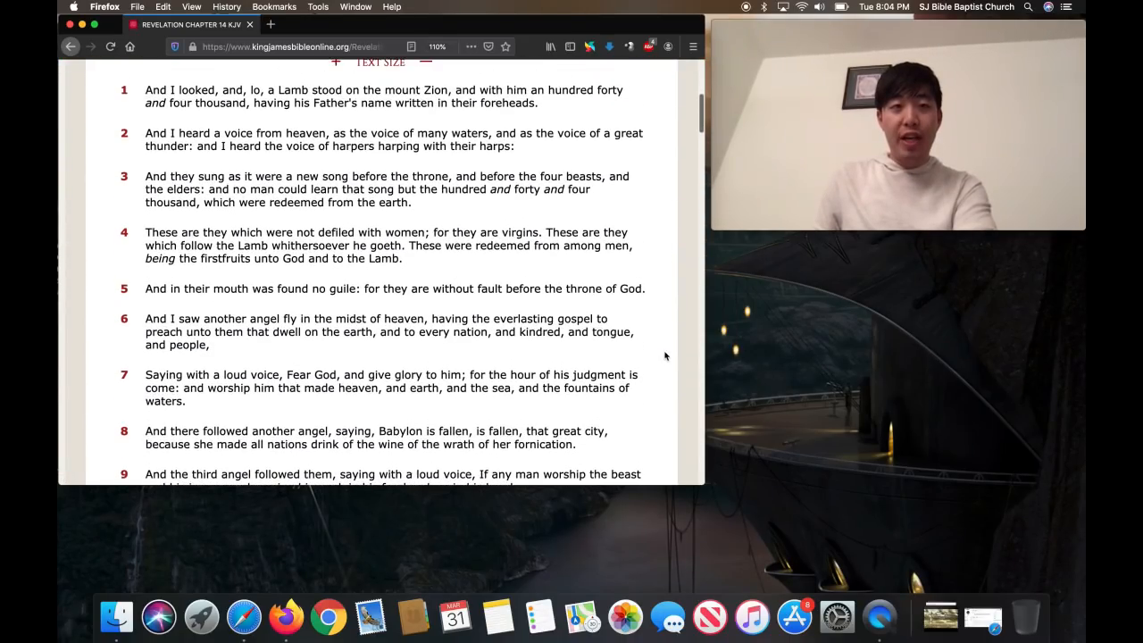
{"action": "scroll", "scroll_direction": "up", "scroll_amount": 3}
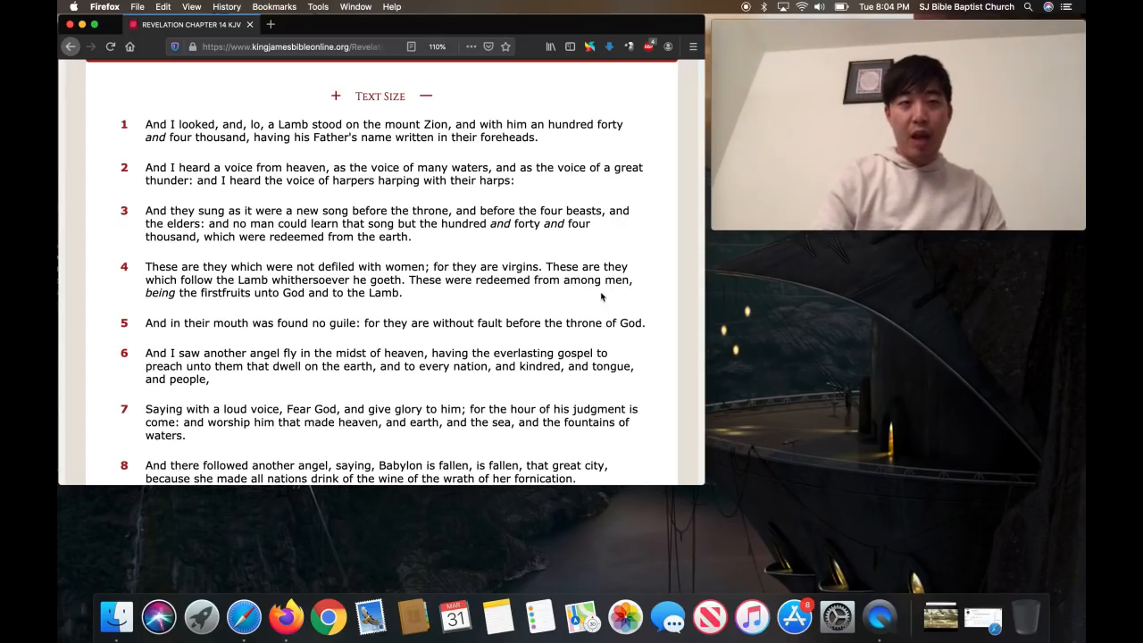
{"action": "scroll", "scroll_direction": "up", "scroll_amount": 3}
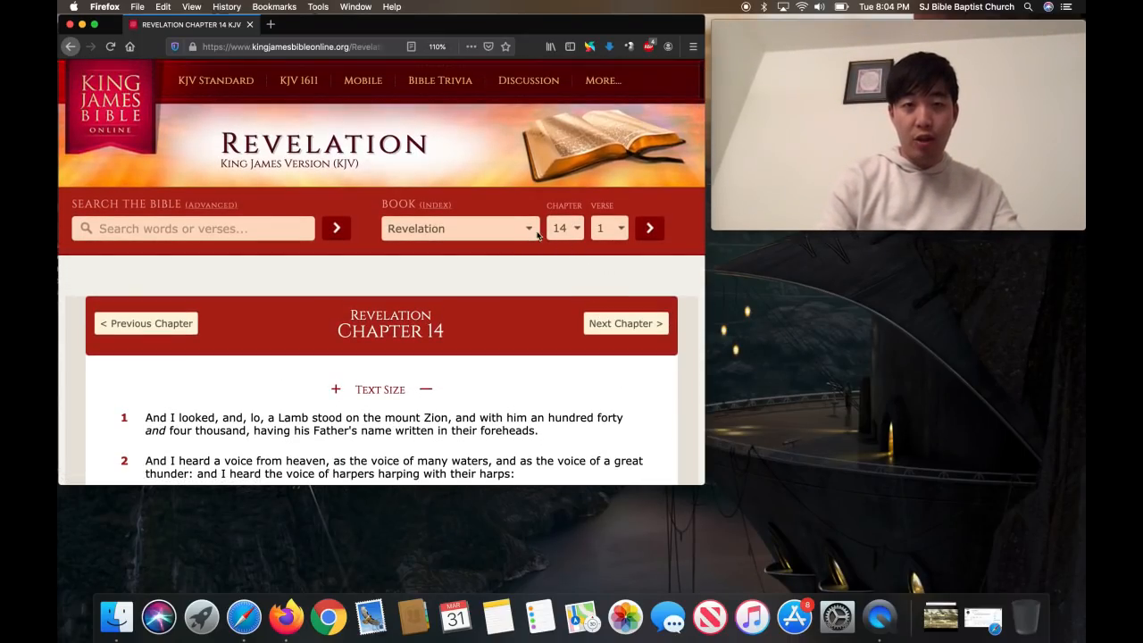
Load 2 Chronicles chapter 9, correcting a mistaken pick of chapter 19
{"action": "left_click", "coordinate": [460, 228]}
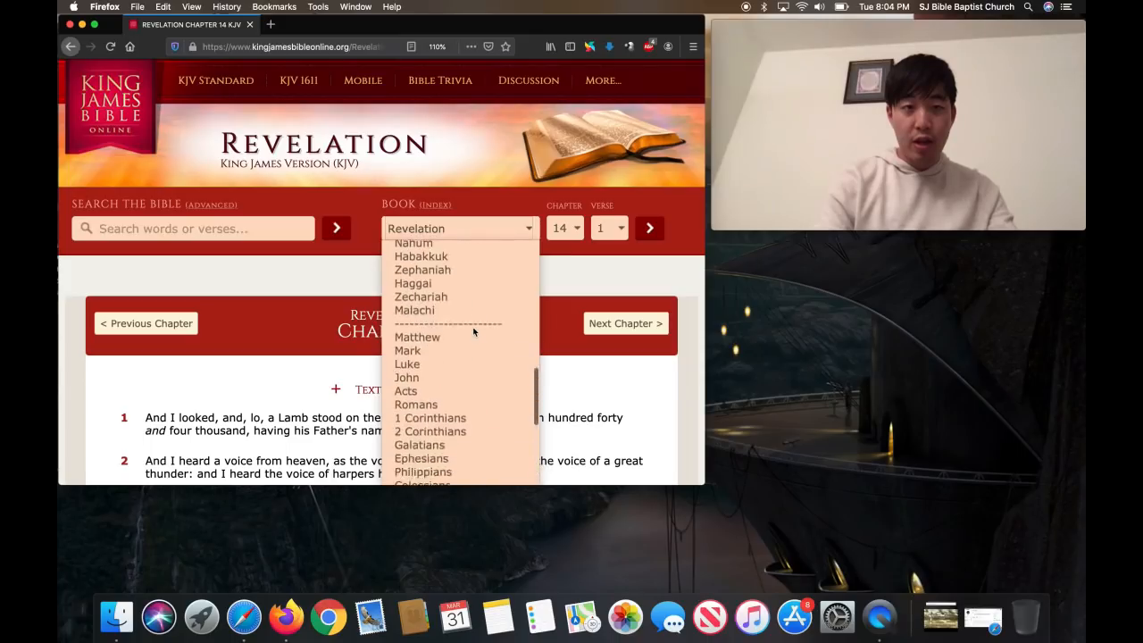
{"action": "scroll", "scroll_direction": "up", "scroll_amount": 3}
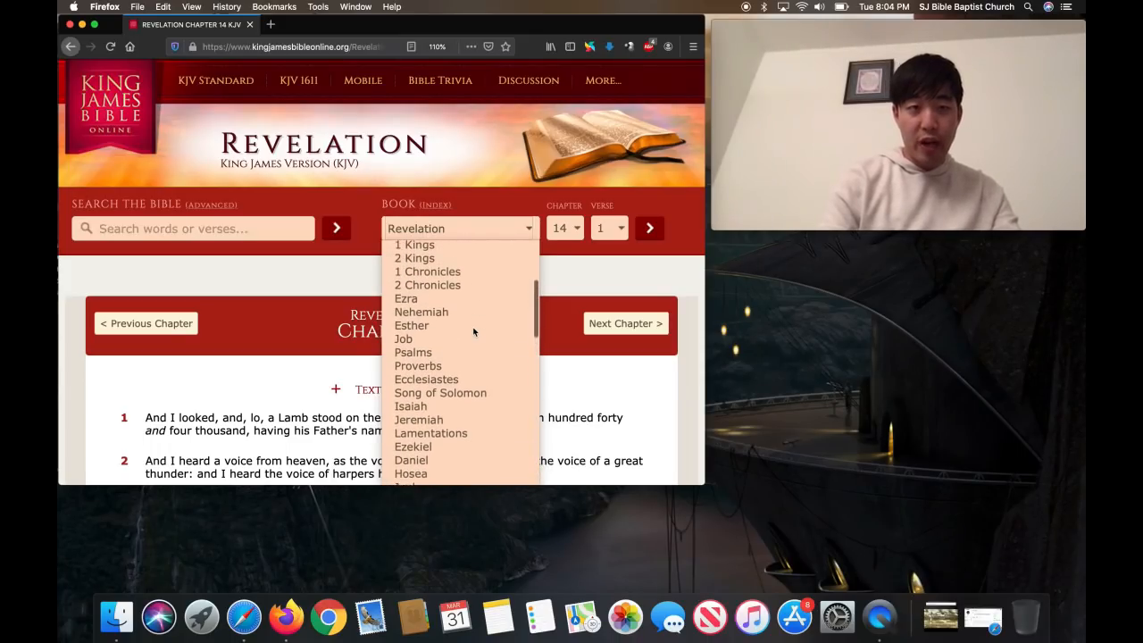
{"action": "left_click", "coordinate": [428, 285]}
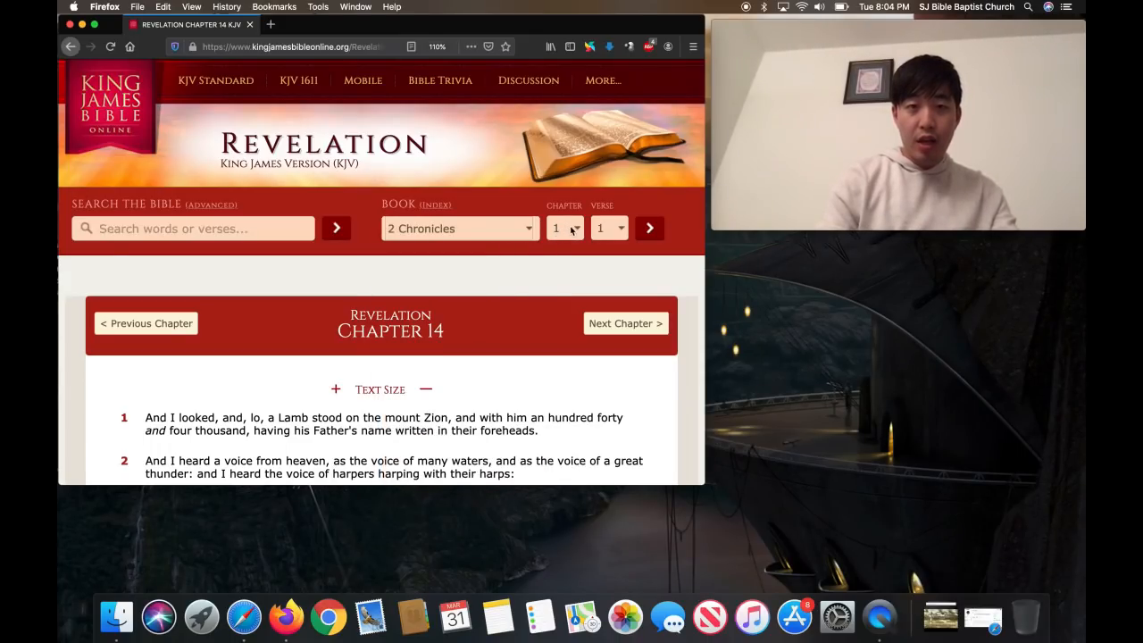
{"action": "left_click", "coordinate": [565, 228]}
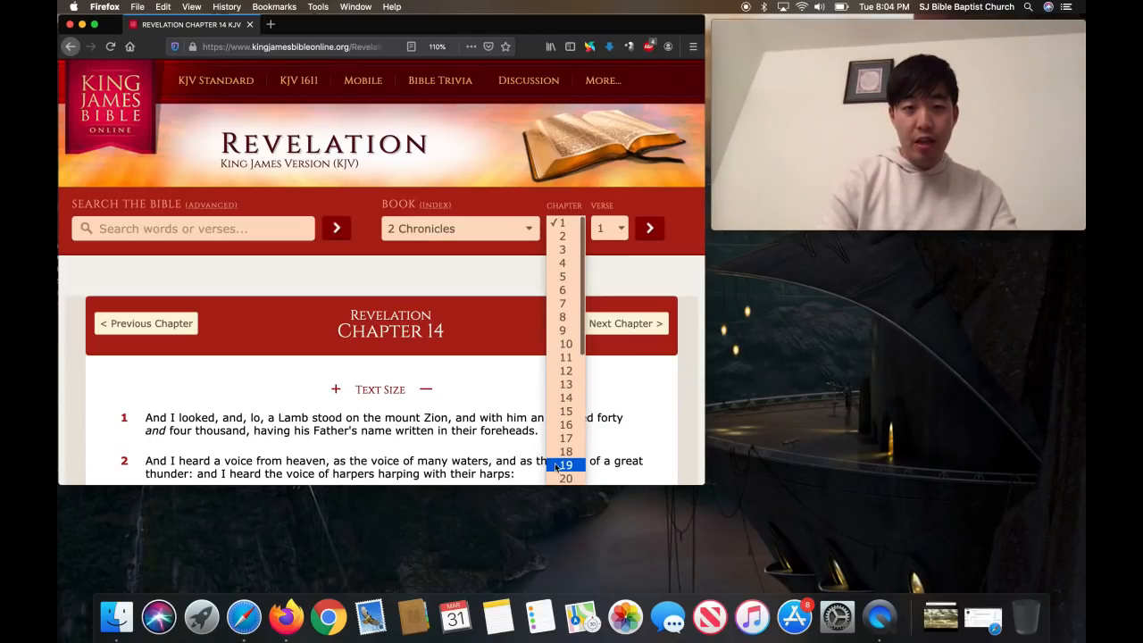
{"action": "left_click", "coordinate": [566, 464]}
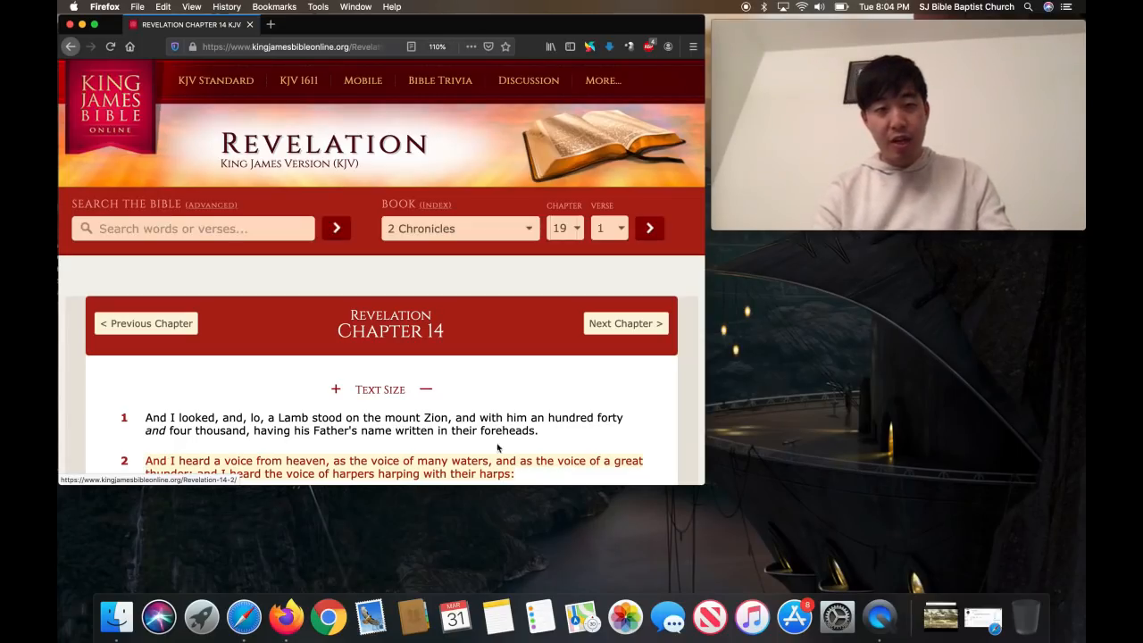
{"action": "left_click", "coordinate": [562, 227]}
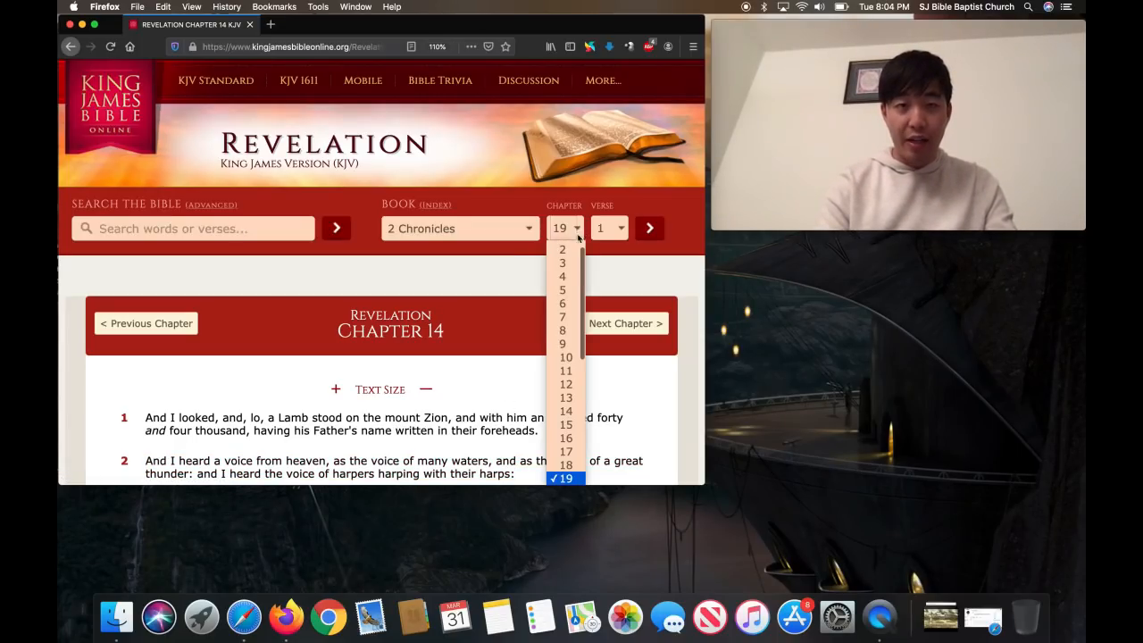
{"action": "left_click", "coordinate": [561, 343]}
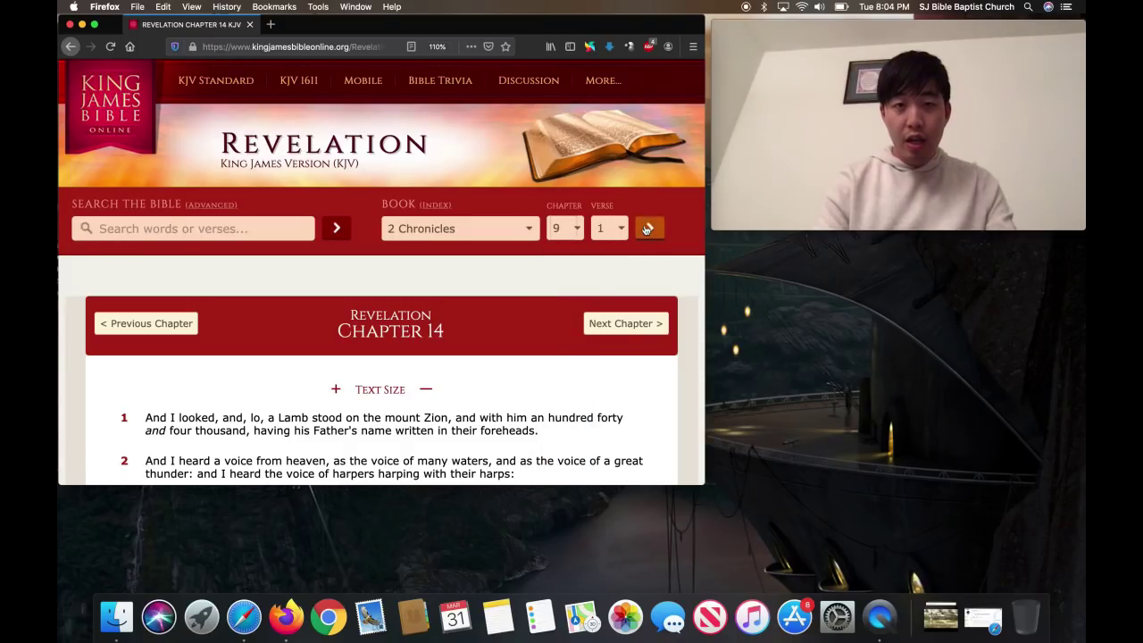
{"action": "left_click", "coordinate": [650, 228]}
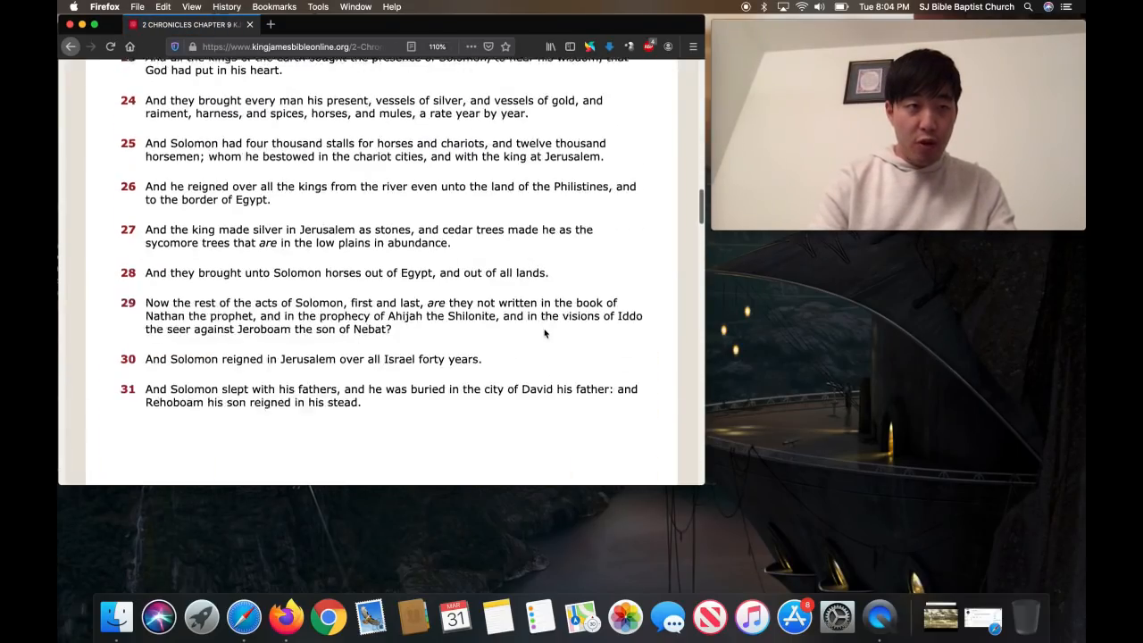
{"action": "scroll", "scroll_direction": "up", "scroll_amount": 3}
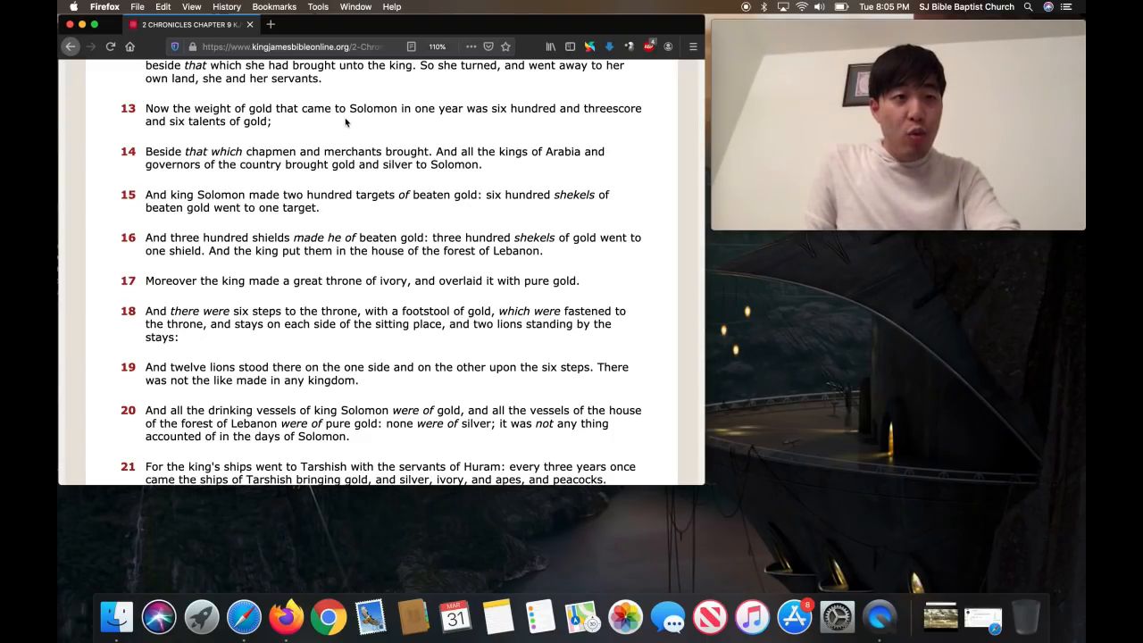
{"action": "mouse_move", "coordinate": [451, 114]}
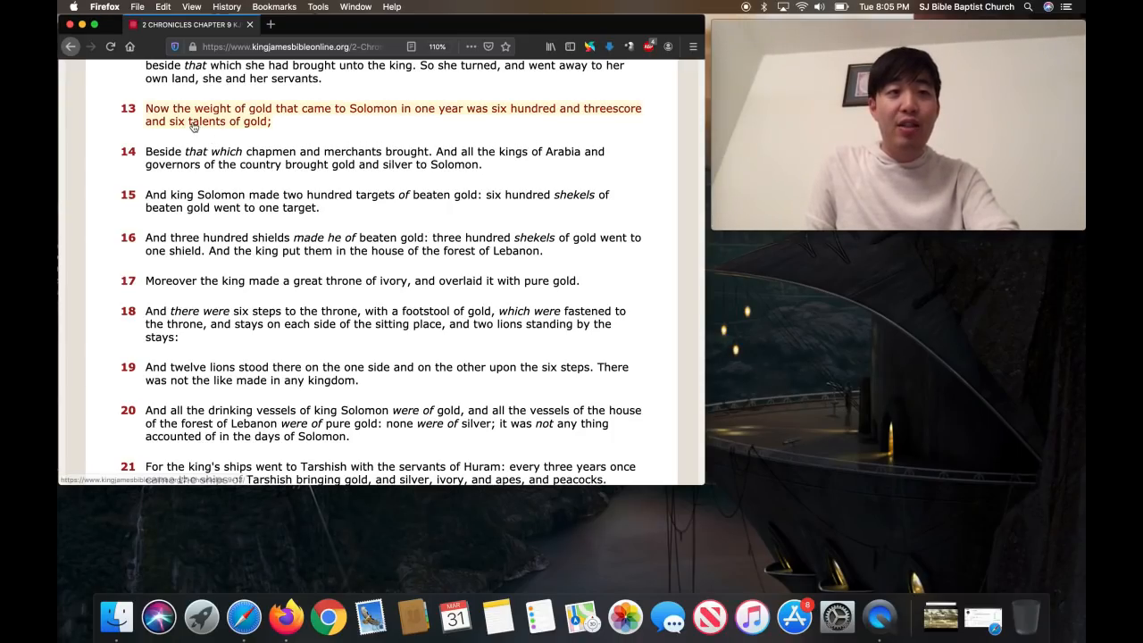
{"action": "mouse_move", "coordinate": [193, 125]}
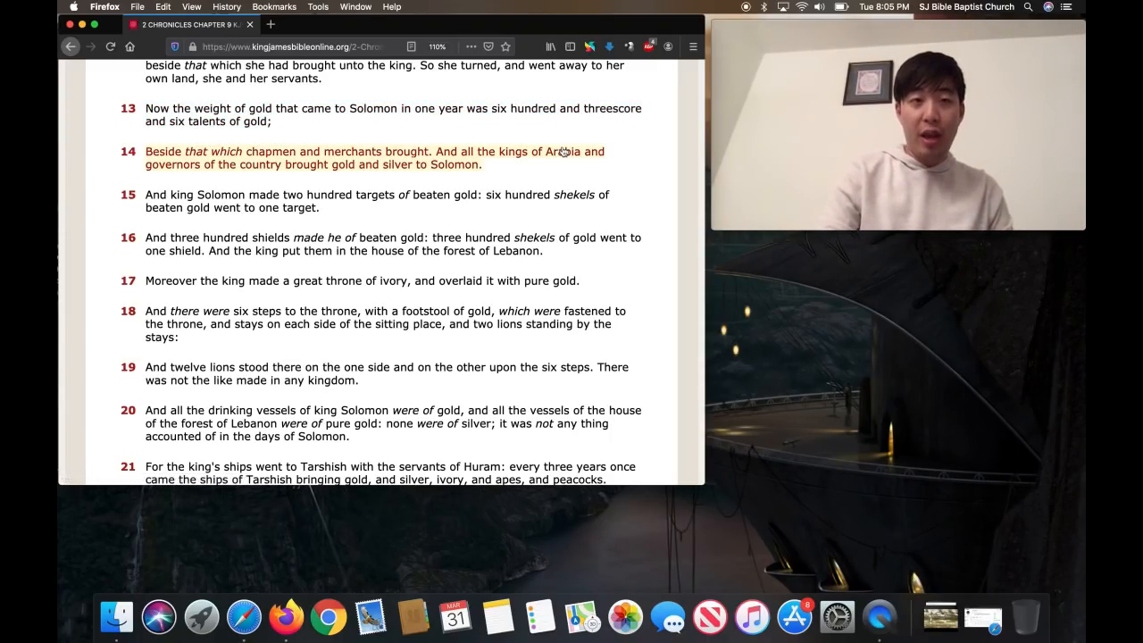
{"action": "scroll", "scroll_direction": "up", "scroll_amount": 3}
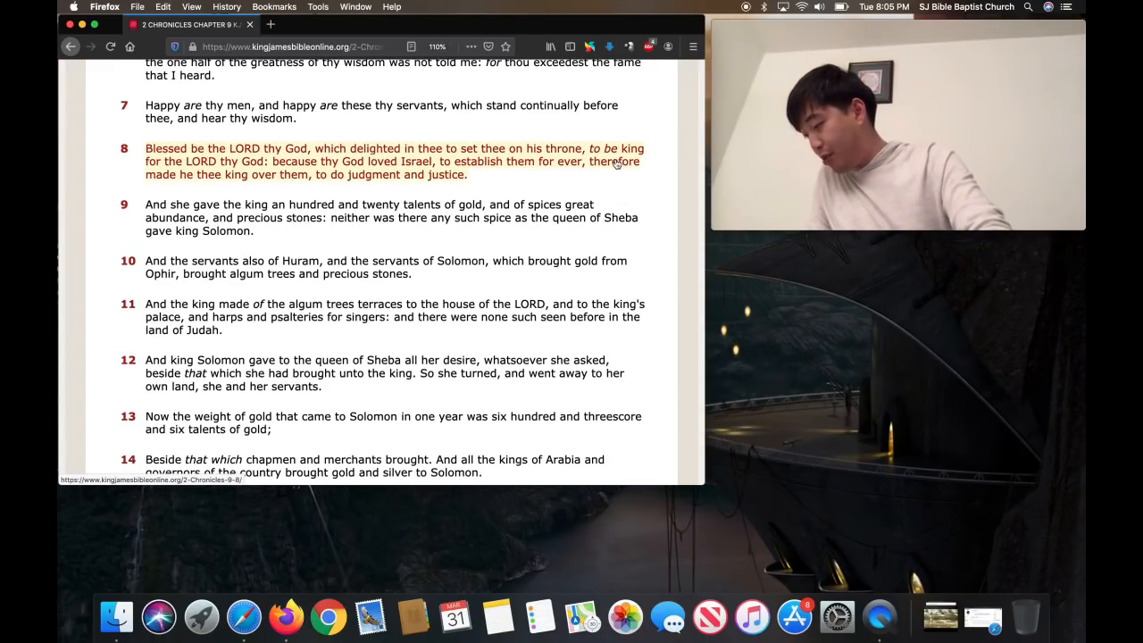
{"action": "scroll", "scroll_direction": "up", "scroll_amount": 3}
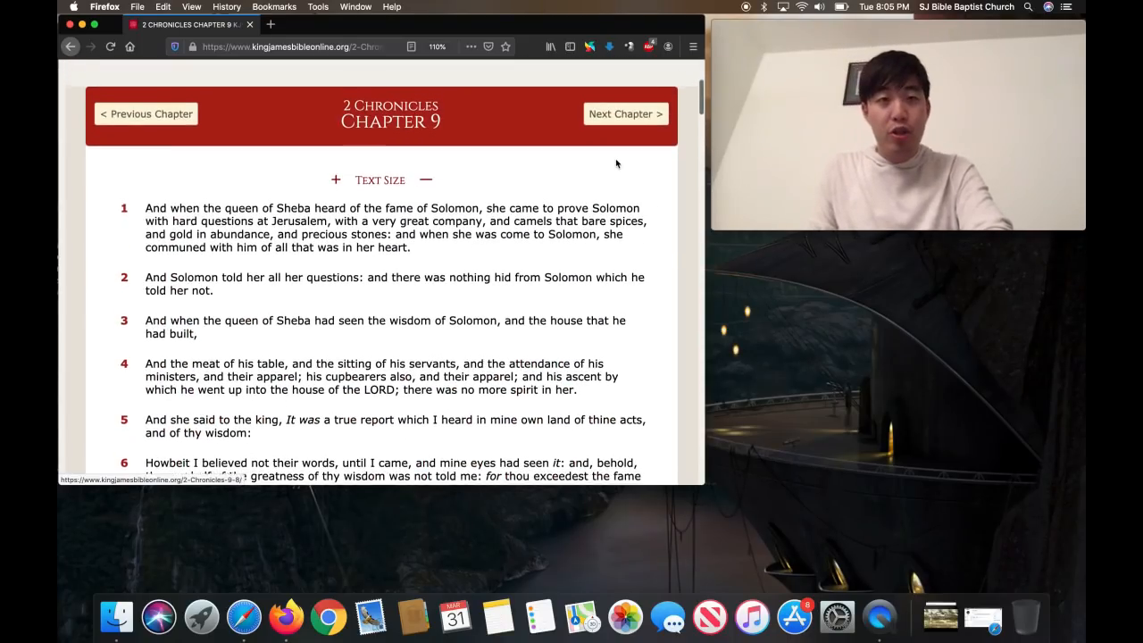
{"action": "scroll", "scroll_direction": "up", "scroll_amount": 3}
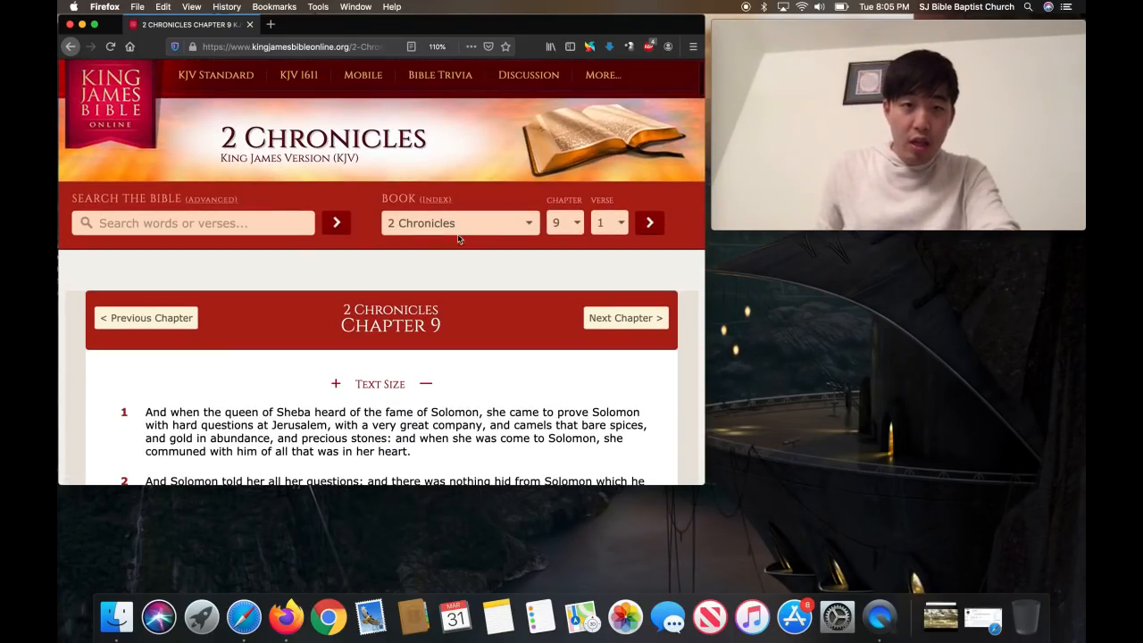
Select Ezra as the book and chapter 2, and load it
{"action": "left_click", "coordinate": [460, 222]}
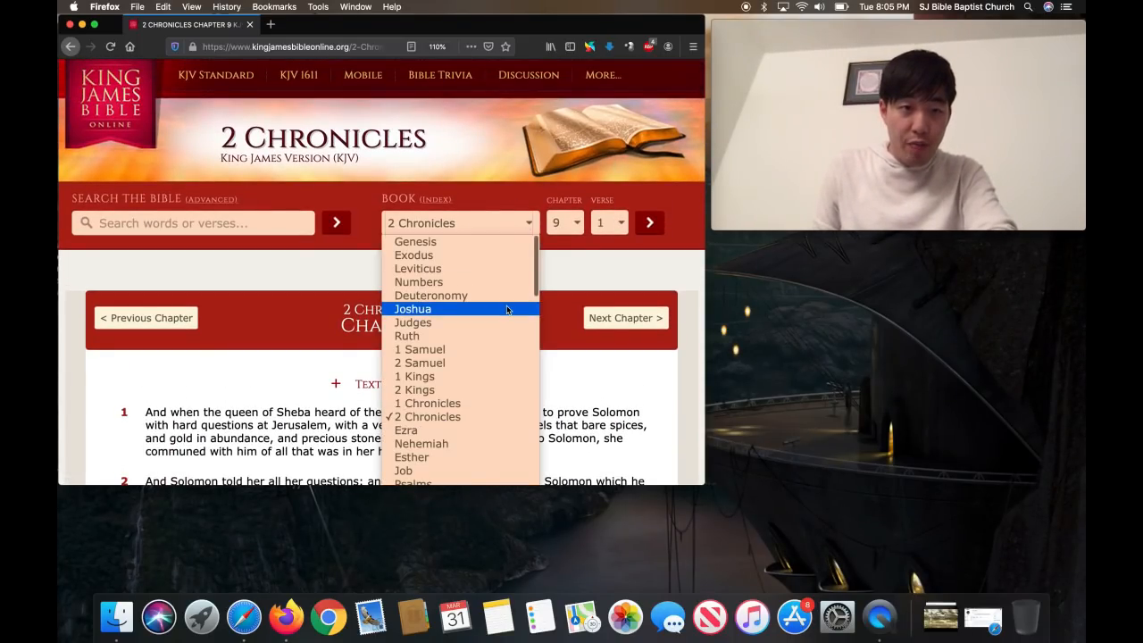
{"action": "scroll", "scroll_direction": "down", "scroll_amount": 3}
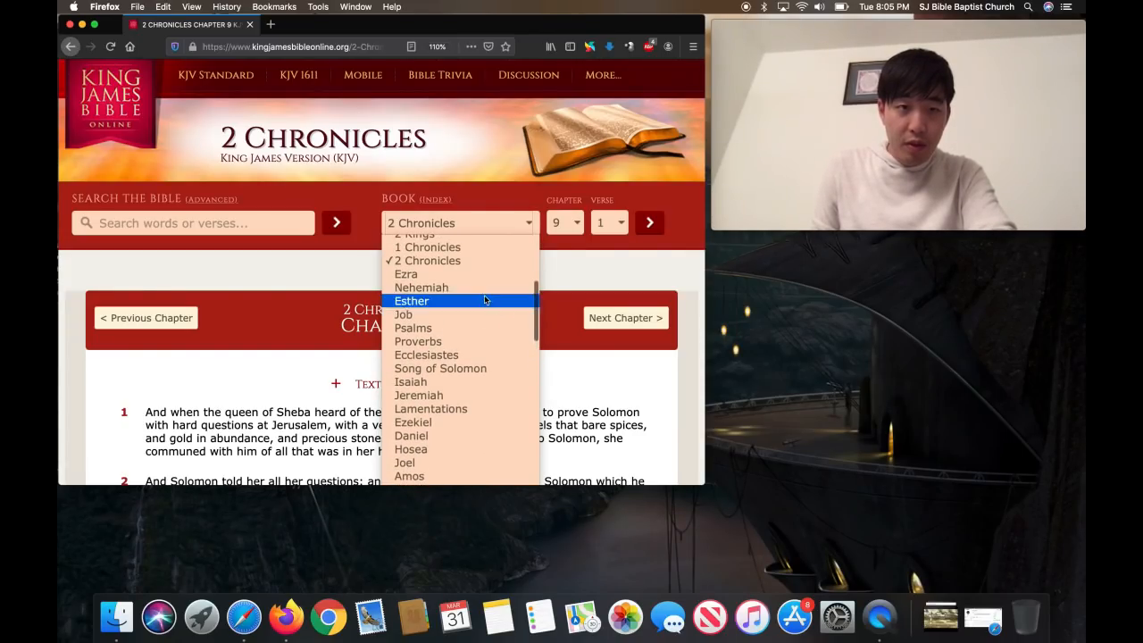
{"action": "left_click", "coordinate": [405, 274]}
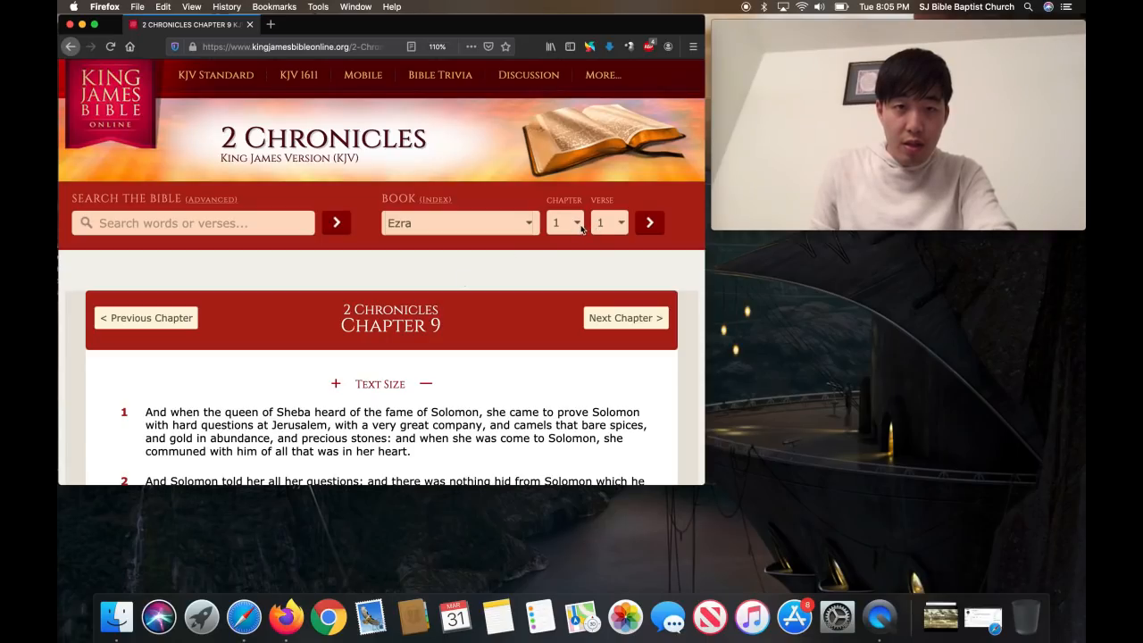
{"action": "left_click", "coordinate": [564, 222]}
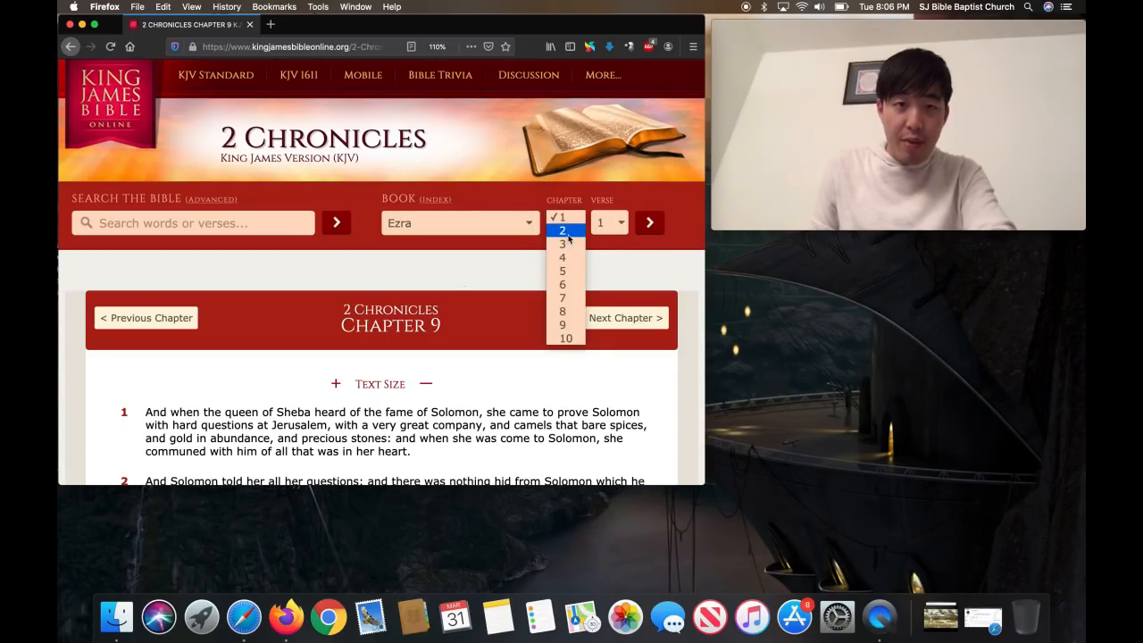
{"action": "left_click", "coordinate": [563, 231]}
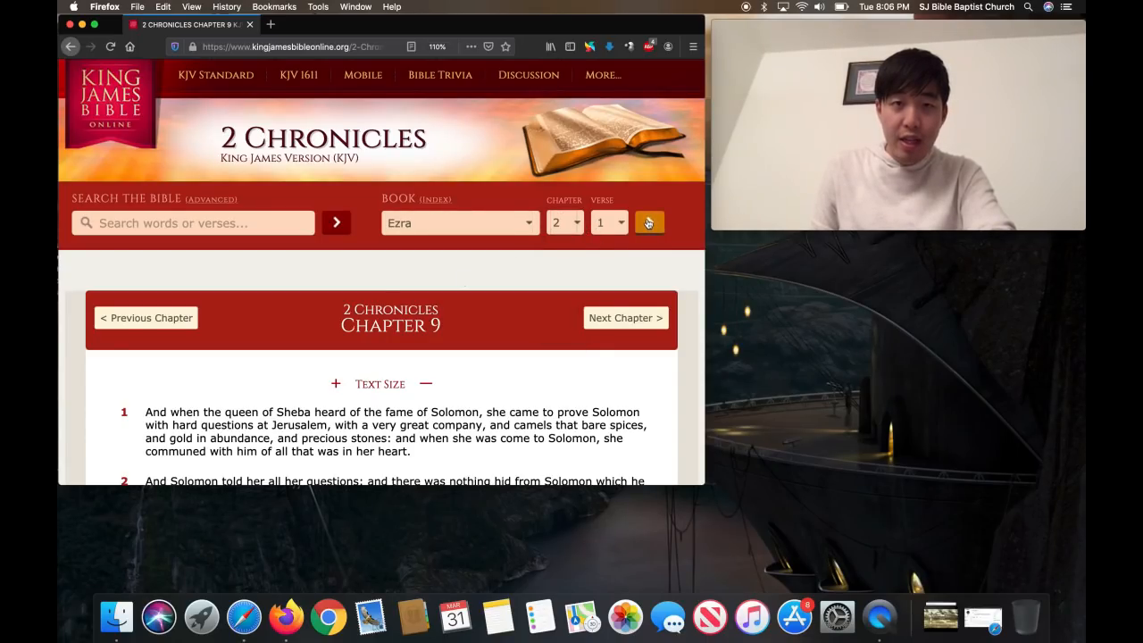
{"action": "left_click", "coordinate": [649, 223]}
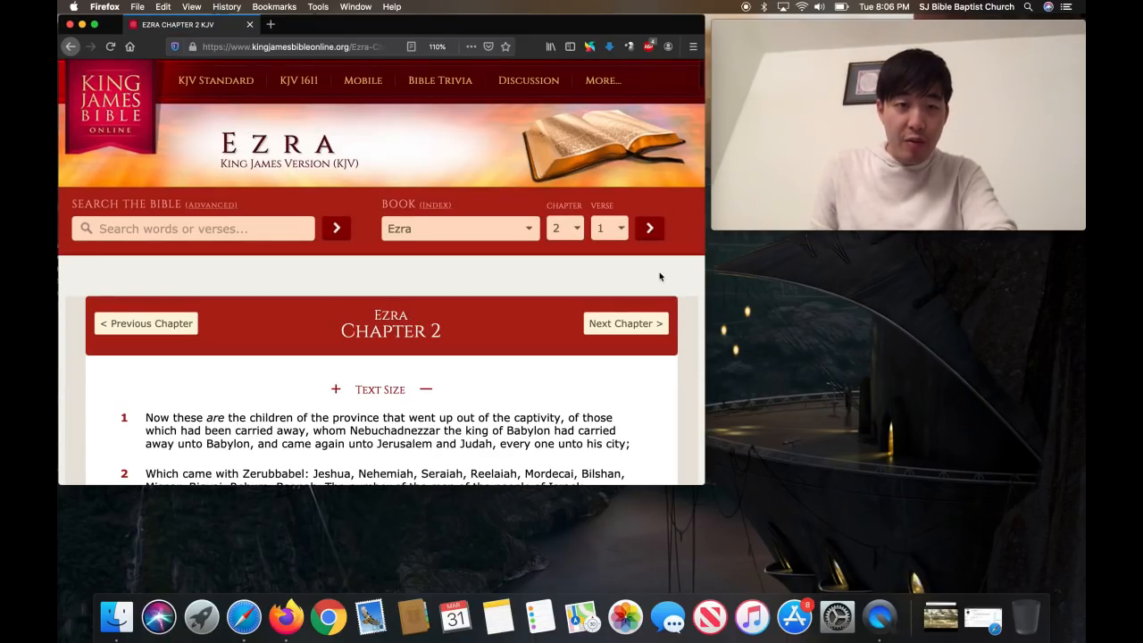
Scroll down through the returning families and back up to the opening verses
{"action": "scroll", "scroll_direction": "down", "scroll_amount": 3}
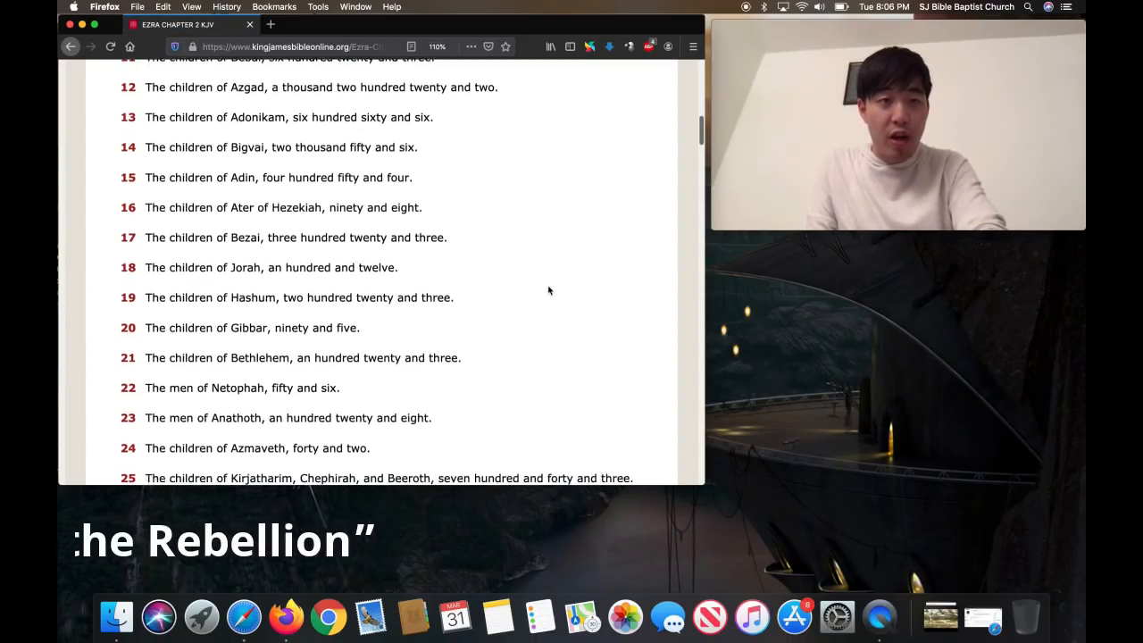
{"action": "scroll", "scroll_direction": "down", "scroll_amount": 3}
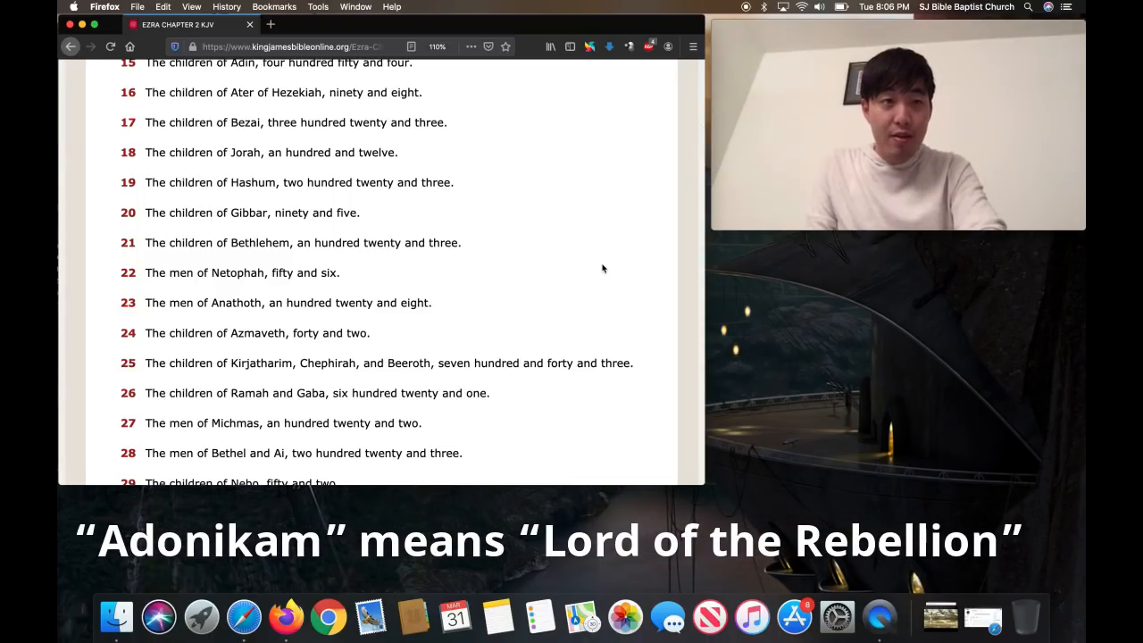
{"action": "scroll", "scroll_direction": "down", "scroll_amount": 3}
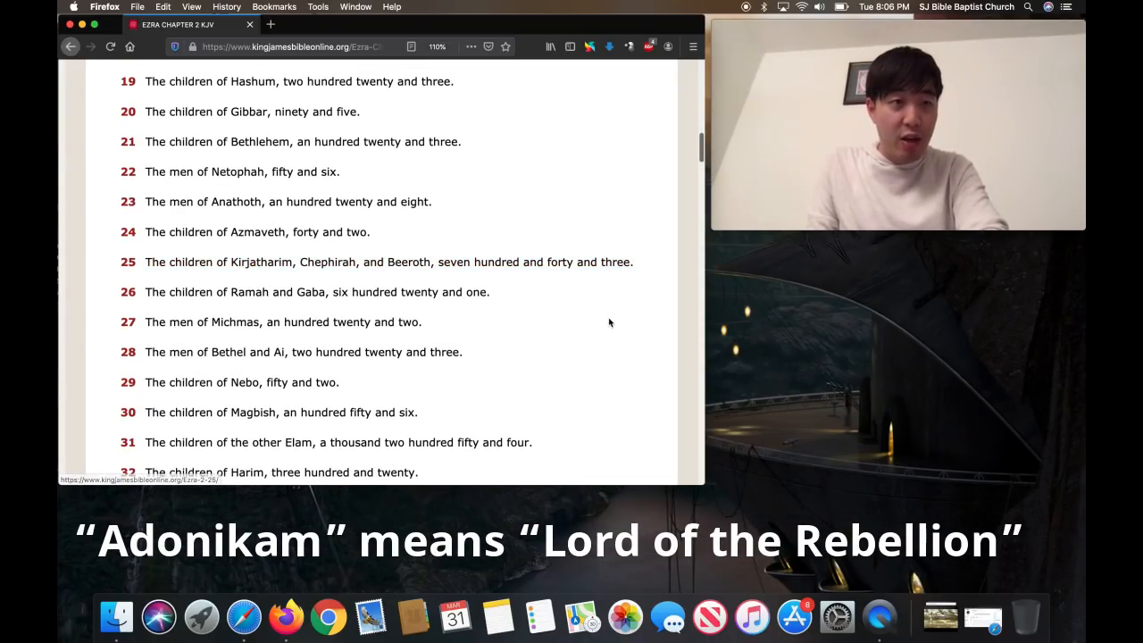
{"action": "scroll", "scroll_direction": "up", "scroll_amount": 3}
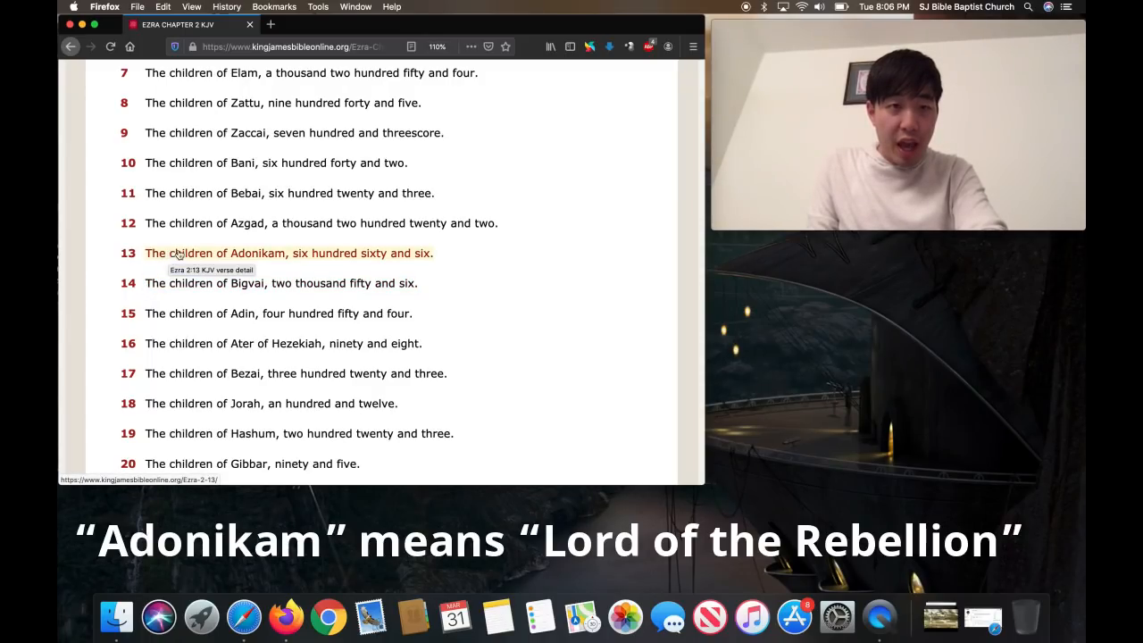
{"action": "mouse_move", "coordinate": [526, 262]}
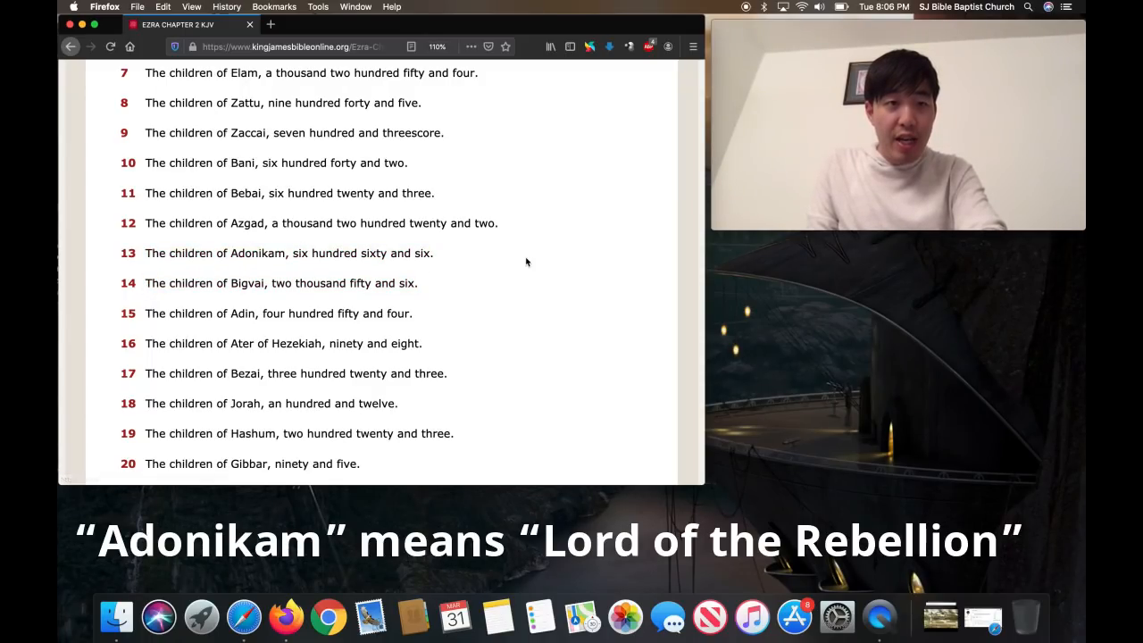
{"action": "scroll", "scroll_direction": "up", "scroll_amount": 3}
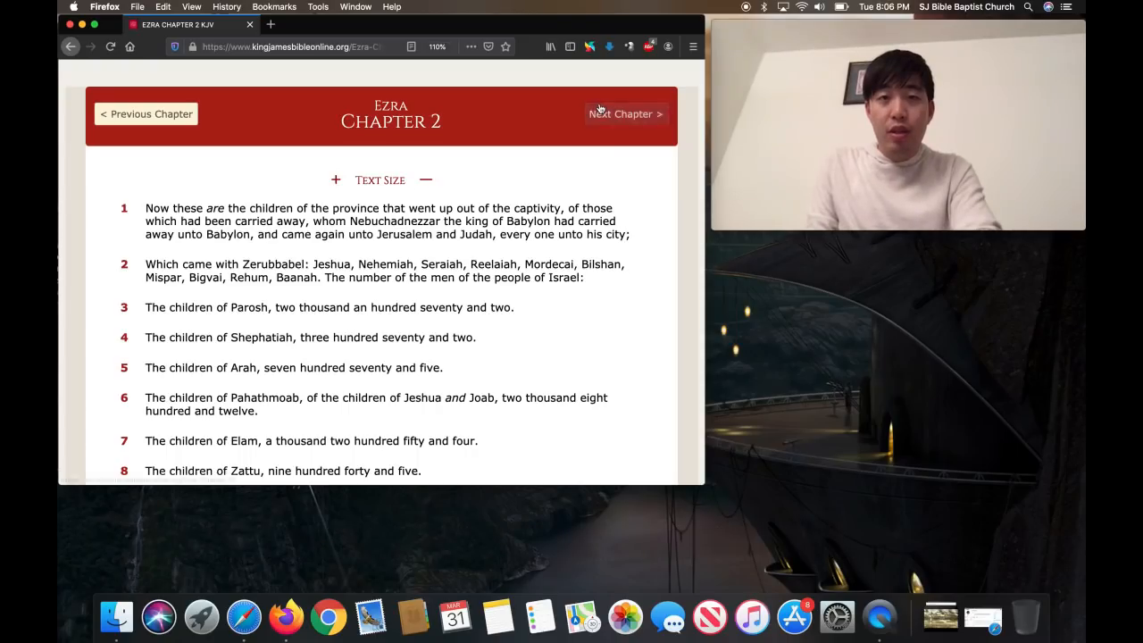
{"action": "mouse_move", "coordinate": [661, 196]}
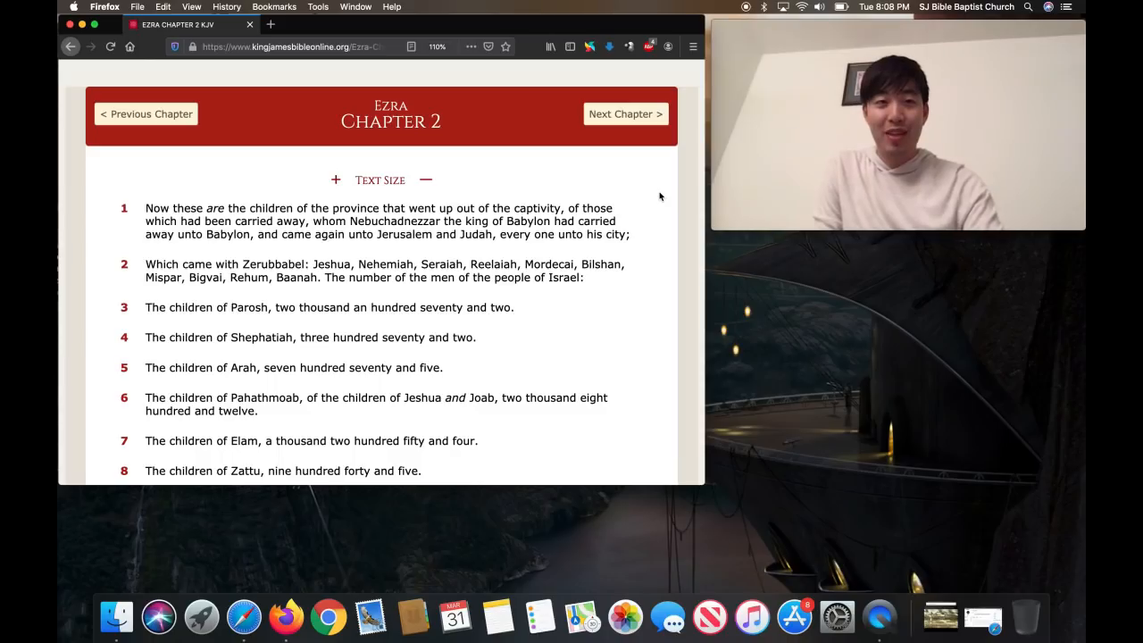
{"action": "mouse_move", "coordinate": [626, 114]}
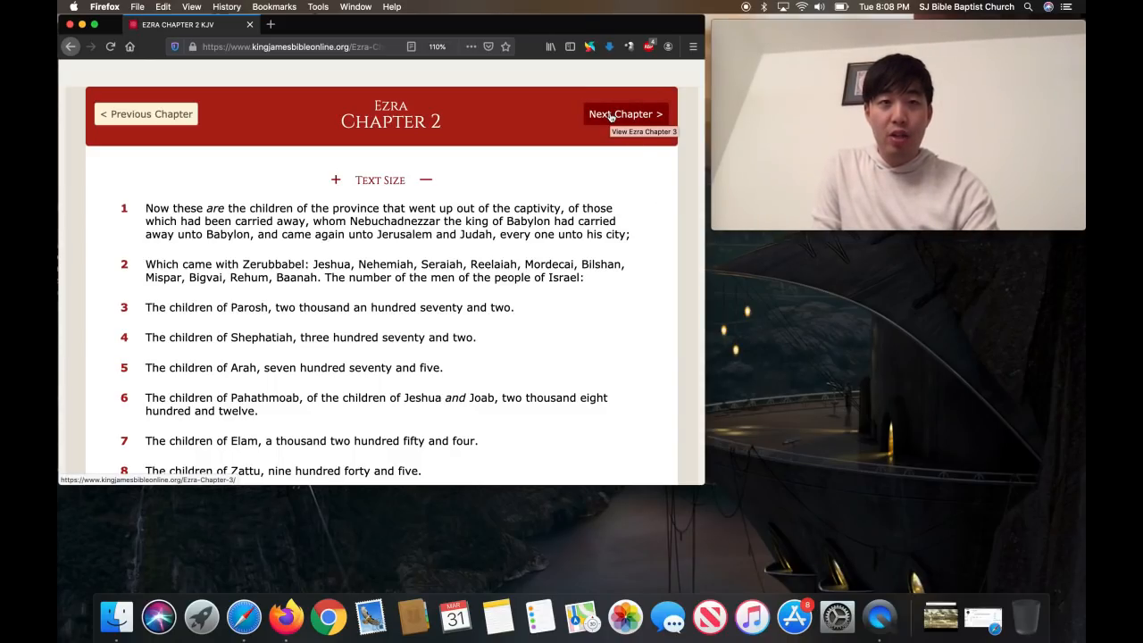
Choose Revelation with chapter 14, showing the Lamb on mount Zion
{"action": "scroll", "scroll_direction": "up", "scroll_amount": 3}
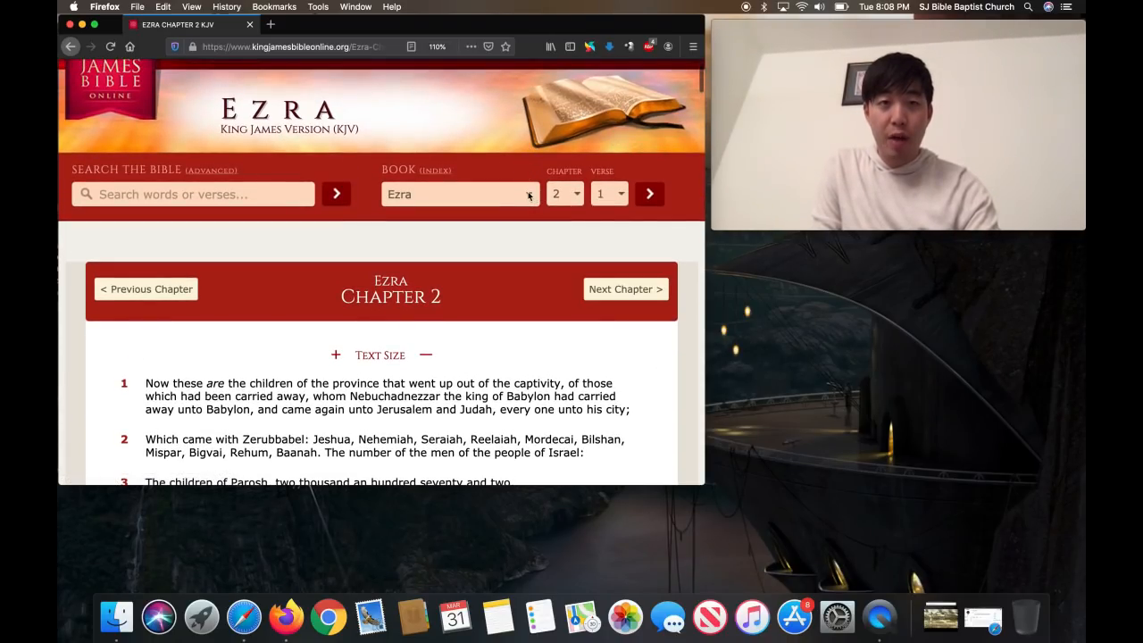
{"action": "left_click", "coordinate": [459, 193]}
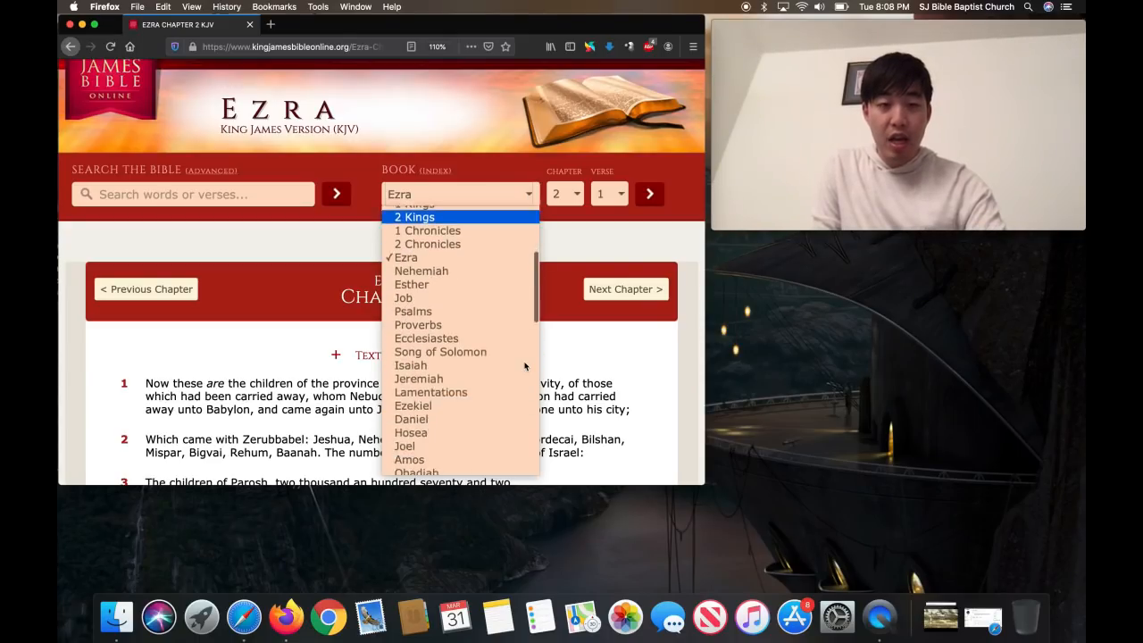
{"action": "scroll", "scroll_direction": "down", "scroll_amount": 3}
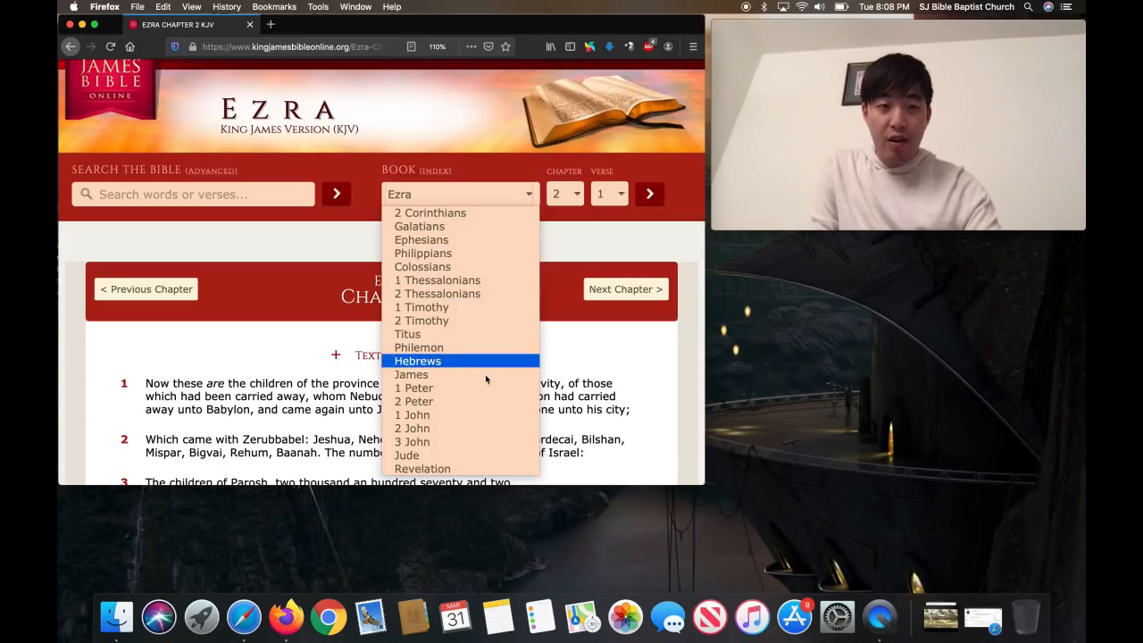
{"action": "left_click", "coordinate": [423, 468]}
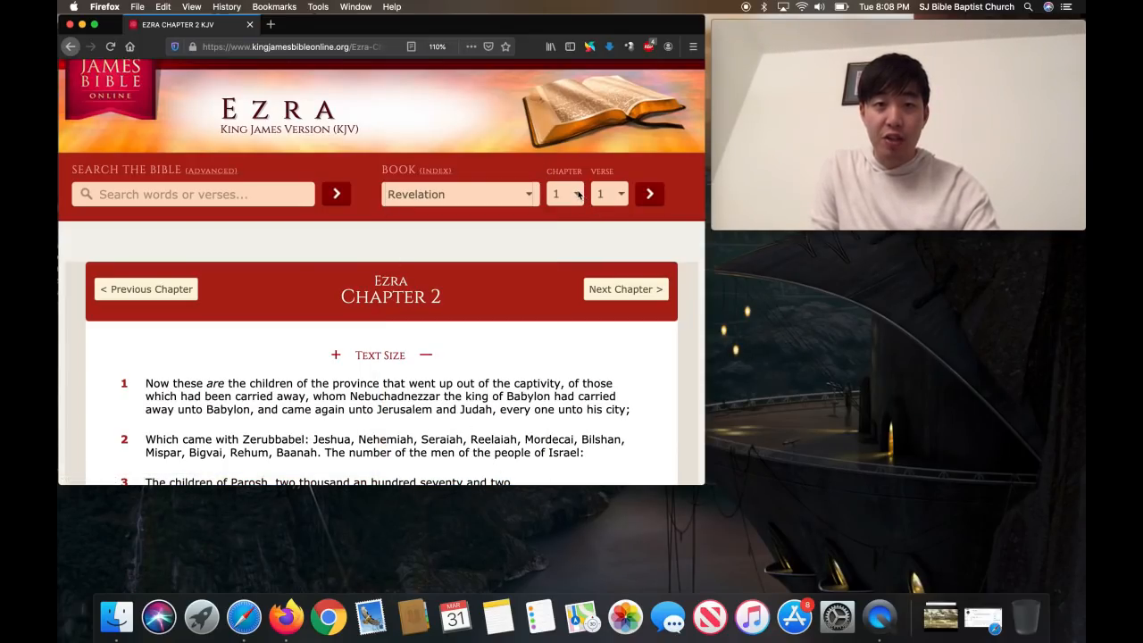
{"action": "left_click", "coordinate": [565, 194]}
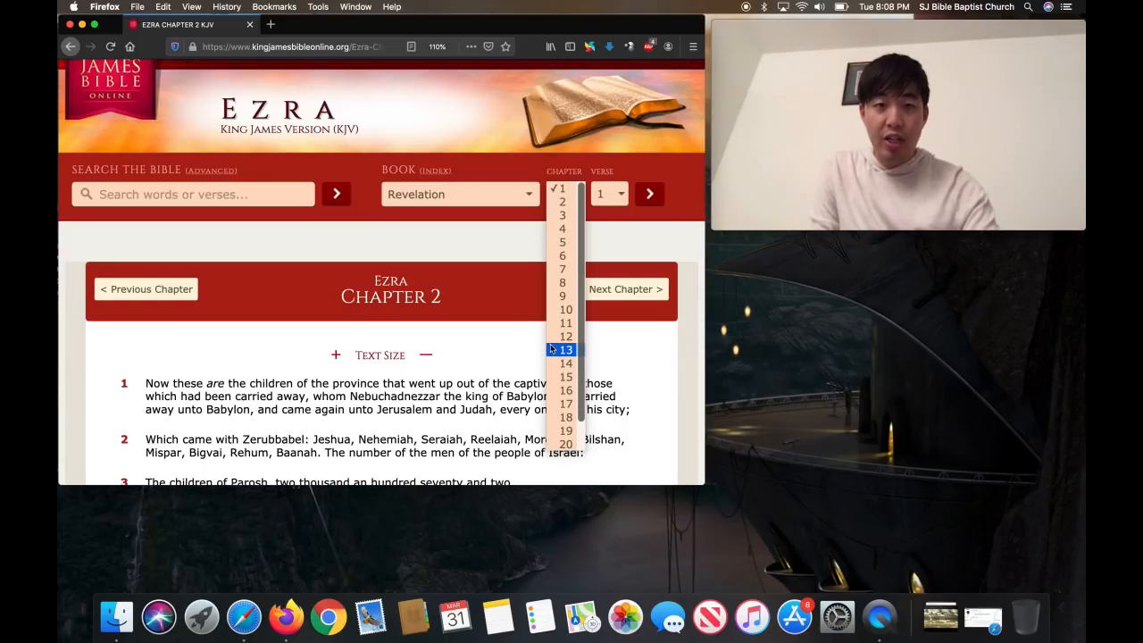
{"action": "left_click", "coordinate": [566, 363]}
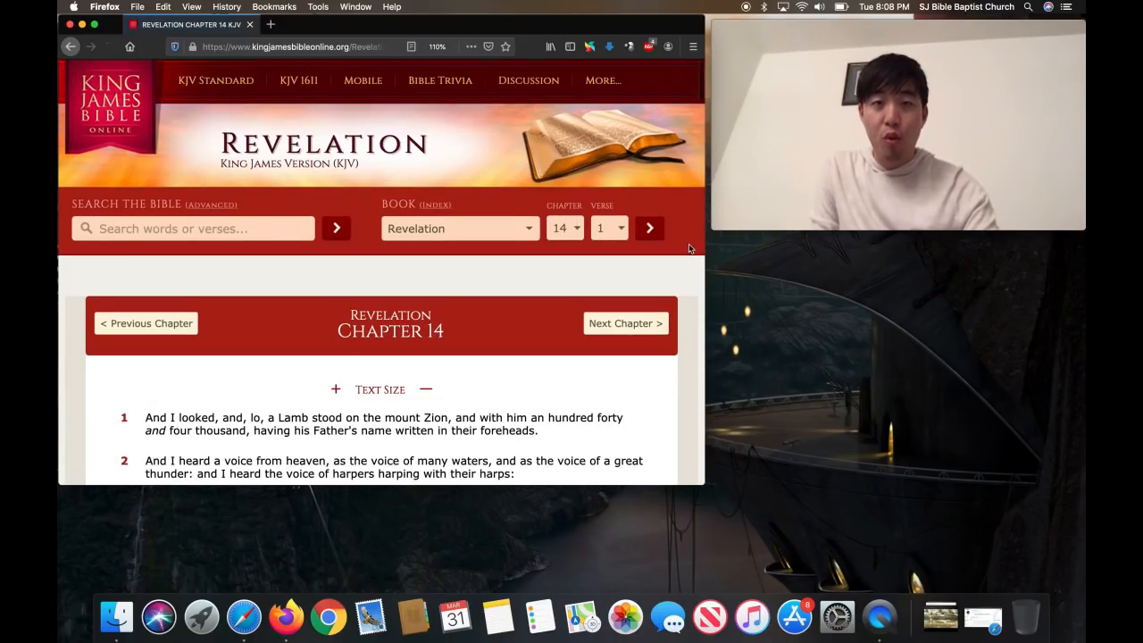
{"action": "scroll", "scroll_direction": "down", "scroll_amount": 3}
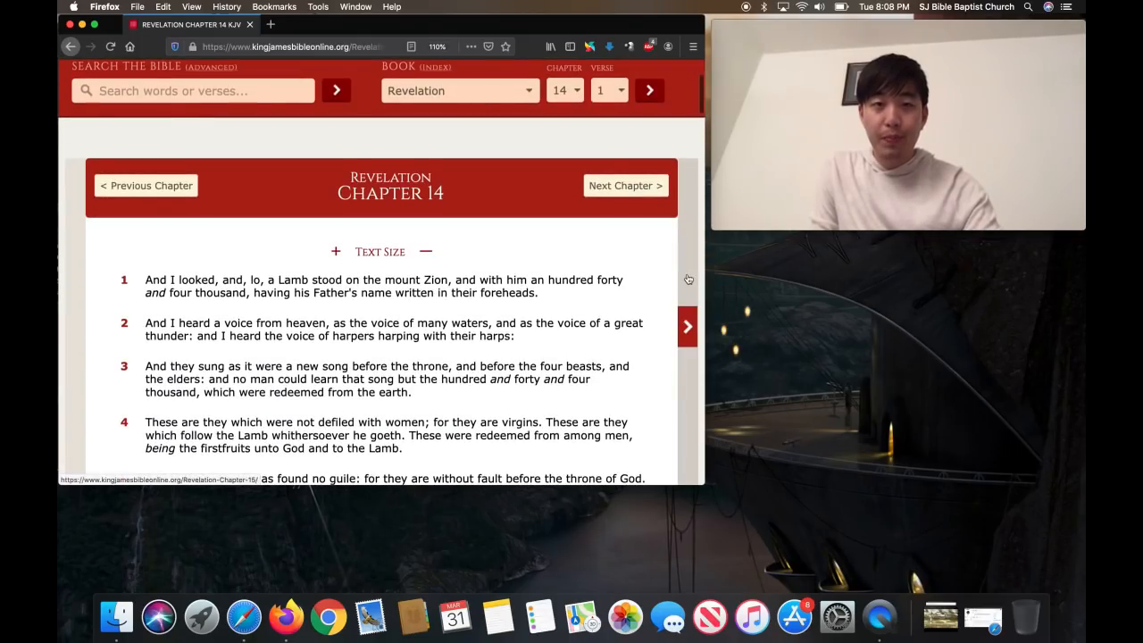
{"action": "scroll", "scroll_direction": "down", "scroll_amount": 3}
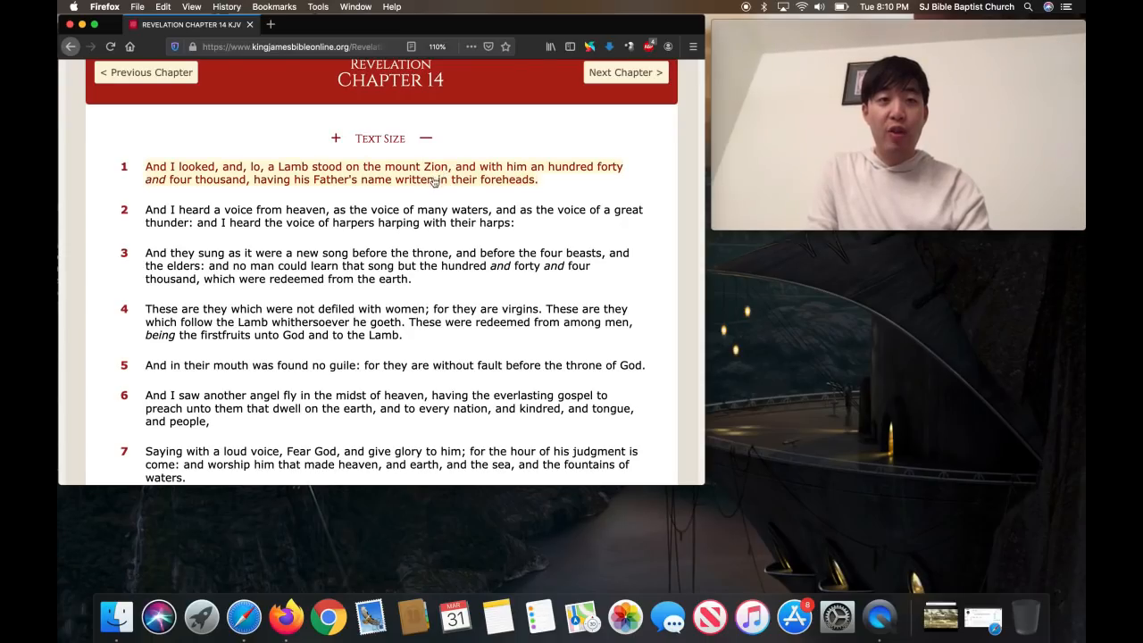
{"action": "mouse_move", "coordinate": [429, 185]}
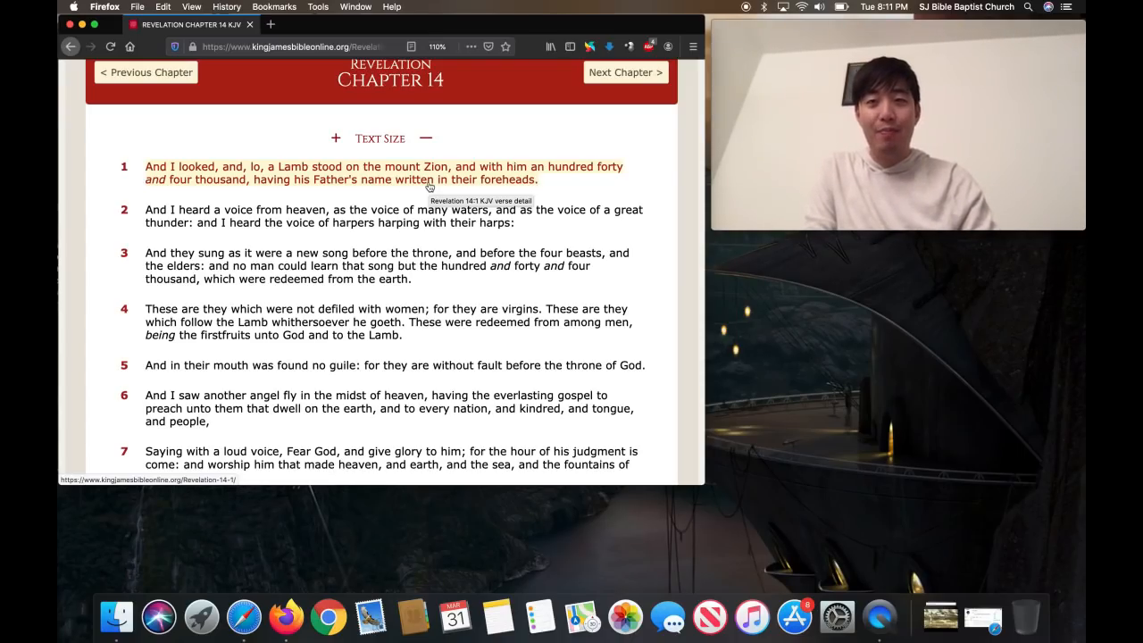
{"action": "mouse_move", "coordinate": [110, 209]}
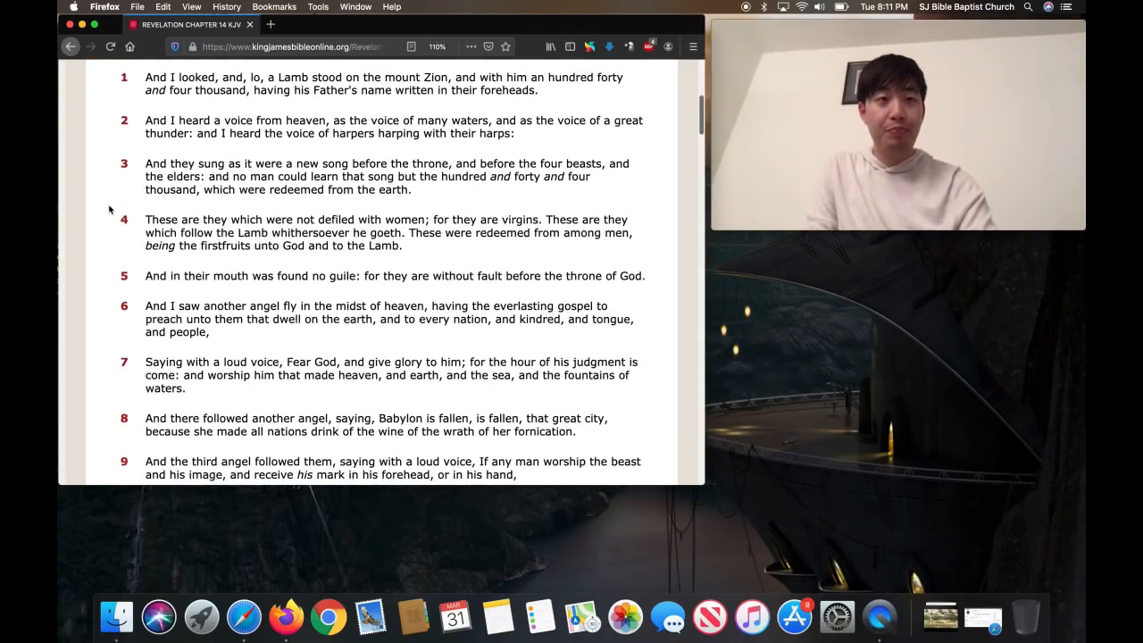
Scroll back up Revelation 14 and drop down the Book list
{"action": "scroll", "scroll_direction": "up", "scroll_amount": 3}
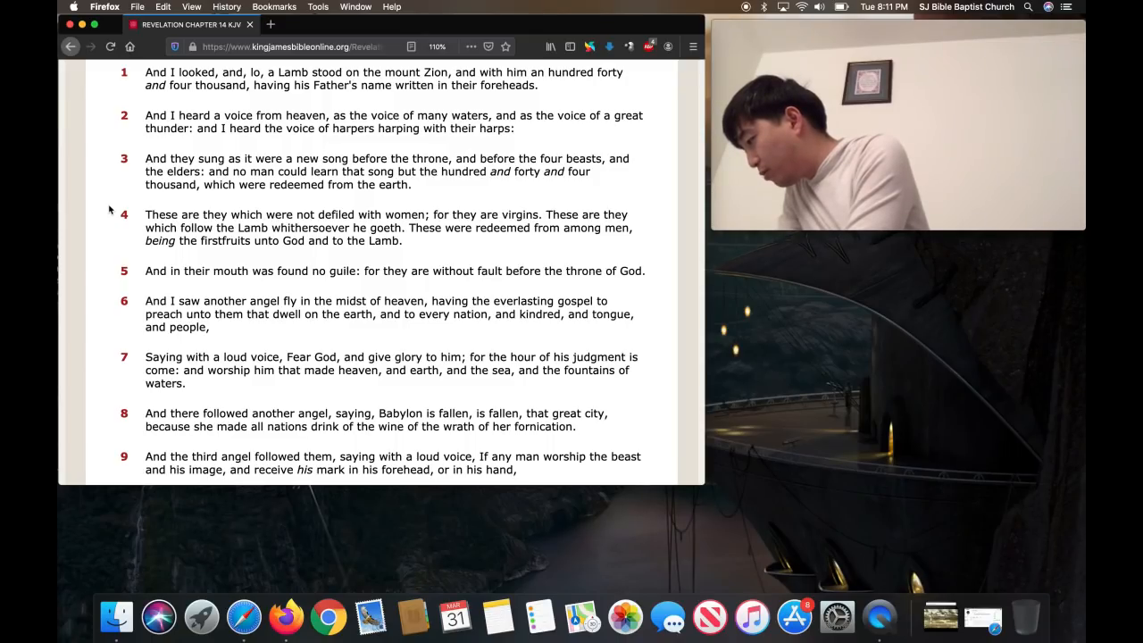
{"action": "left_click", "coordinate": [459, 228]}
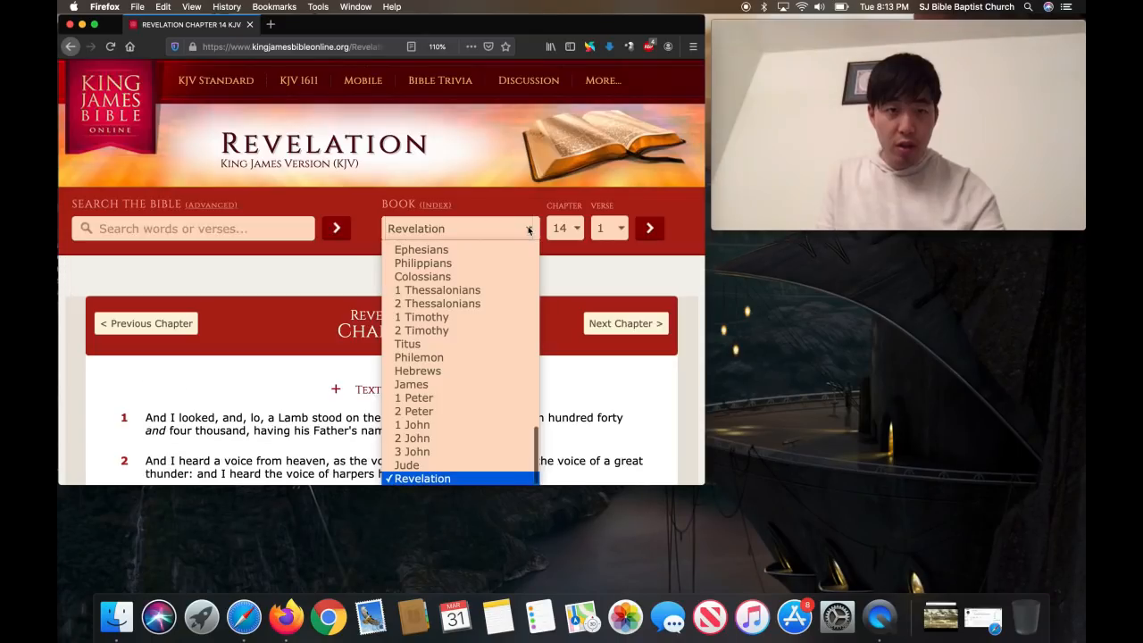
Load Ezekiel chapter 9 and scroll through its verses
{"action": "scroll", "scroll_direction": "up", "scroll_amount": 3}
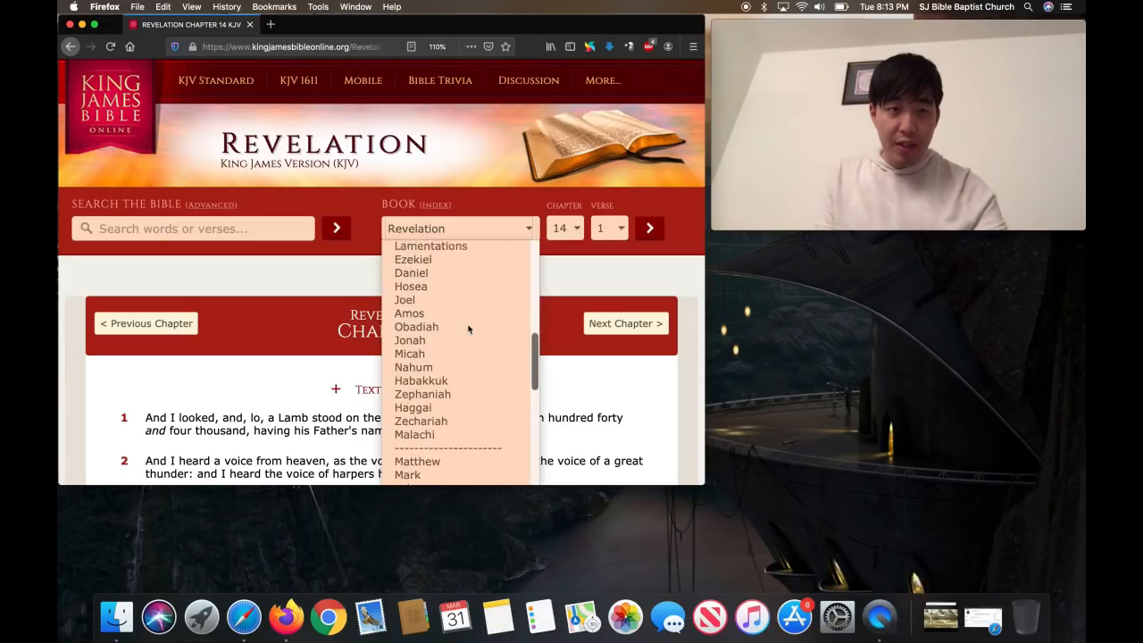
{"action": "scroll", "scroll_direction": "up", "scroll_amount": 3}
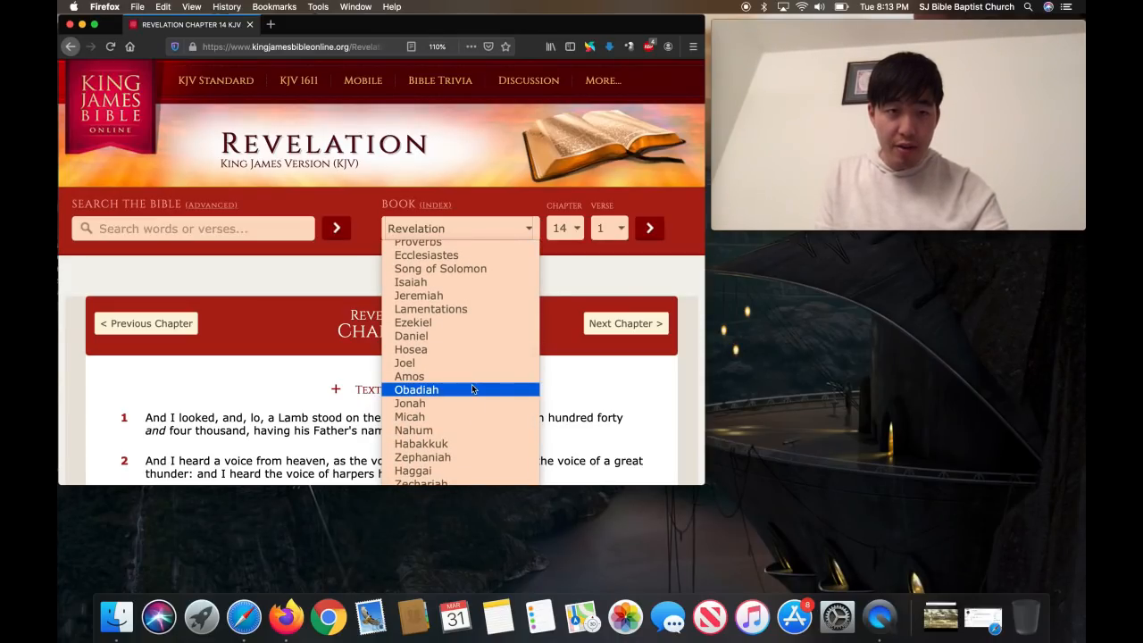
{"action": "left_click", "coordinate": [413, 322]}
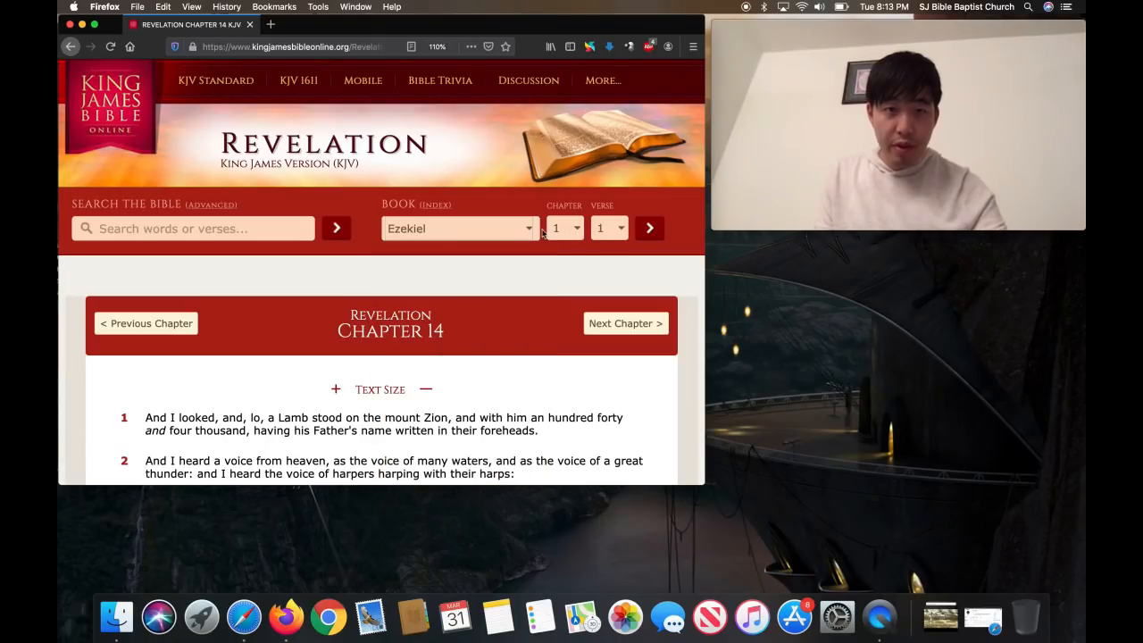
{"action": "left_click", "coordinate": [565, 228]}
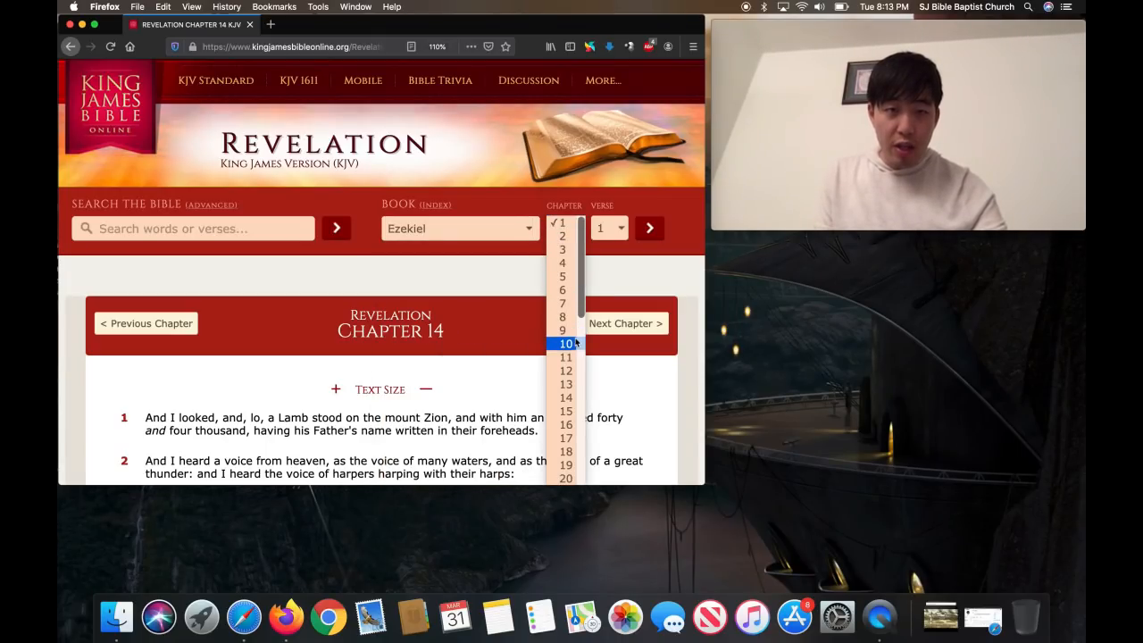
{"action": "left_click", "coordinate": [563, 330]}
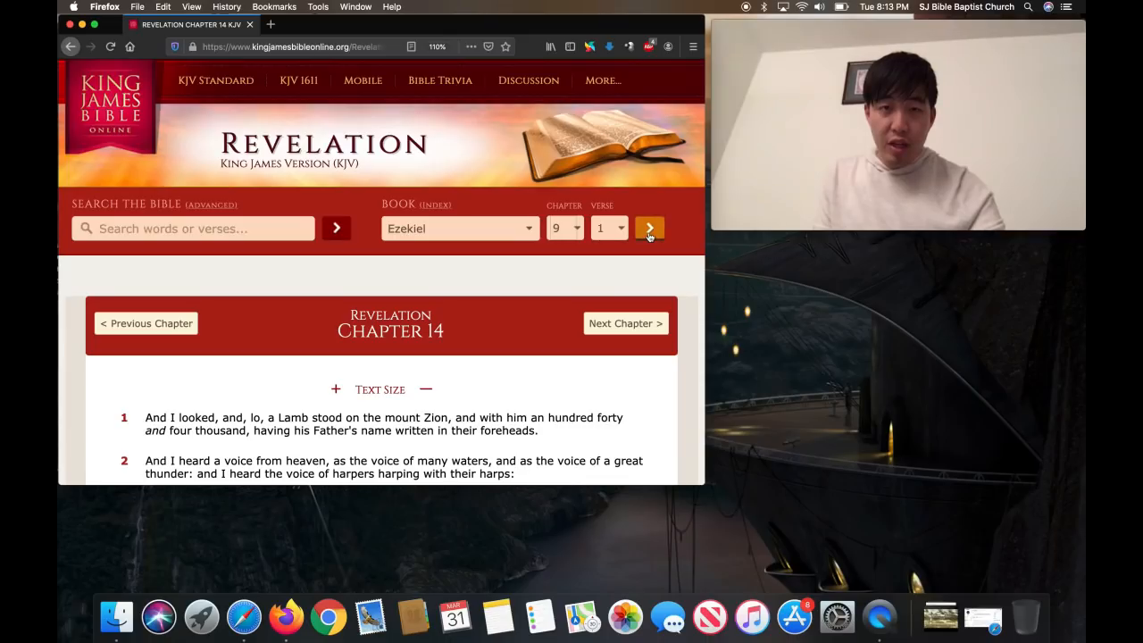
{"action": "left_click", "coordinate": [649, 228]}
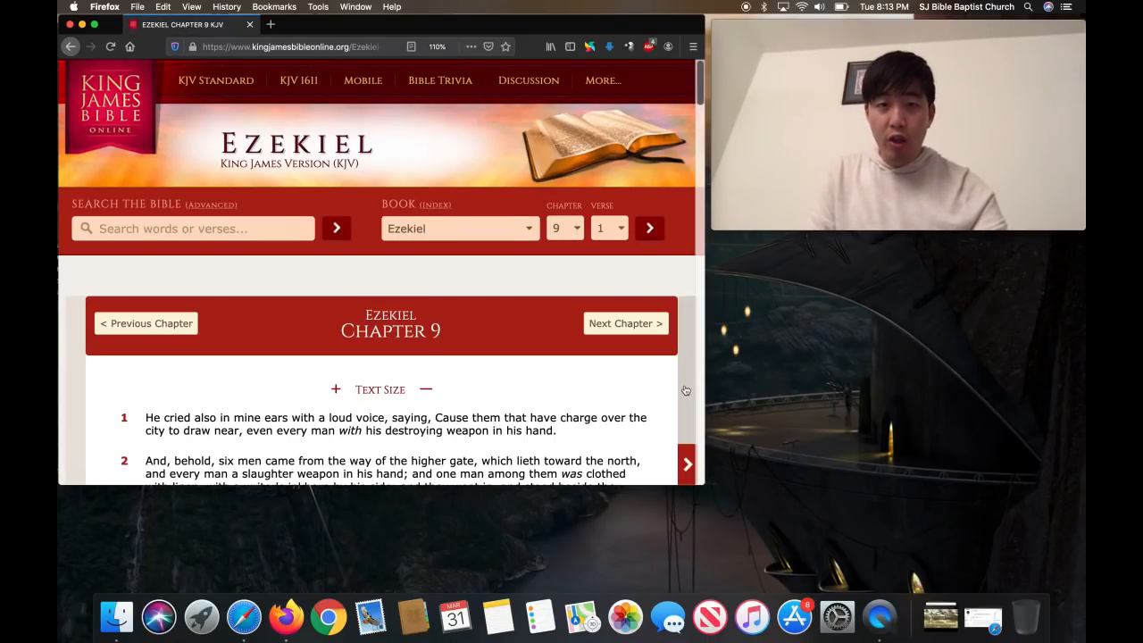
{"action": "scroll", "scroll_direction": "down", "scroll_amount": 3}
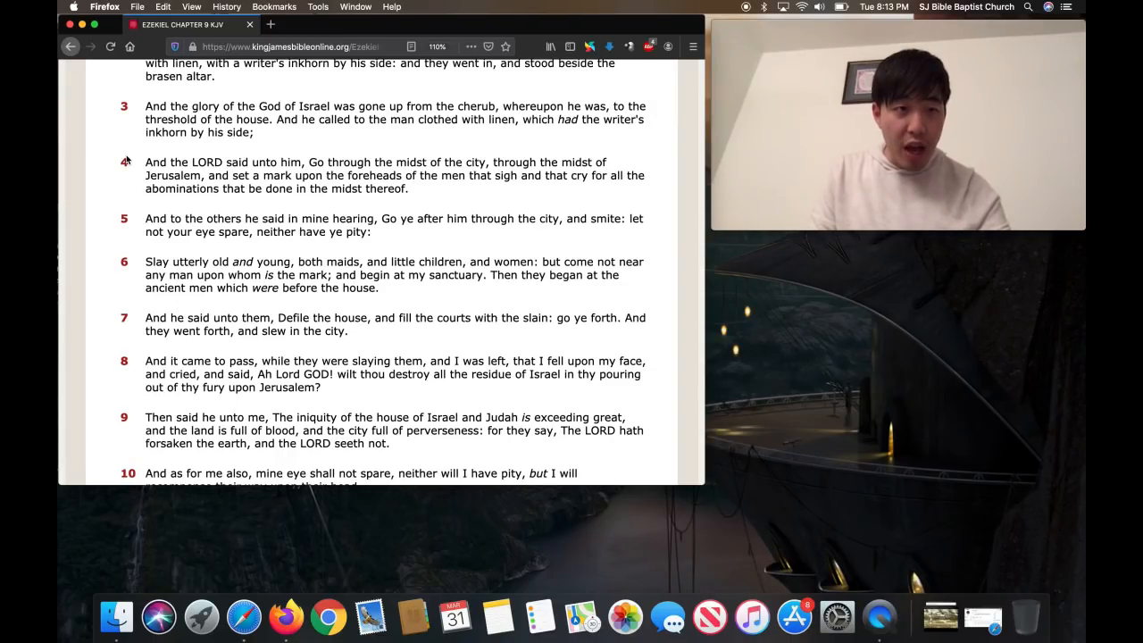
{"action": "scroll", "scroll_direction": "up", "scroll_amount": 3}
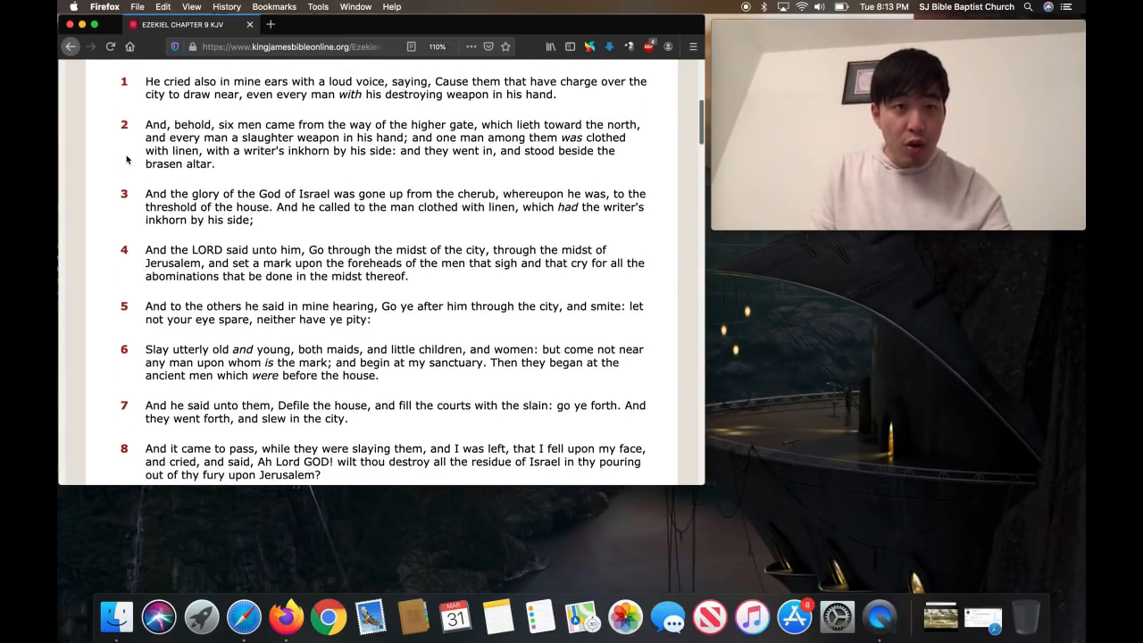
{"action": "left_click", "coordinate": [124, 158]}
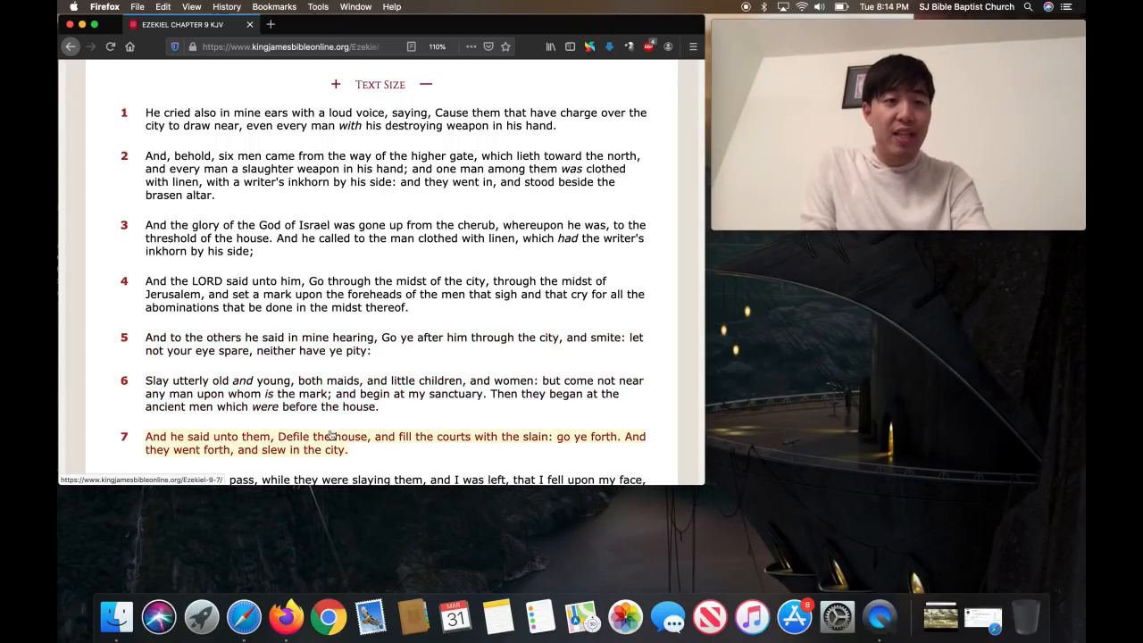
{"action": "mouse_move", "coordinate": [330, 436]}
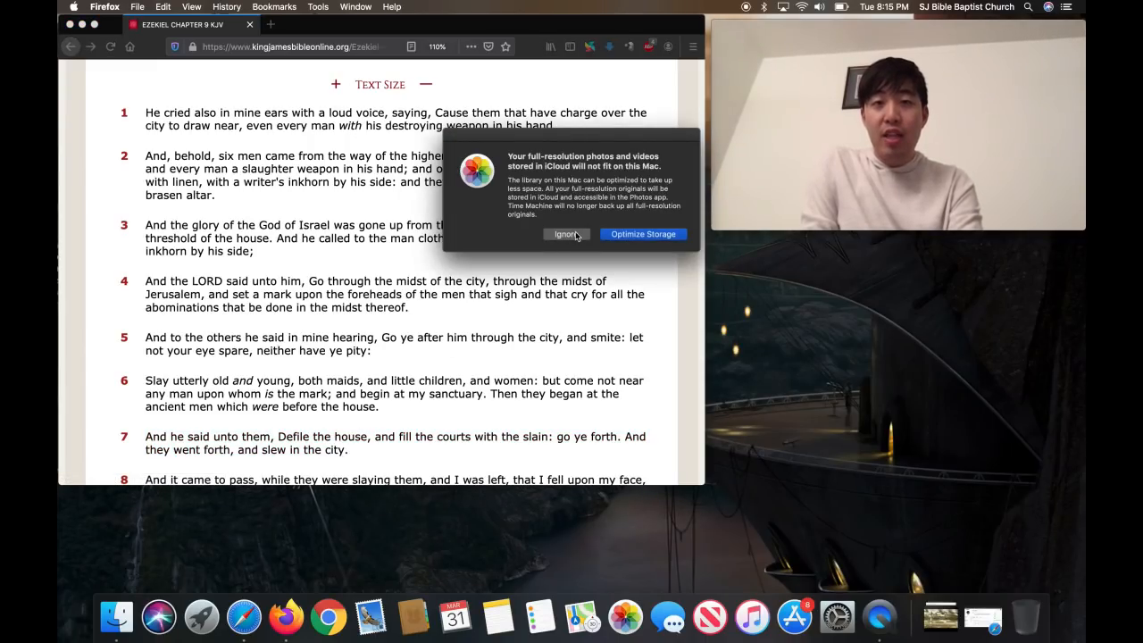
Dismiss the Photos storage alert and load Revelation chapter 14 again
{"action": "left_click", "coordinate": [567, 234]}
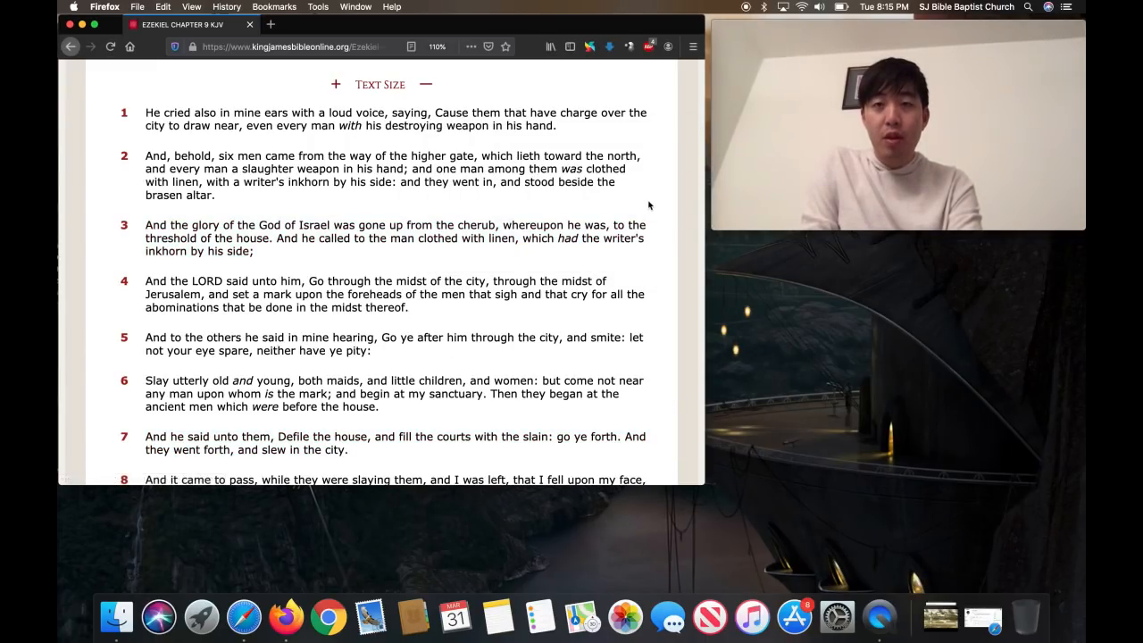
{"action": "scroll", "scroll_direction": "up", "scroll_amount": 3}
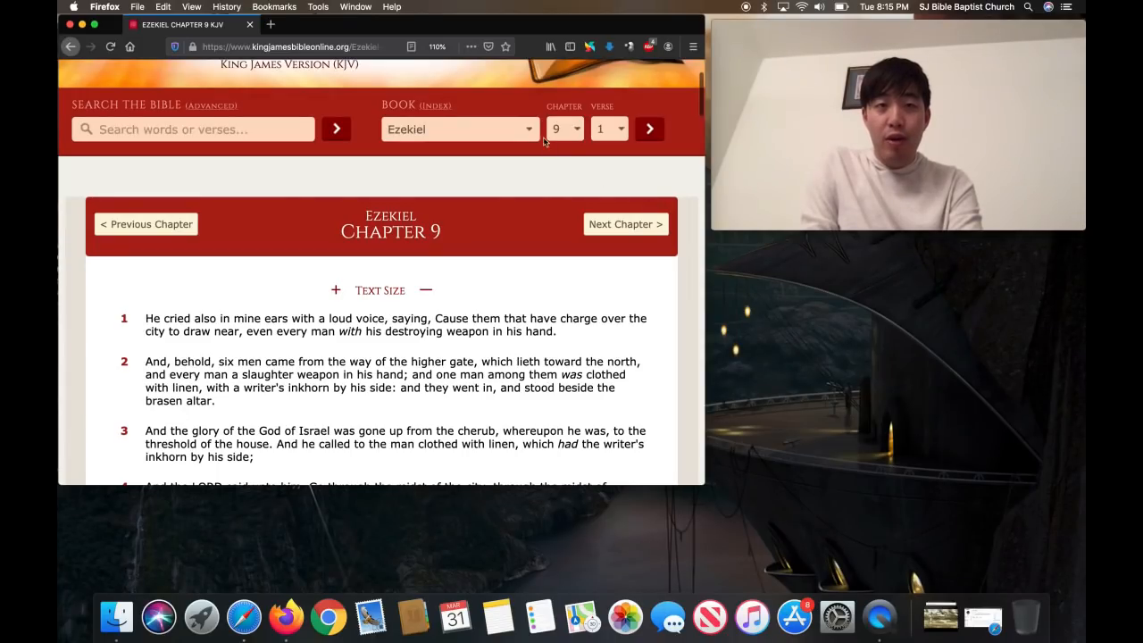
{"action": "left_click", "coordinate": [460, 128]}
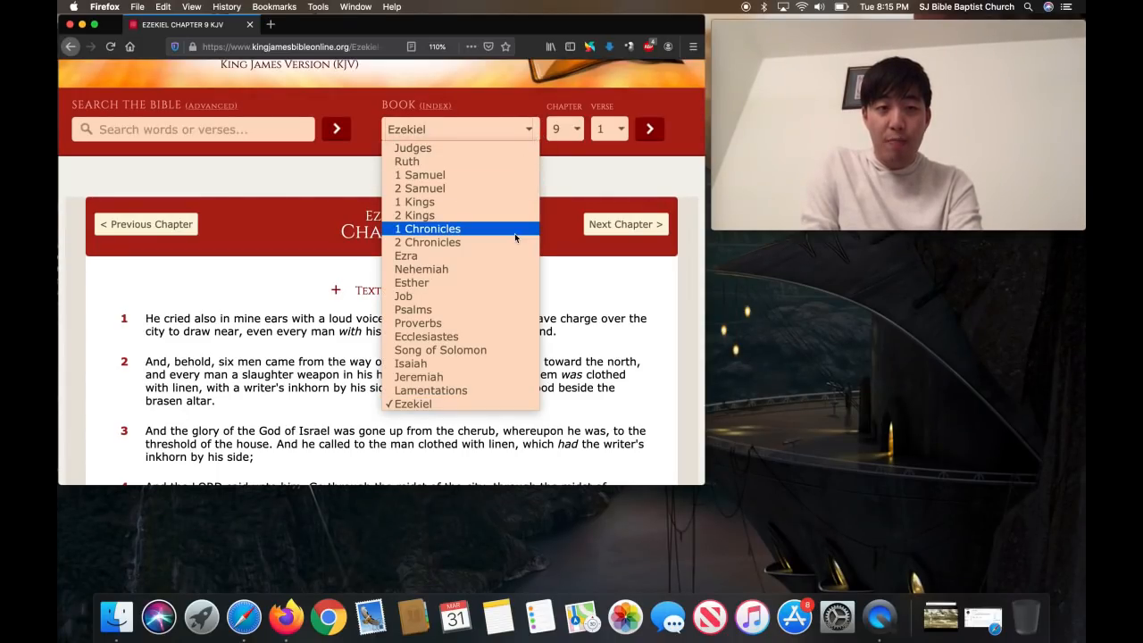
{"action": "scroll", "scroll_direction": "down", "scroll_amount": 3}
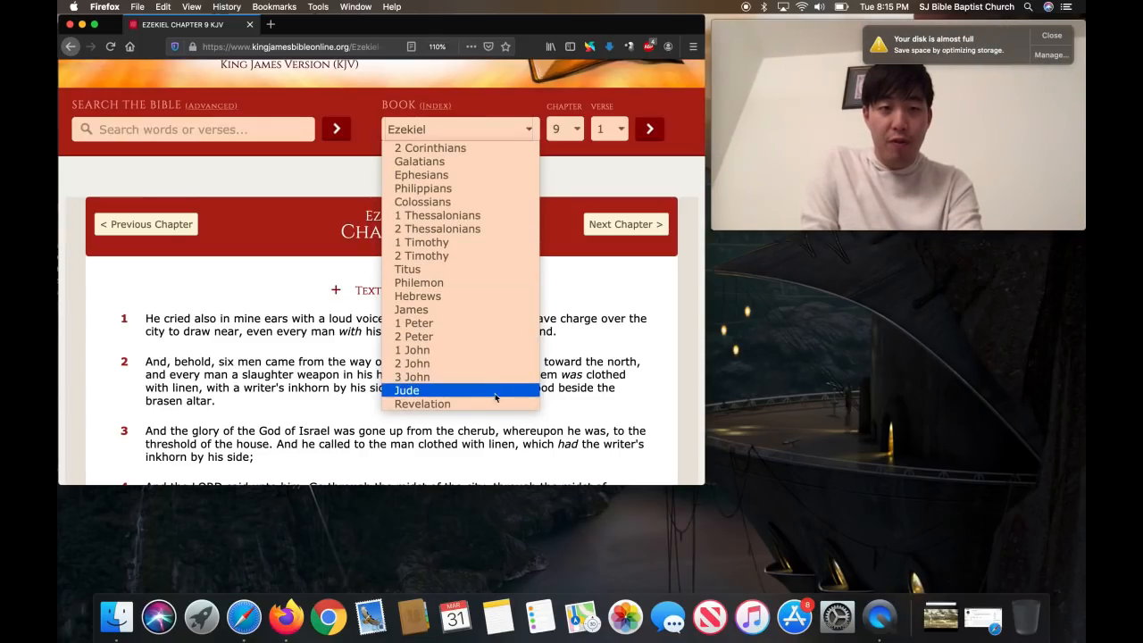
{"action": "left_click", "coordinate": [422, 404]}
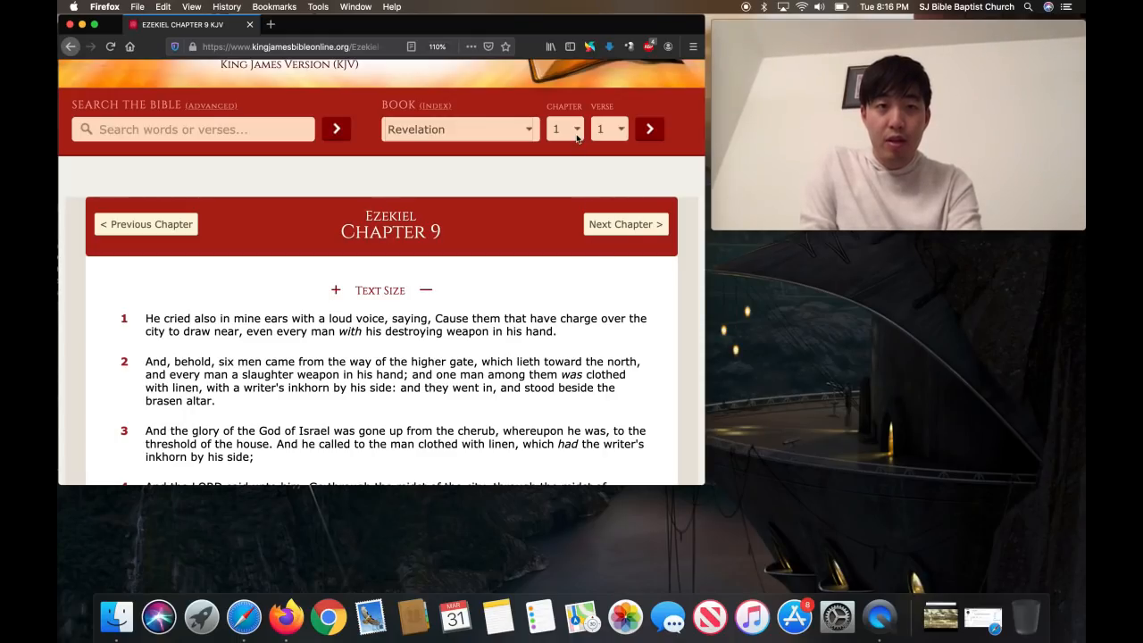
{"action": "left_click", "coordinate": [564, 128]}
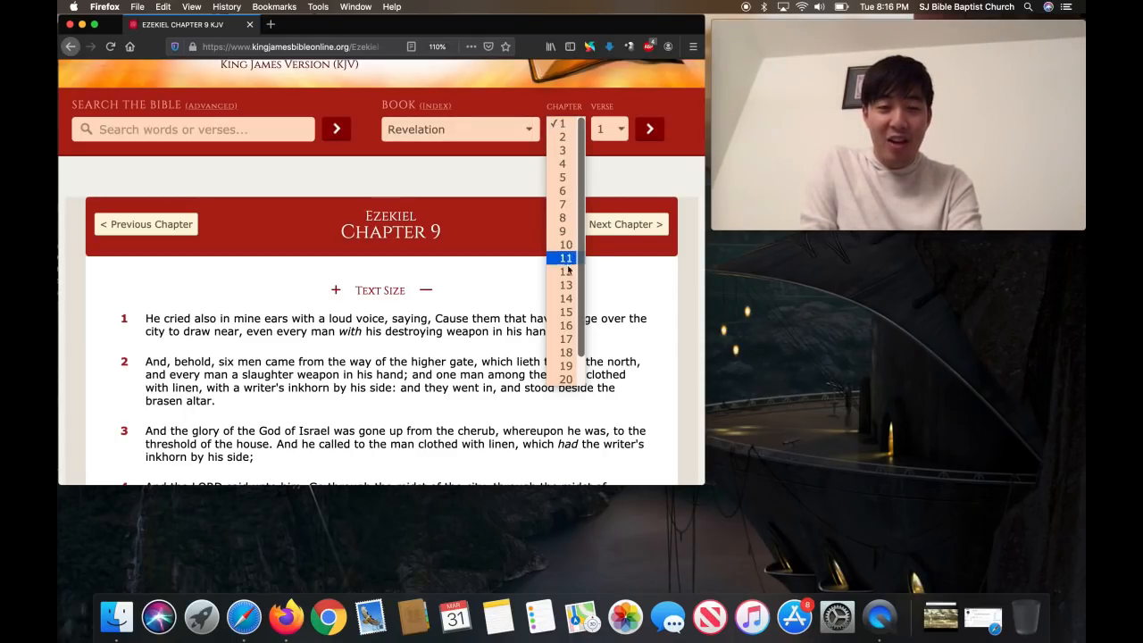
{"action": "left_click", "coordinate": [566, 297]}
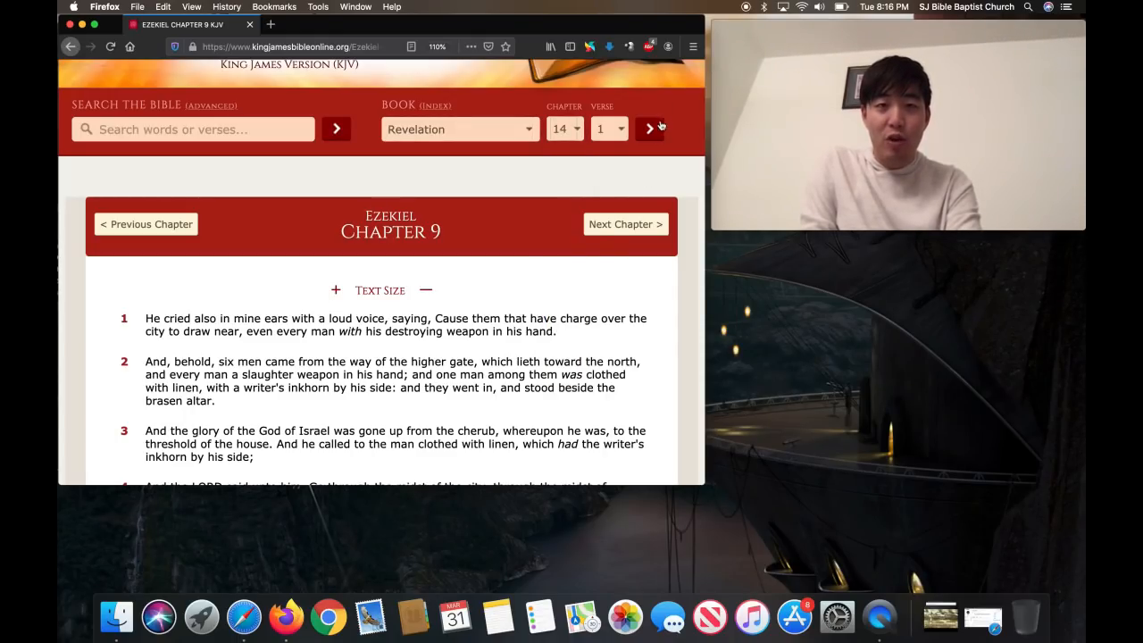
{"action": "left_click", "coordinate": [649, 129]}
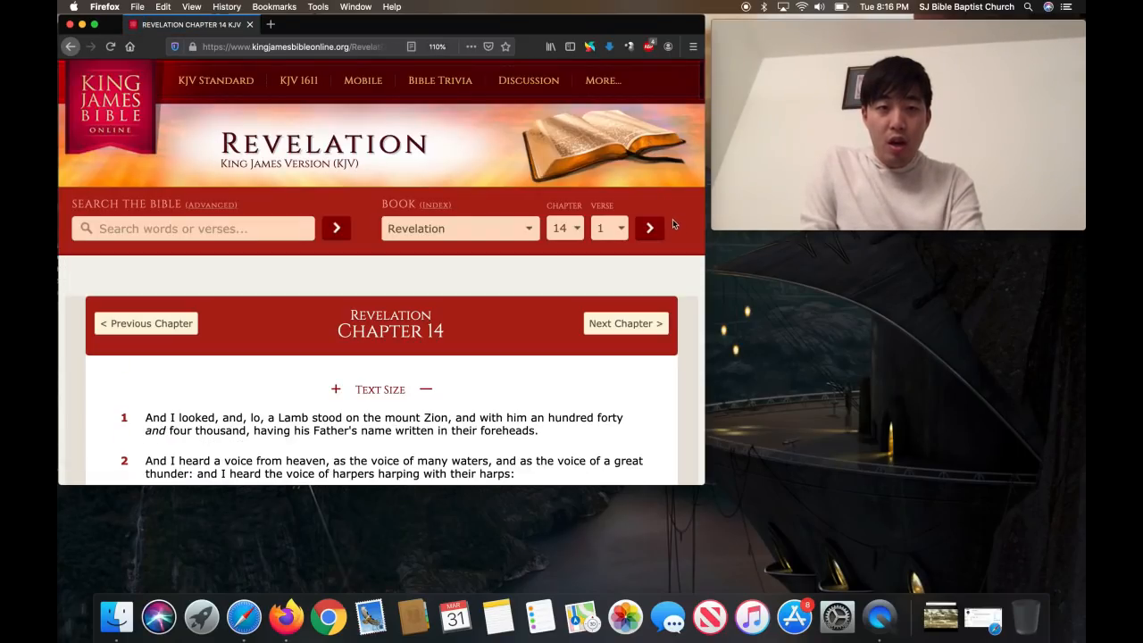
{"action": "scroll", "scroll_direction": "down", "scroll_amount": 3}
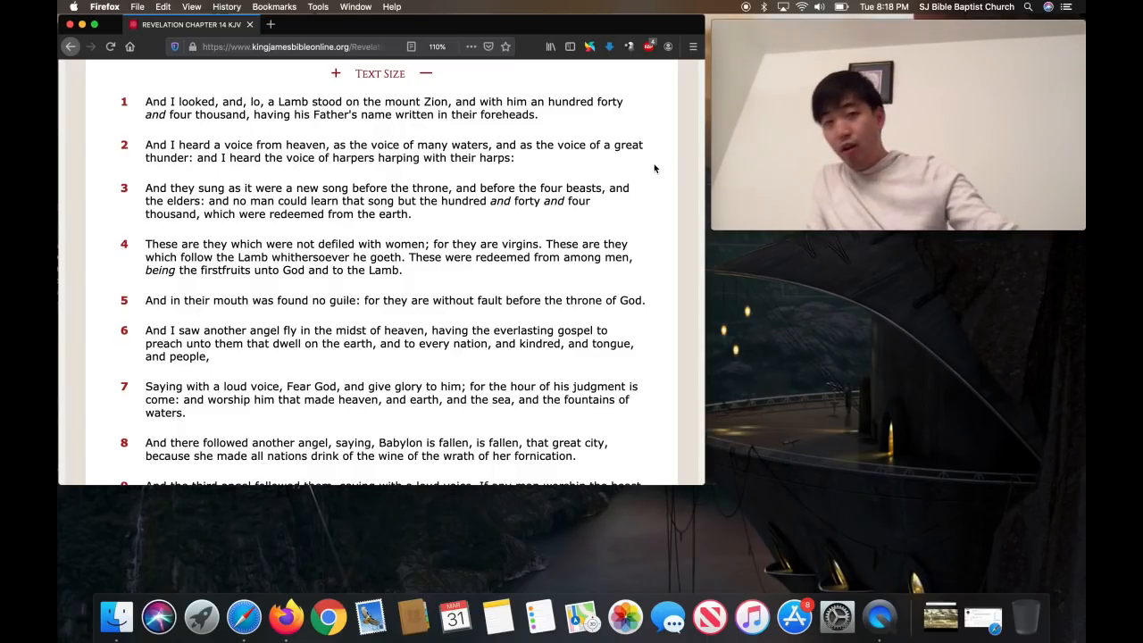
{"action": "scroll", "scroll_direction": "up", "scroll_amount": 3}
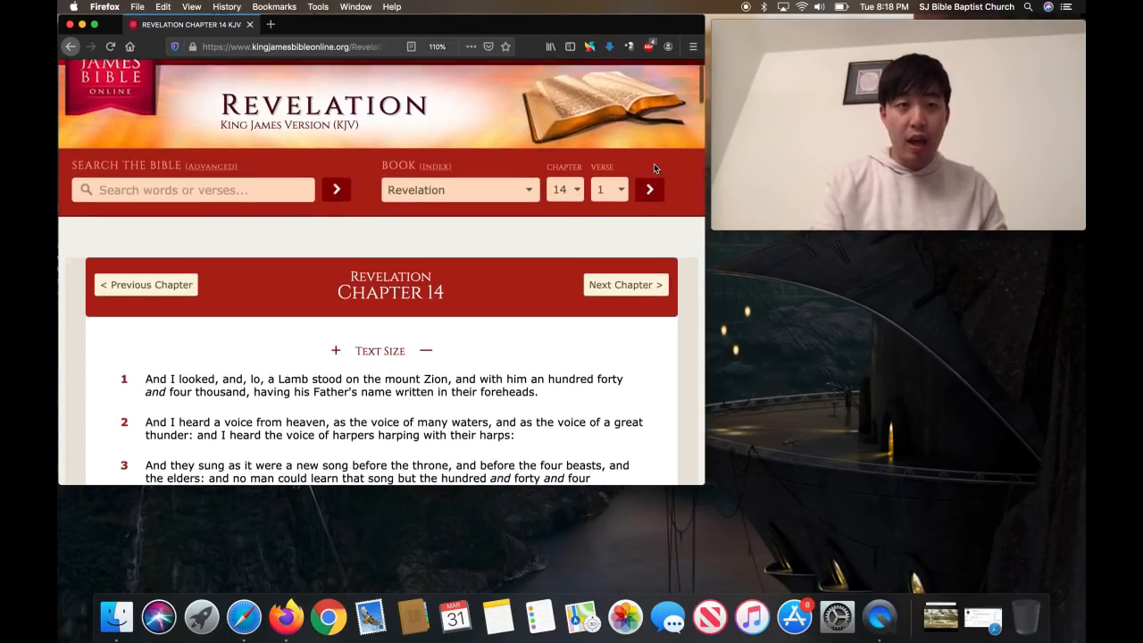
{"action": "left_click", "coordinate": [564, 189]}
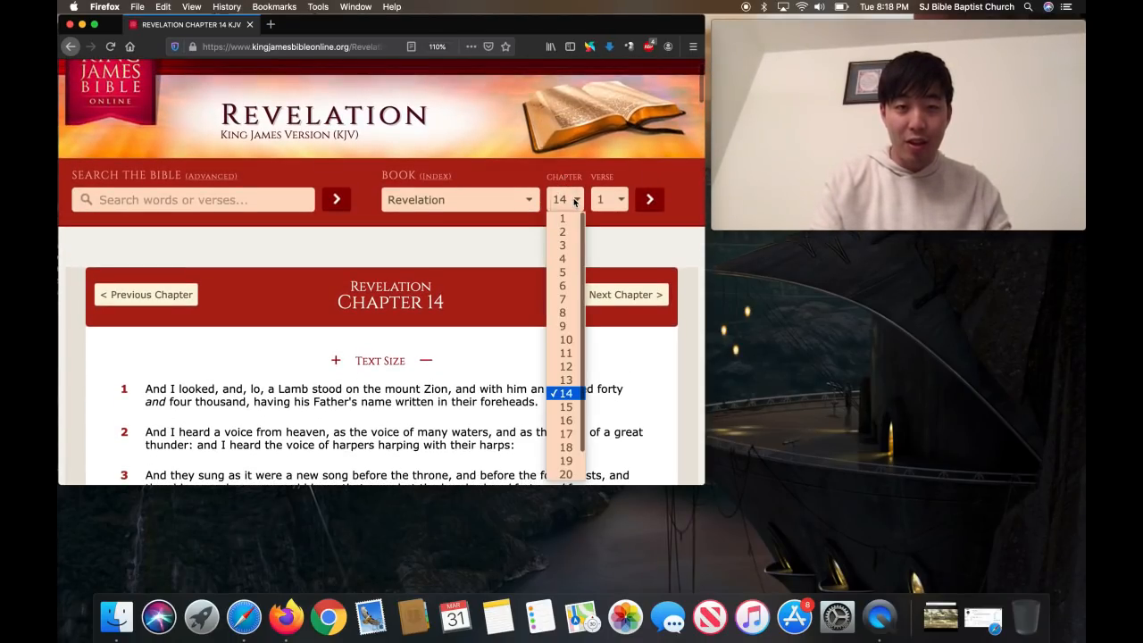
{"action": "left_click", "coordinate": [566, 271]}
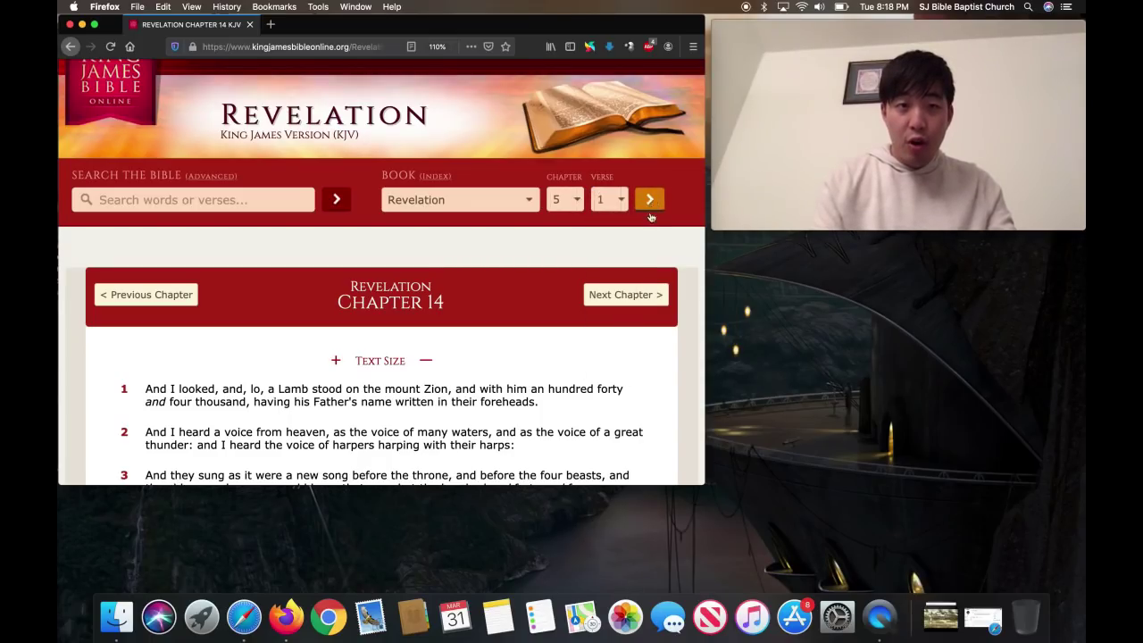
{"action": "scroll", "scroll_direction": "down", "scroll_amount": 3}
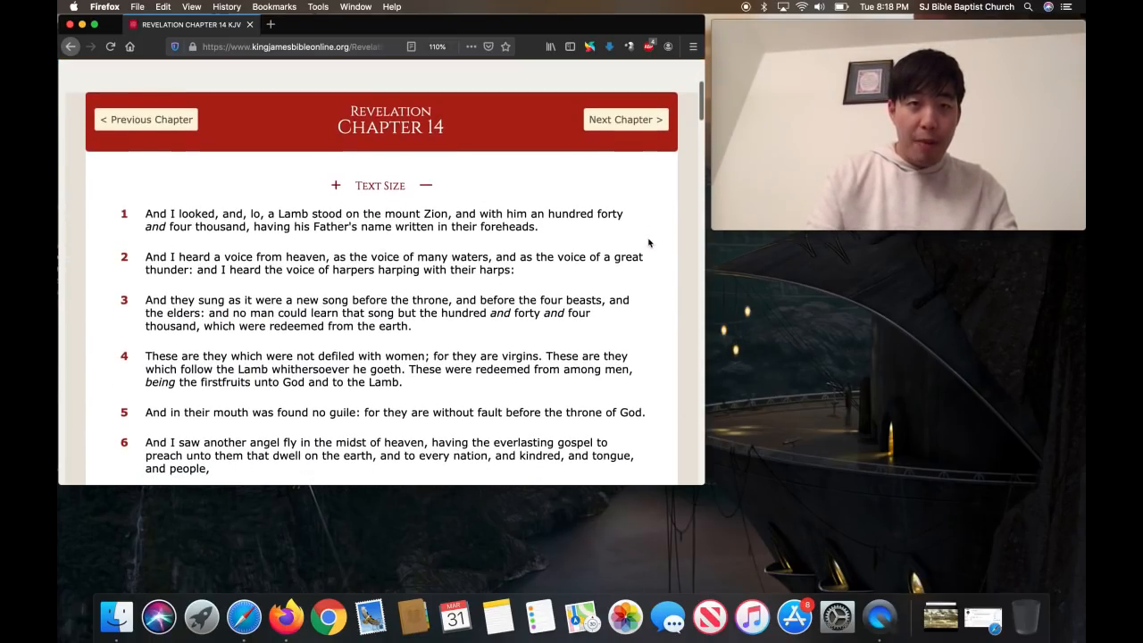
{"action": "scroll", "scroll_direction": "up", "scroll_amount": 3}
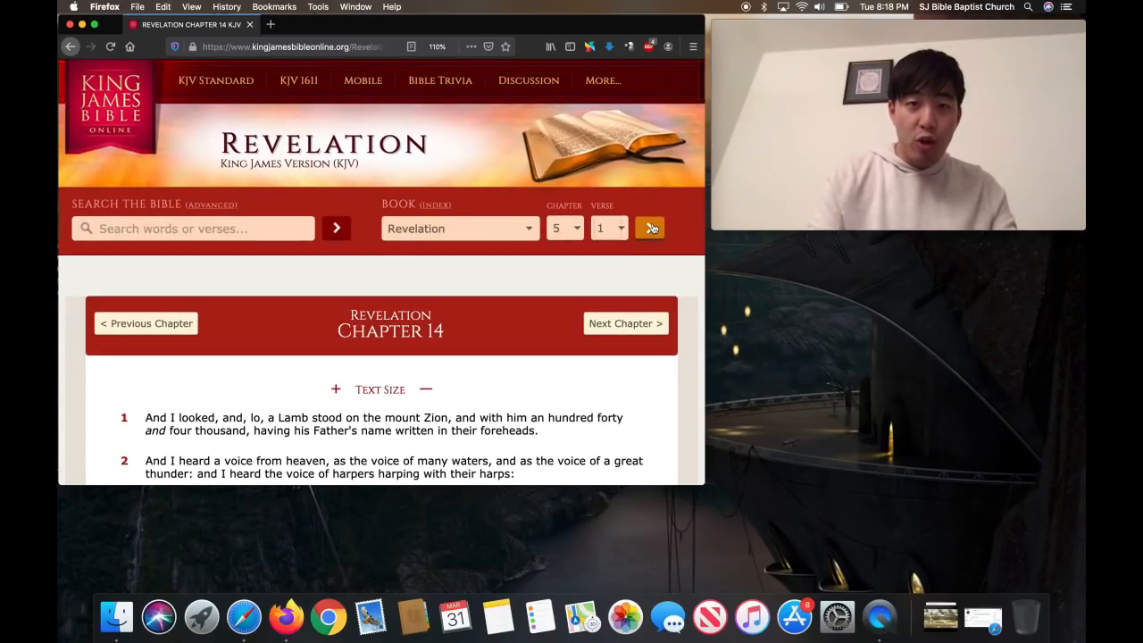
{"action": "left_click", "coordinate": [650, 228]}
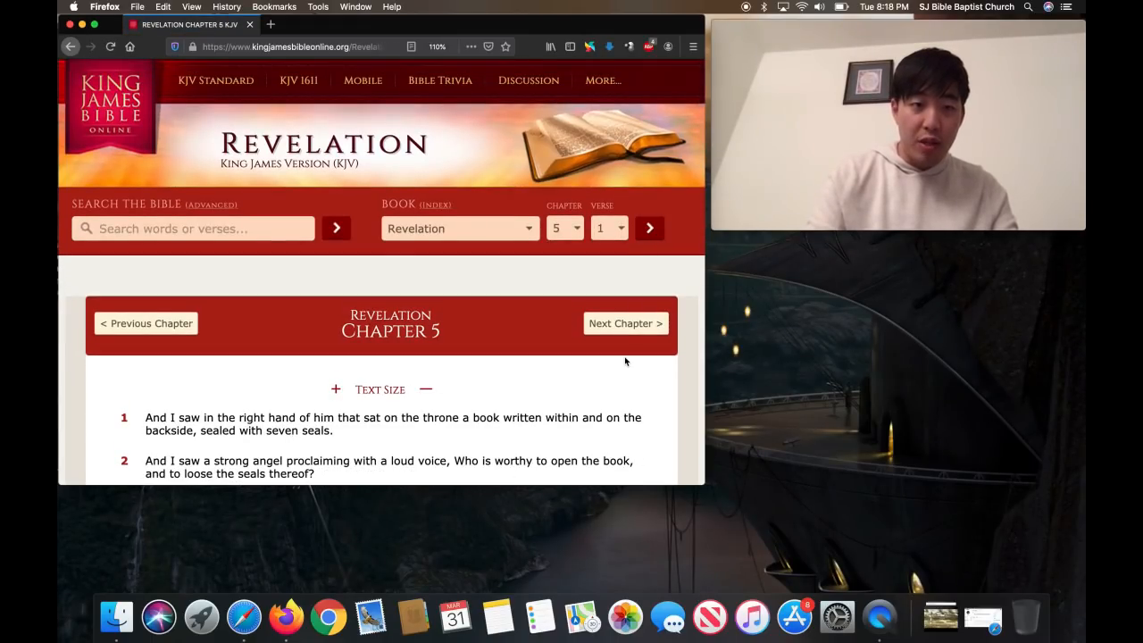
{"action": "scroll", "scroll_direction": "down", "scroll_amount": 3}
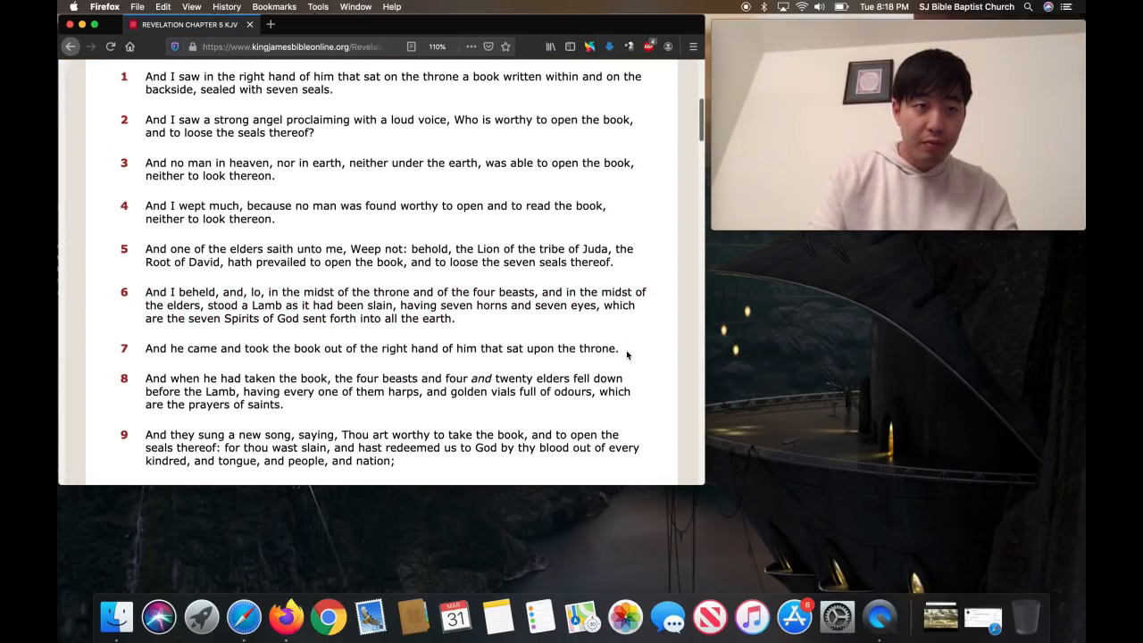
{"action": "scroll", "scroll_direction": "down", "scroll_amount": 3}
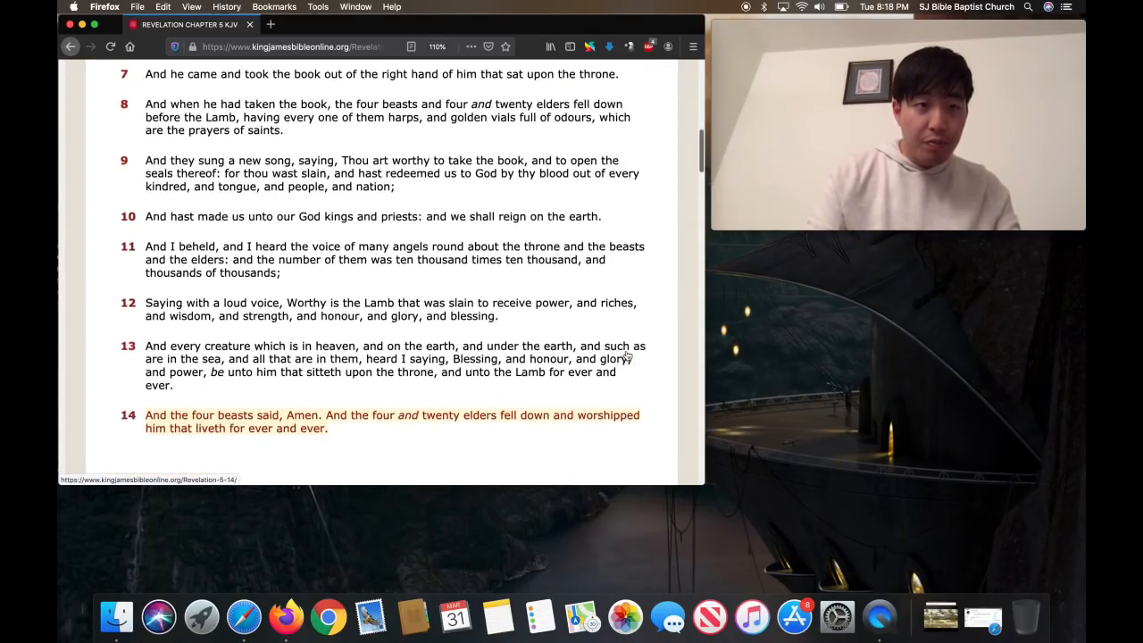
{"action": "scroll", "scroll_direction": "up", "scroll_amount": 3}
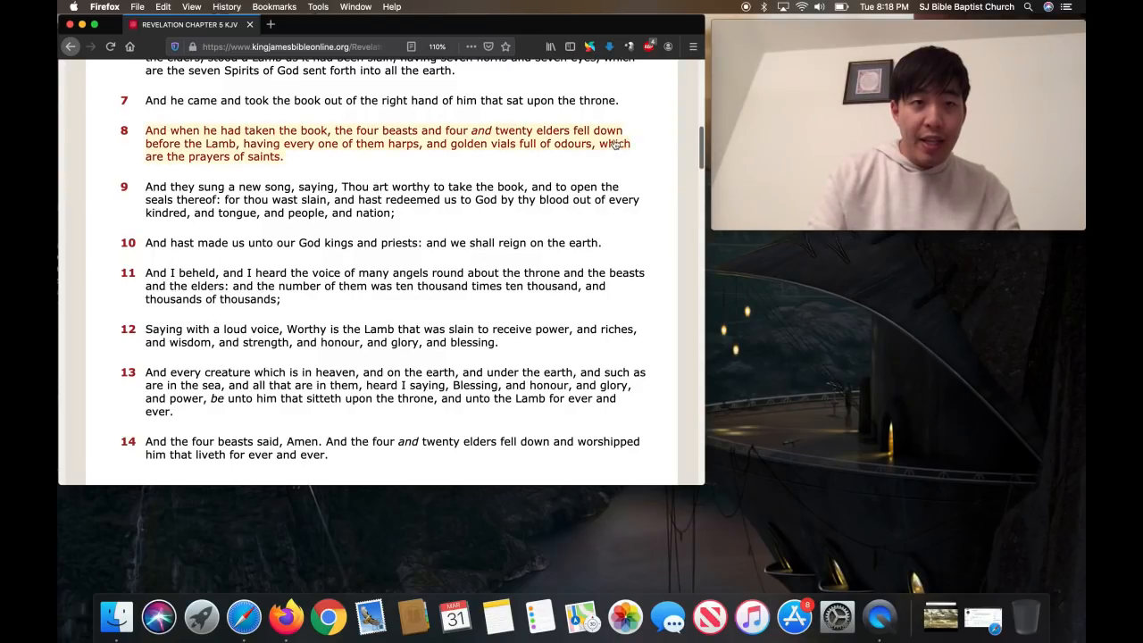
{"action": "mouse_move", "coordinate": [616, 142]}
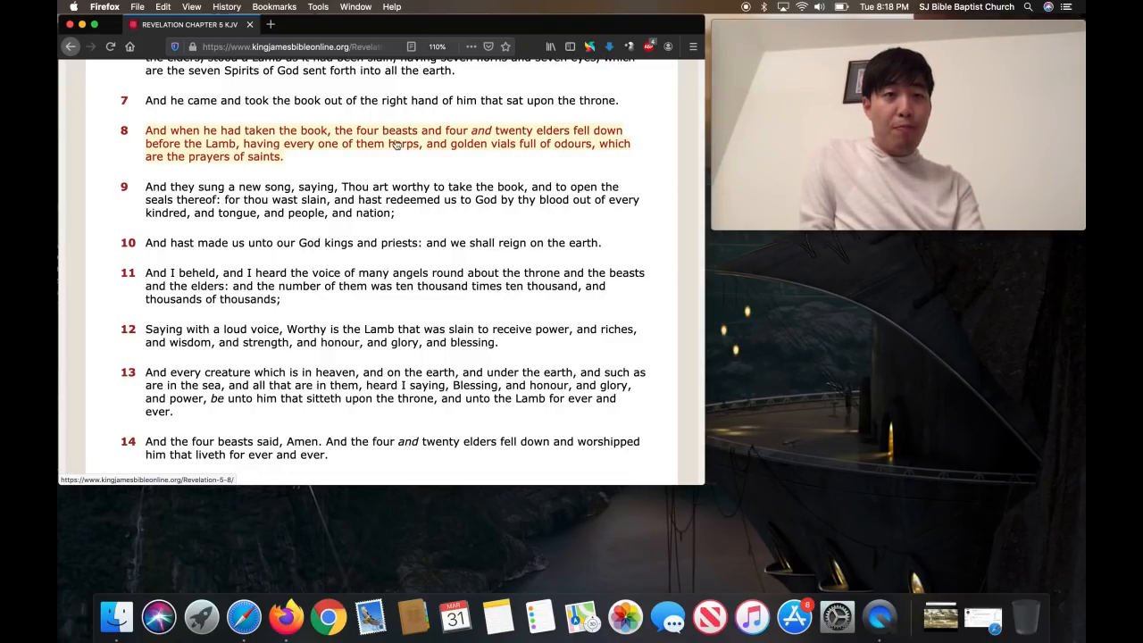
{"action": "mouse_move", "coordinate": [268, 162]}
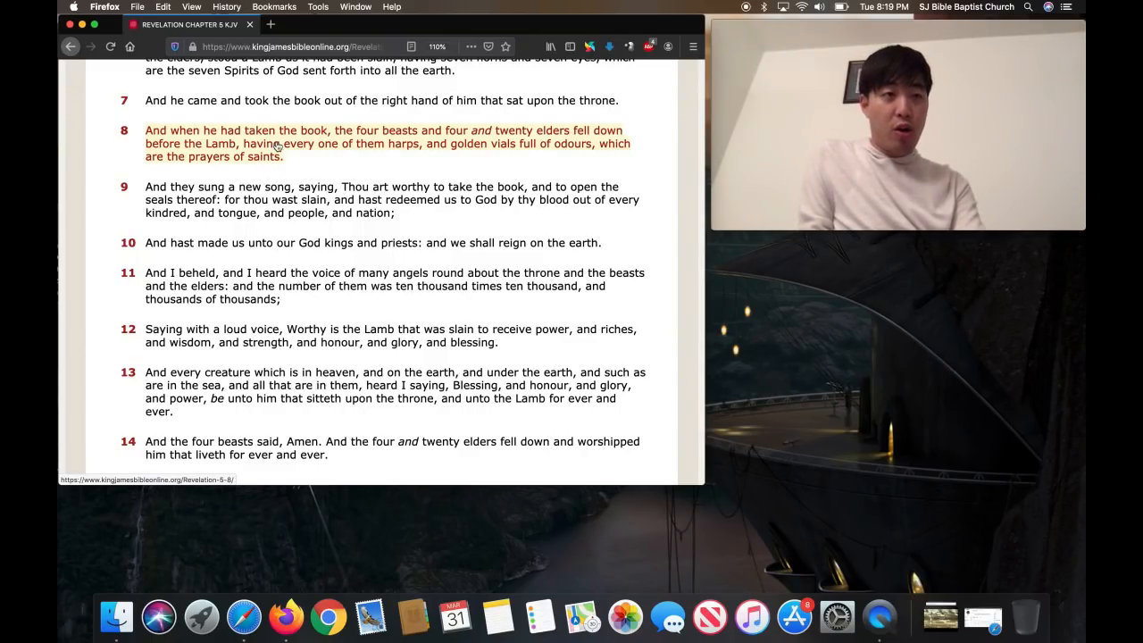
{"action": "scroll", "scroll_direction": "down", "scroll_amount": 3}
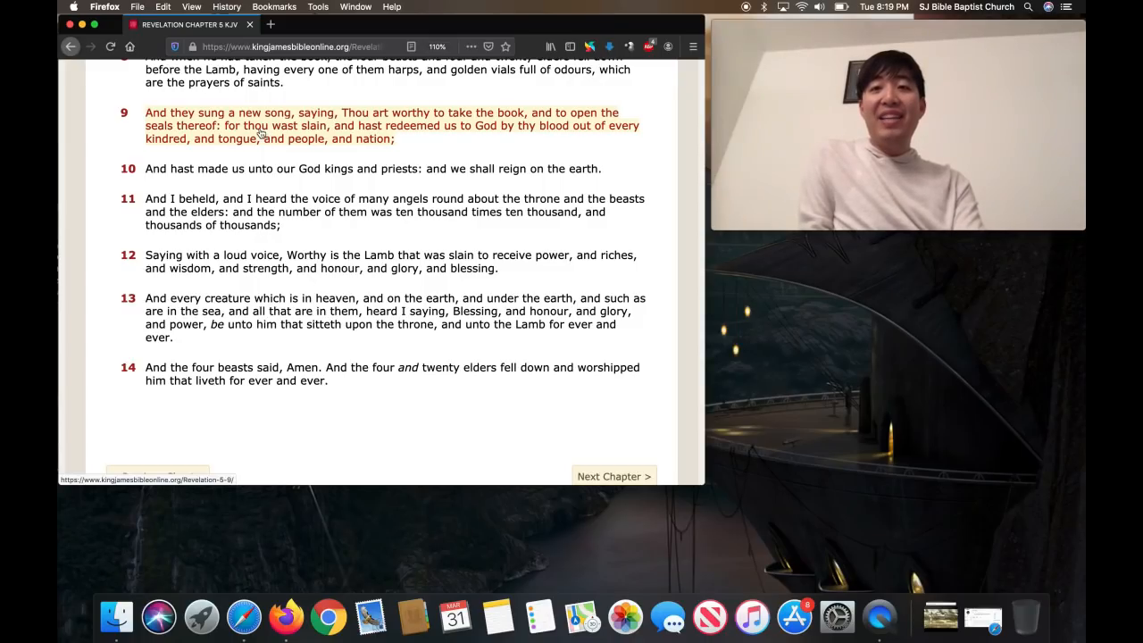
{"action": "mouse_move", "coordinate": [417, 169]}
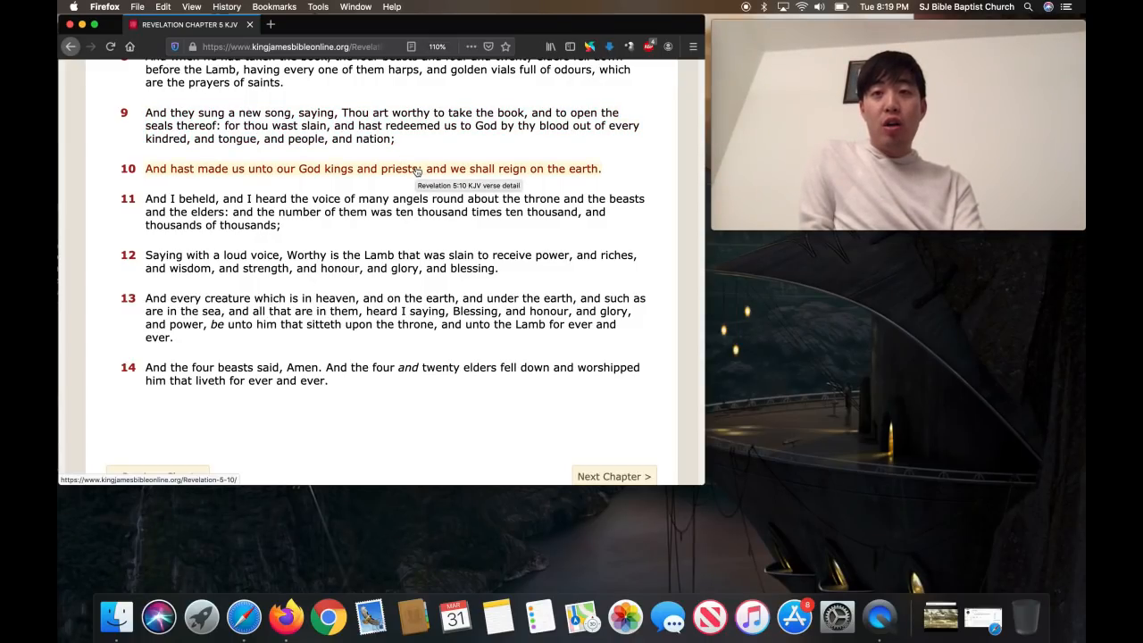
{"action": "mouse_move", "coordinate": [379, 125]}
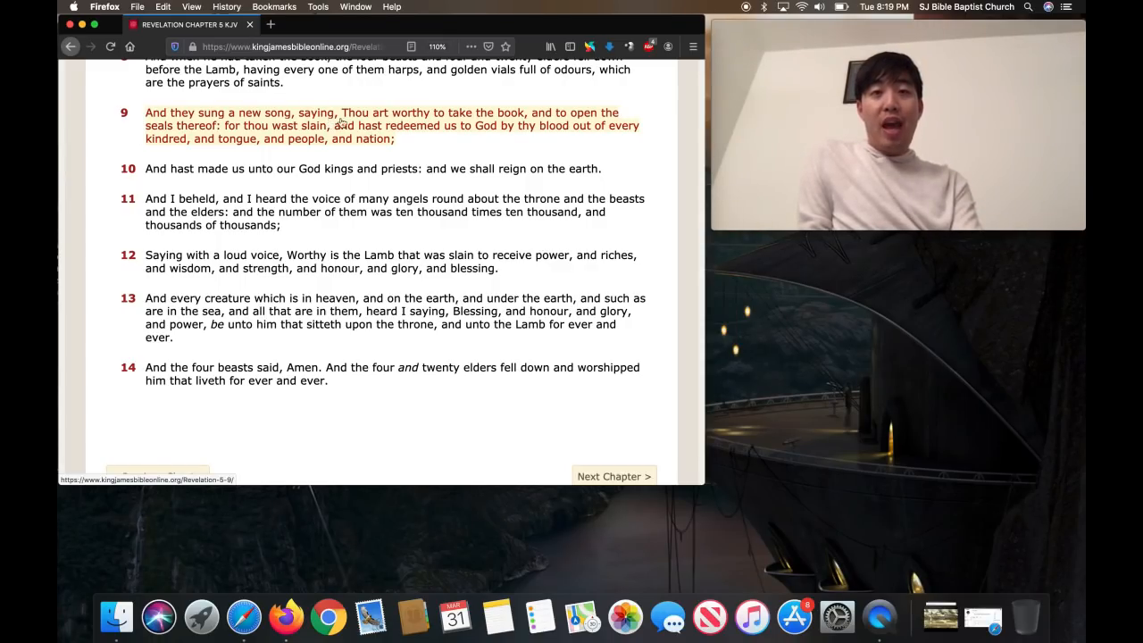
{"action": "scroll", "scroll_direction": "up", "scroll_amount": 3}
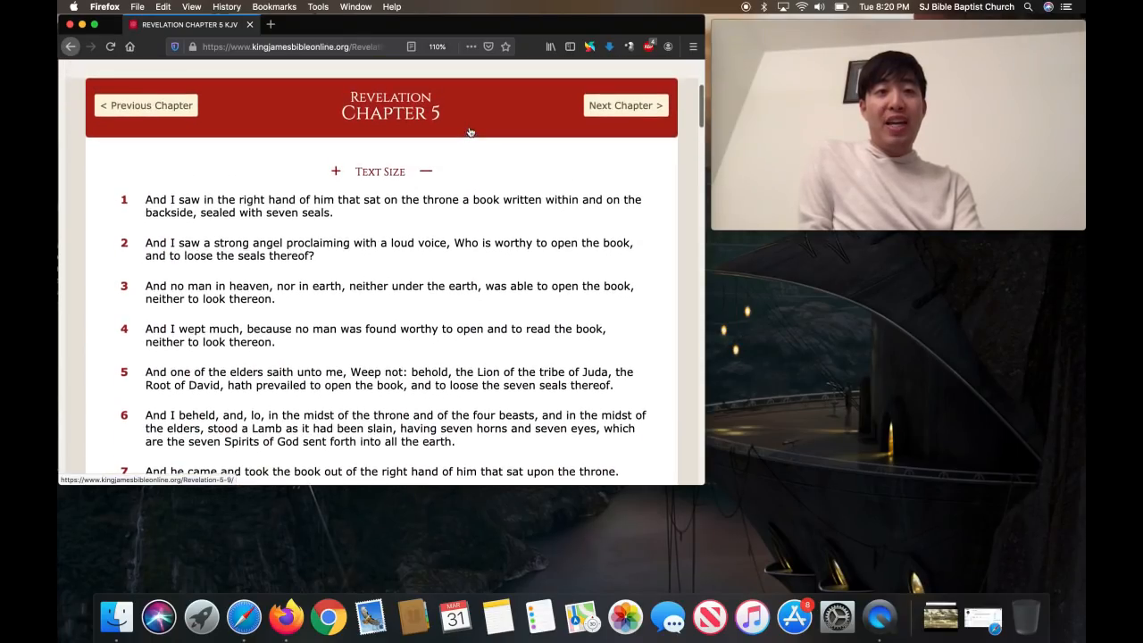
{"action": "scroll", "scroll_direction": "up", "scroll_amount": 3}
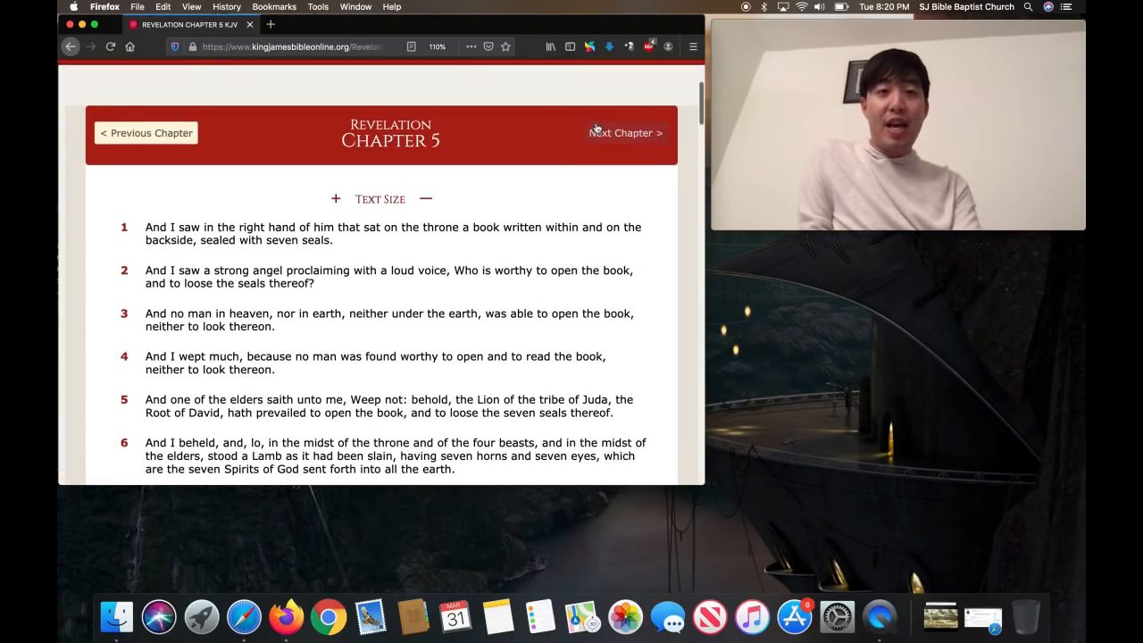
{"action": "scroll", "scroll_direction": "down", "scroll_amount": 3}
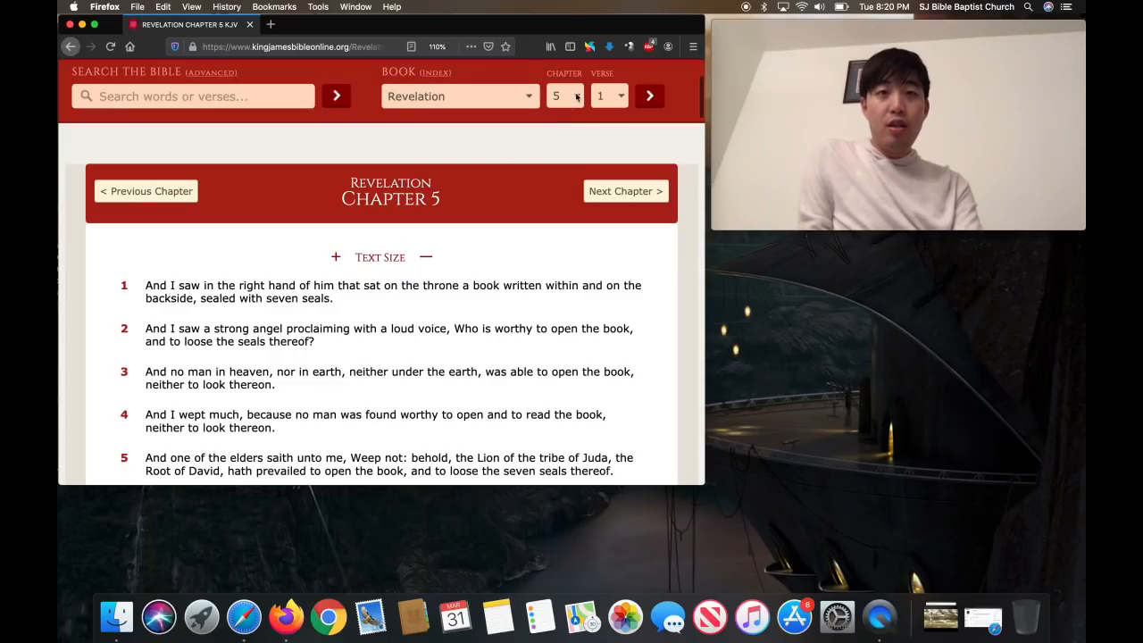
Load chapter 14 of Revelation and scroll back to its heading
{"action": "left_click", "coordinate": [564, 95]}
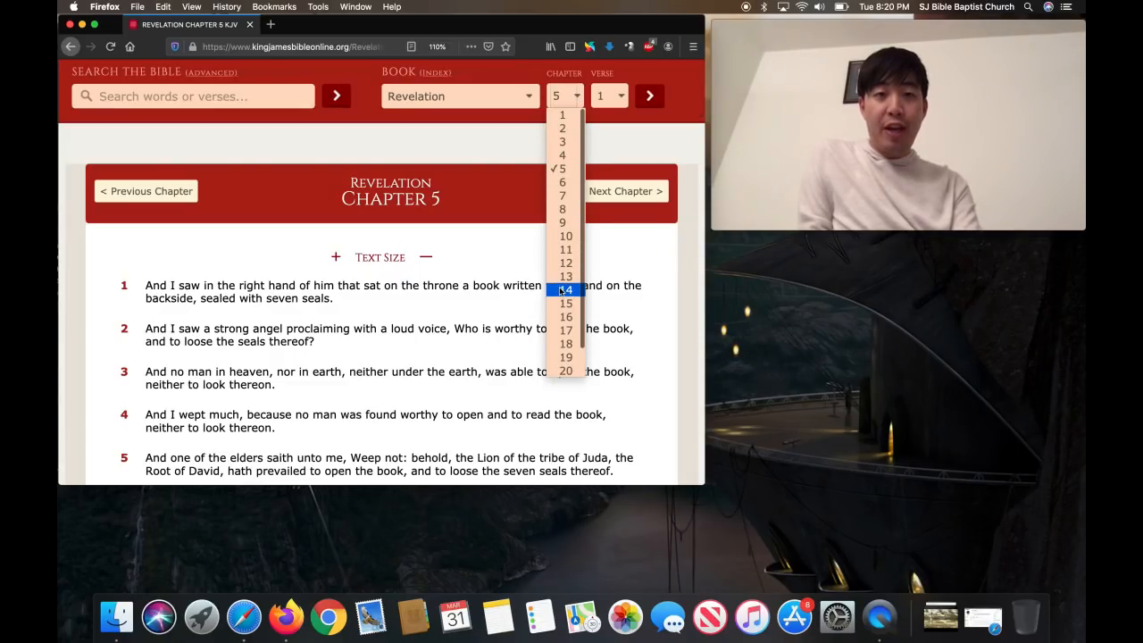
{"action": "left_click", "coordinate": [565, 290]}
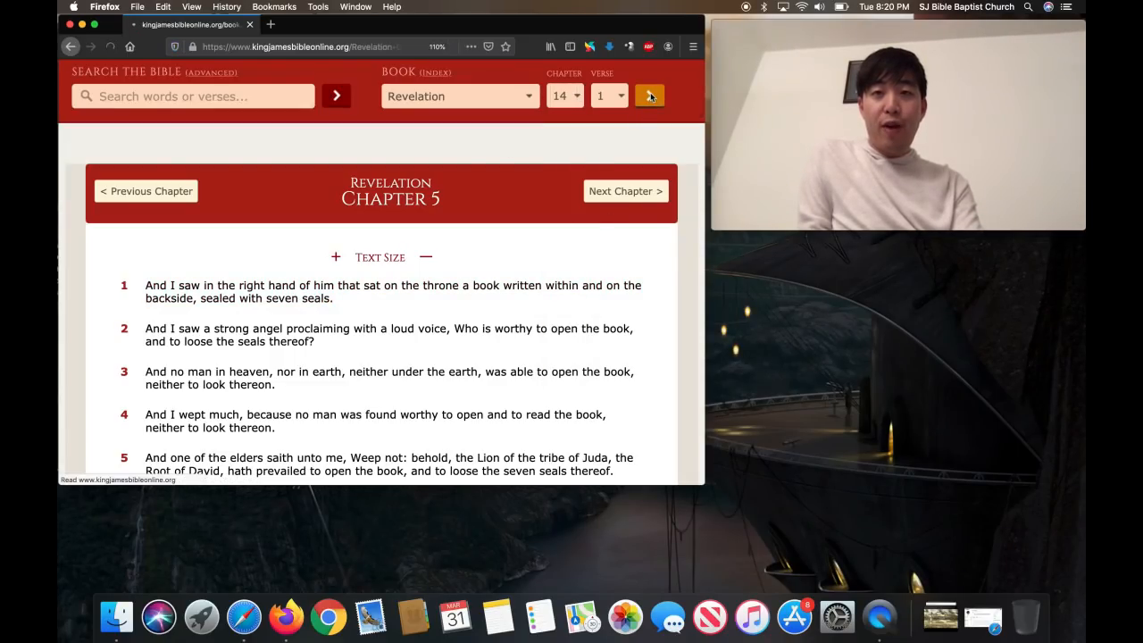
{"action": "left_click", "coordinate": [650, 96]}
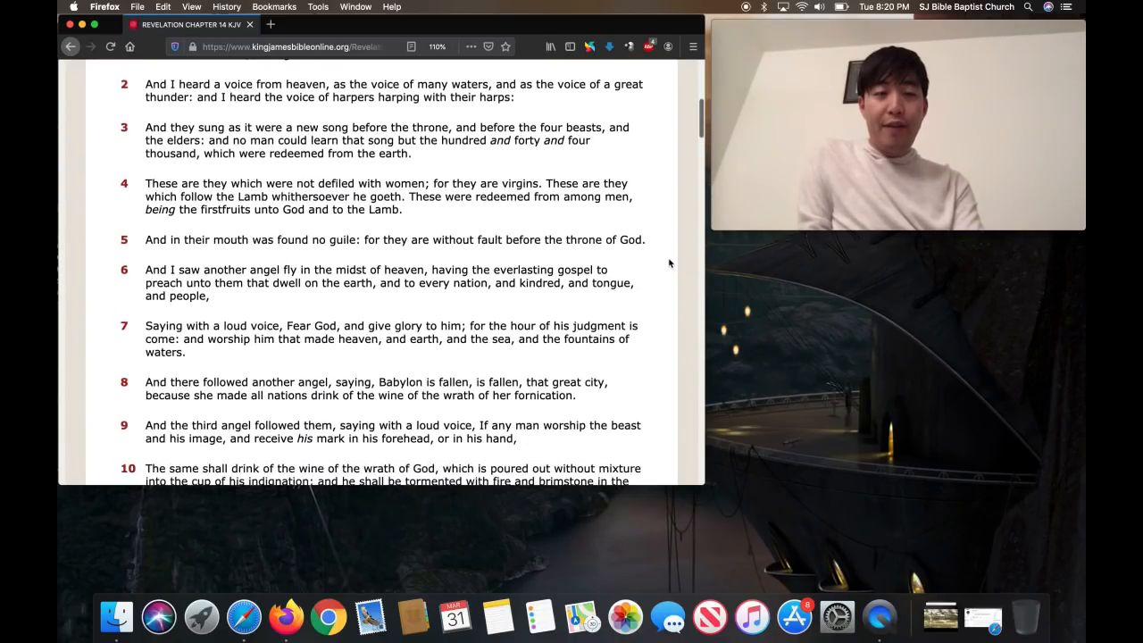
{"action": "scroll", "scroll_direction": "up", "scroll_amount": 3}
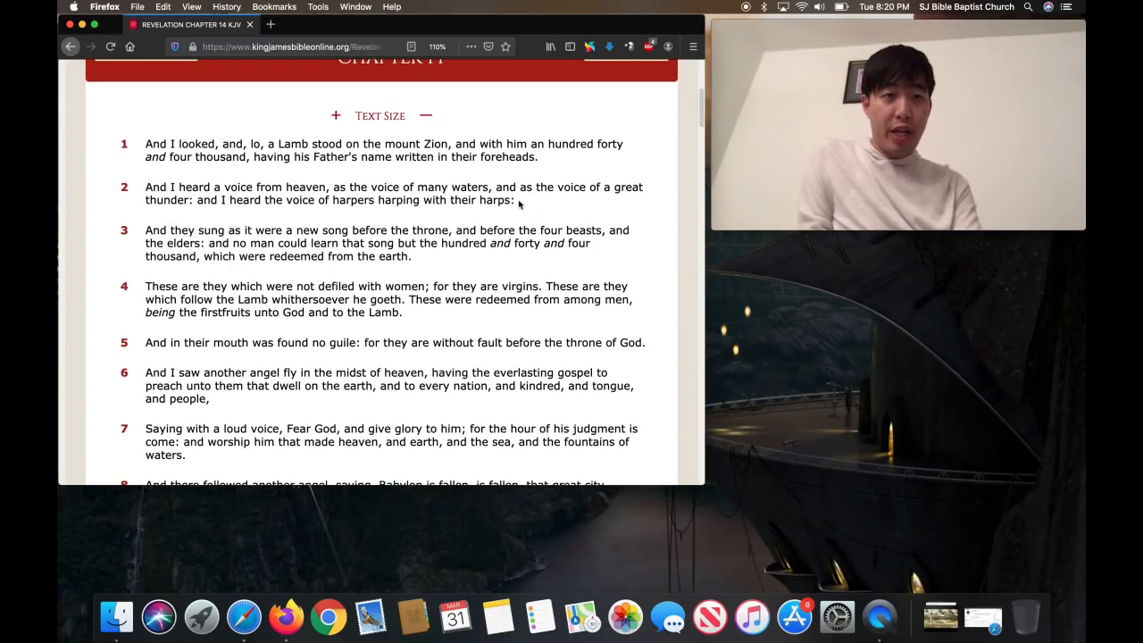
{"action": "mouse_move", "coordinate": [384, 243]}
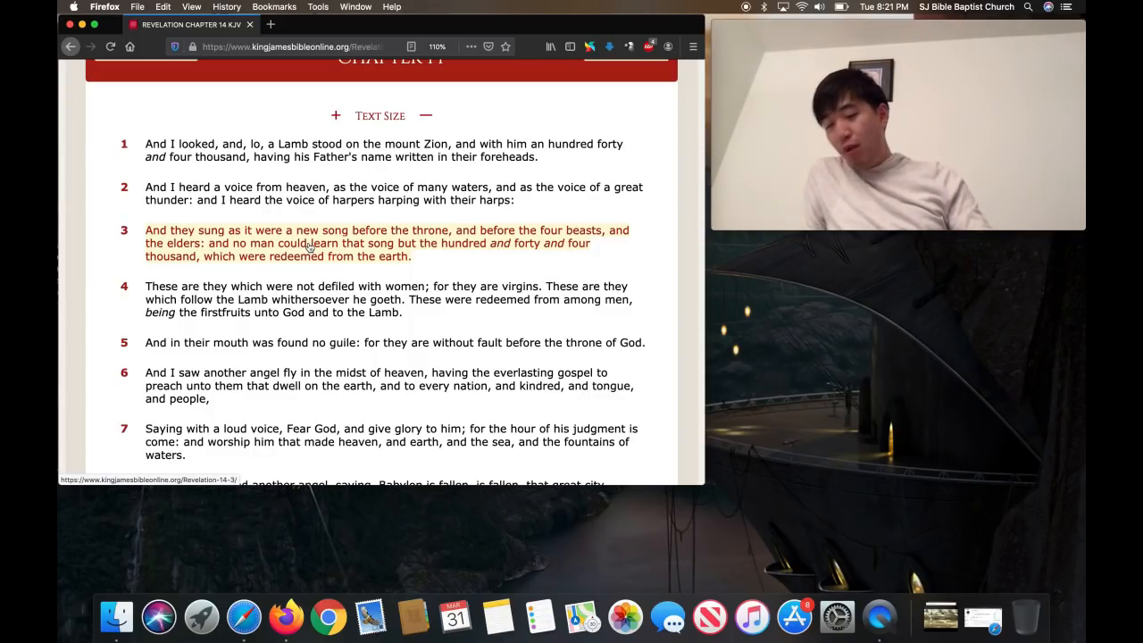
{"action": "scroll", "scroll_direction": "up", "scroll_amount": 3}
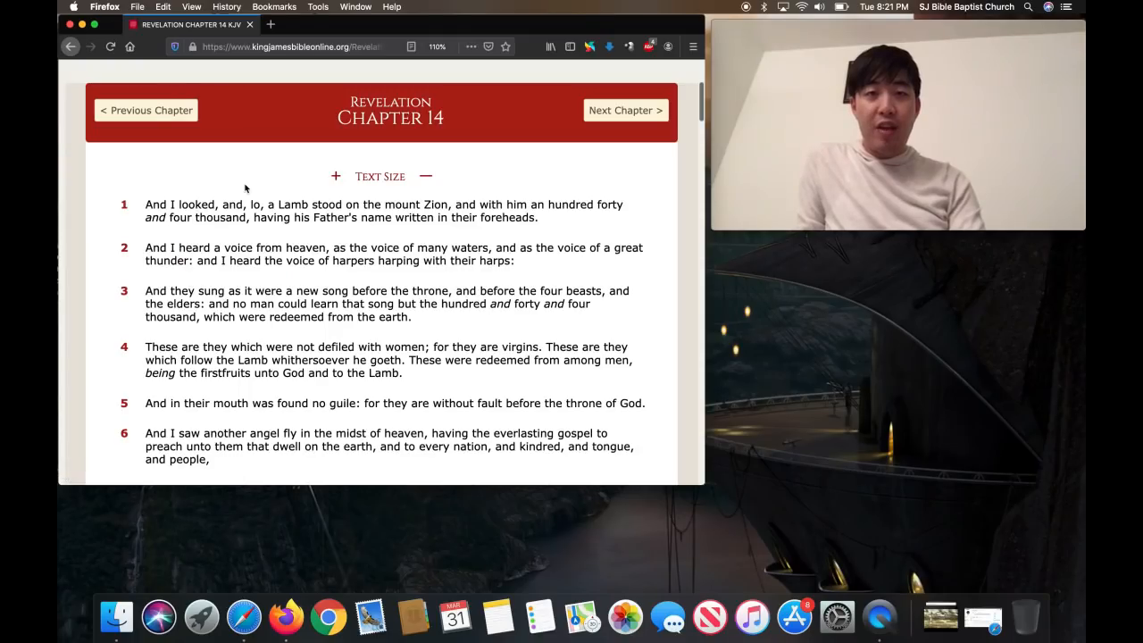
Advance to Revelation 15, scroll through it, and show its chapter list
{"action": "left_click", "coordinate": [625, 110]}
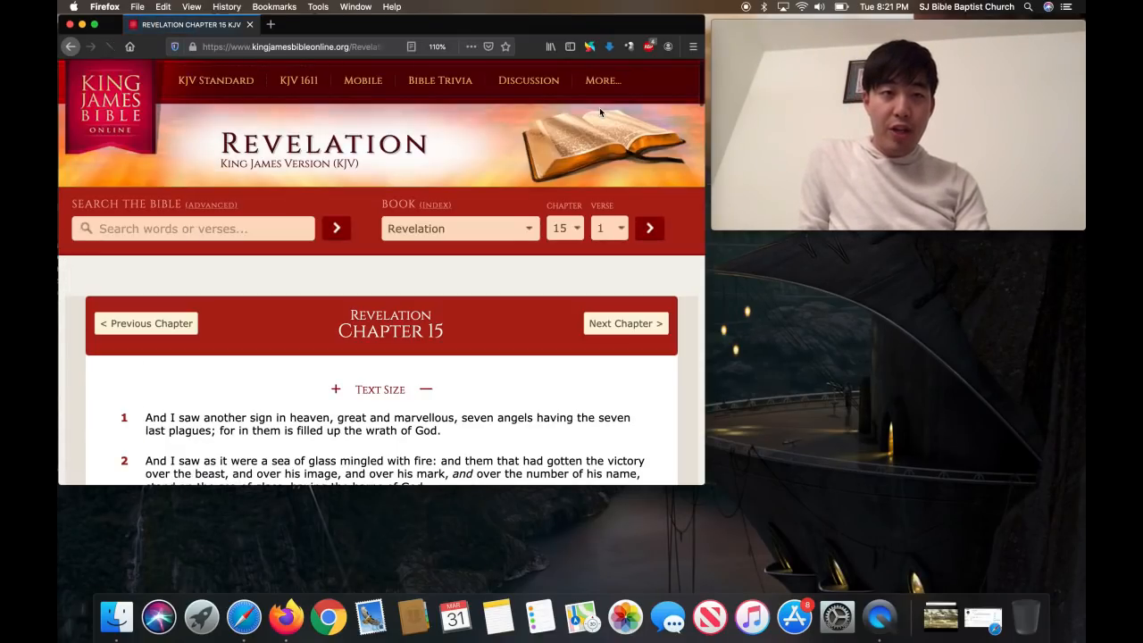
{"action": "scroll", "scroll_direction": "down", "scroll_amount": 3}
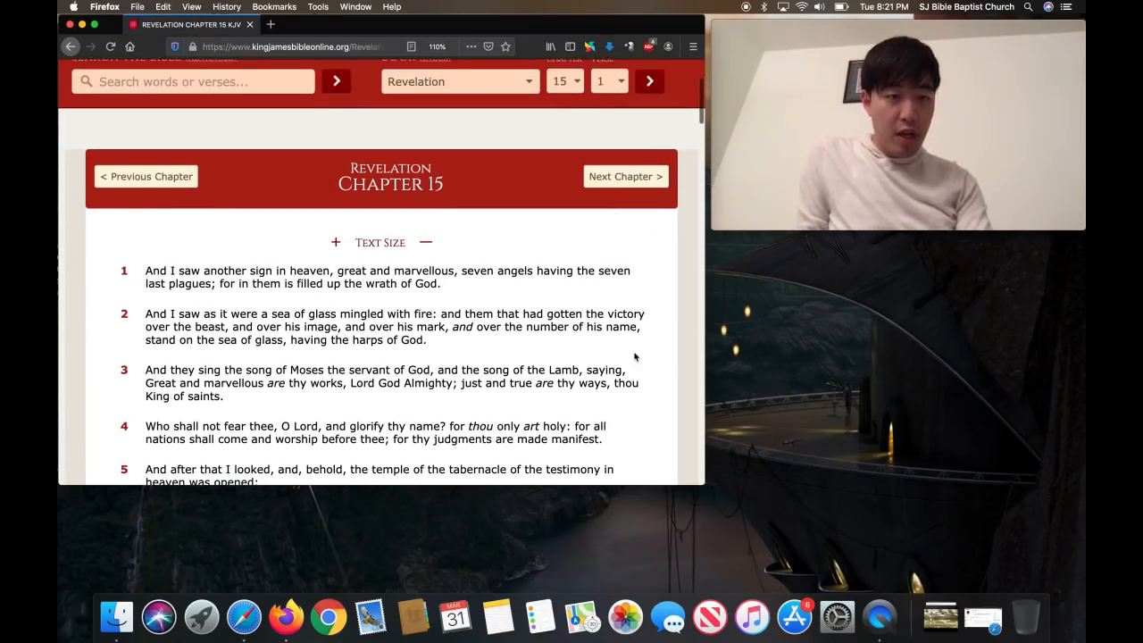
{"action": "mouse_move", "coordinate": [527, 375]}
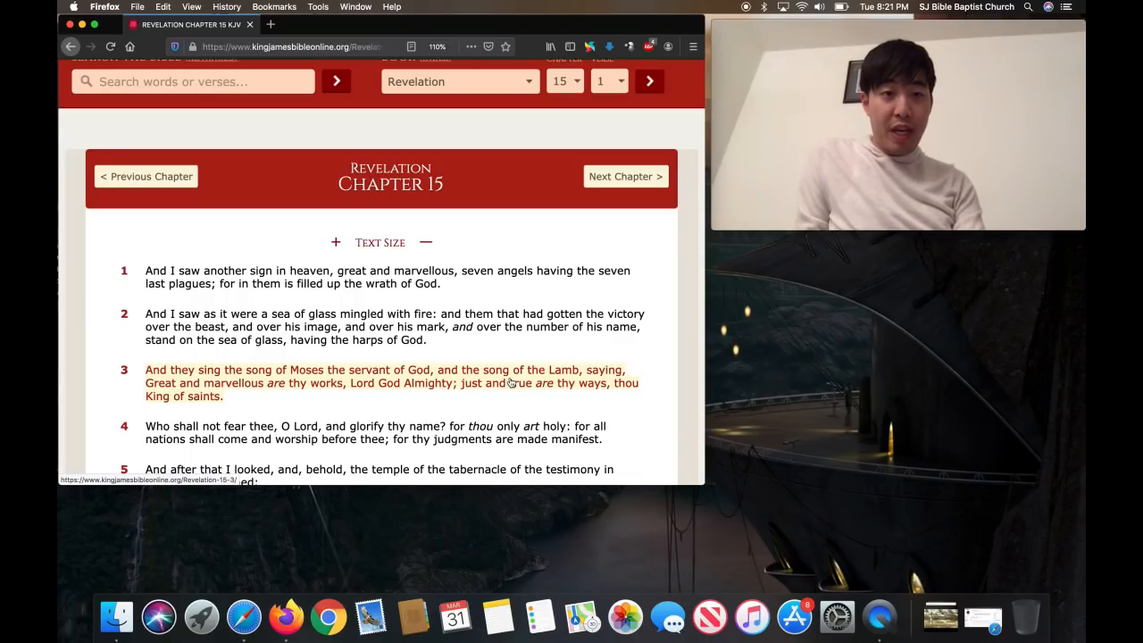
{"action": "mouse_move", "coordinate": [505, 383]}
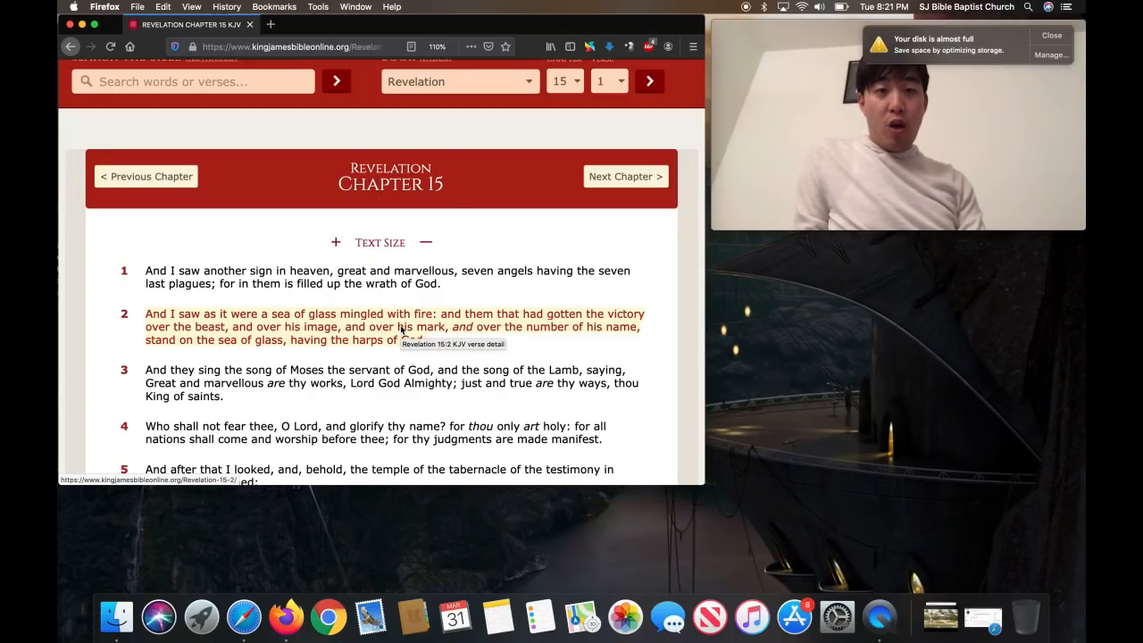
{"action": "mouse_move", "coordinate": [1029, 8]}
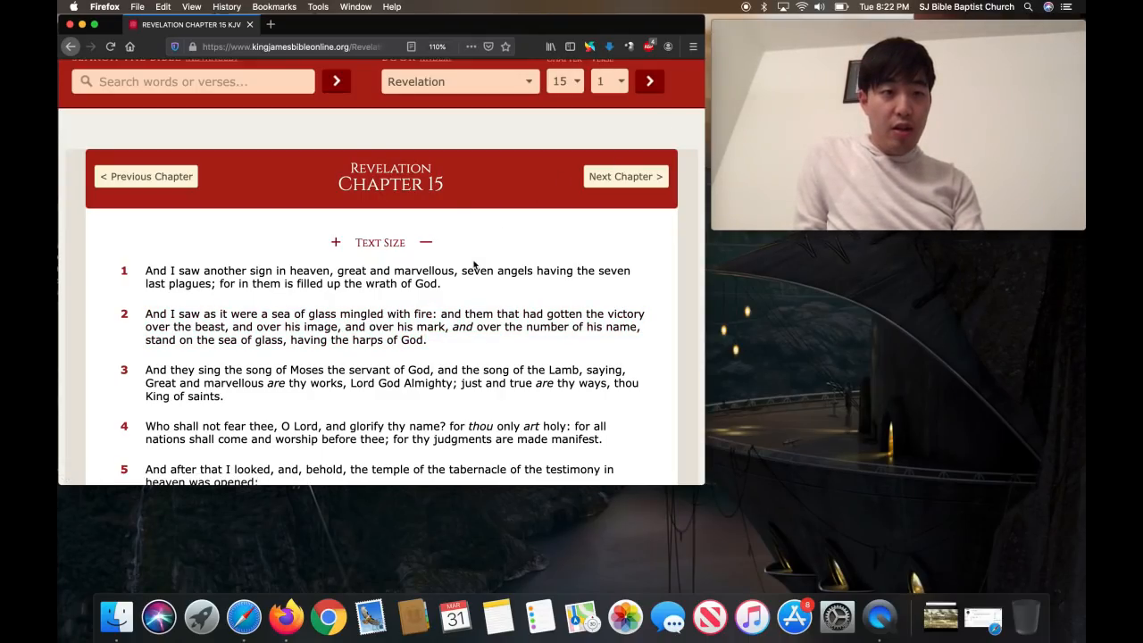
{"action": "mouse_move", "coordinate": [604, 111]}
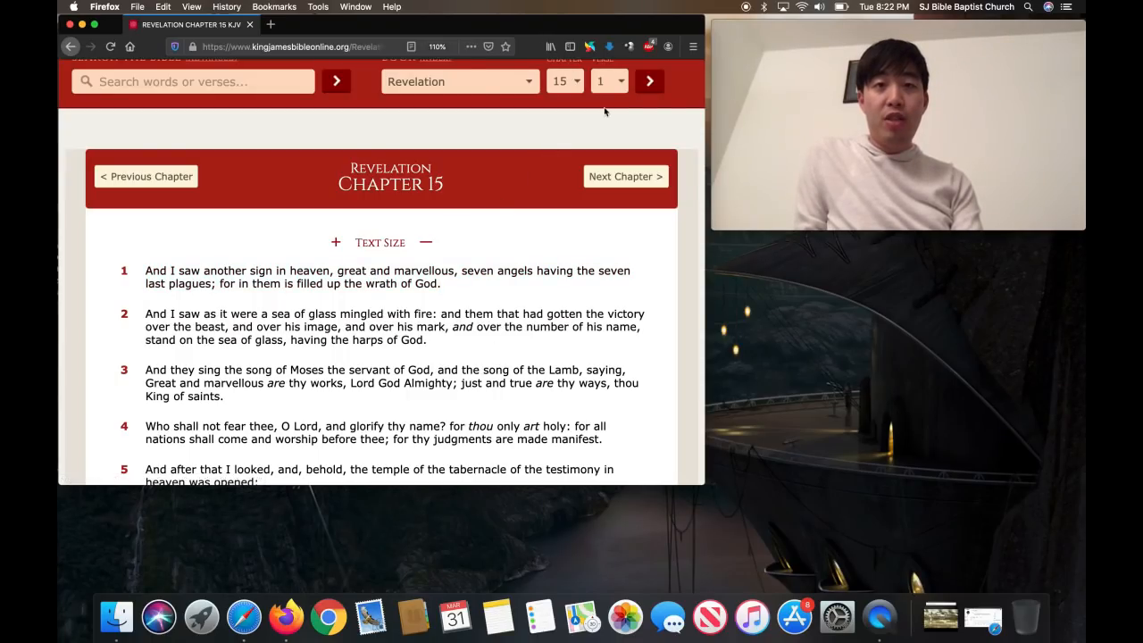
{"action": "scroll", "scroll_direction": "up", "scroll_amount": 3}
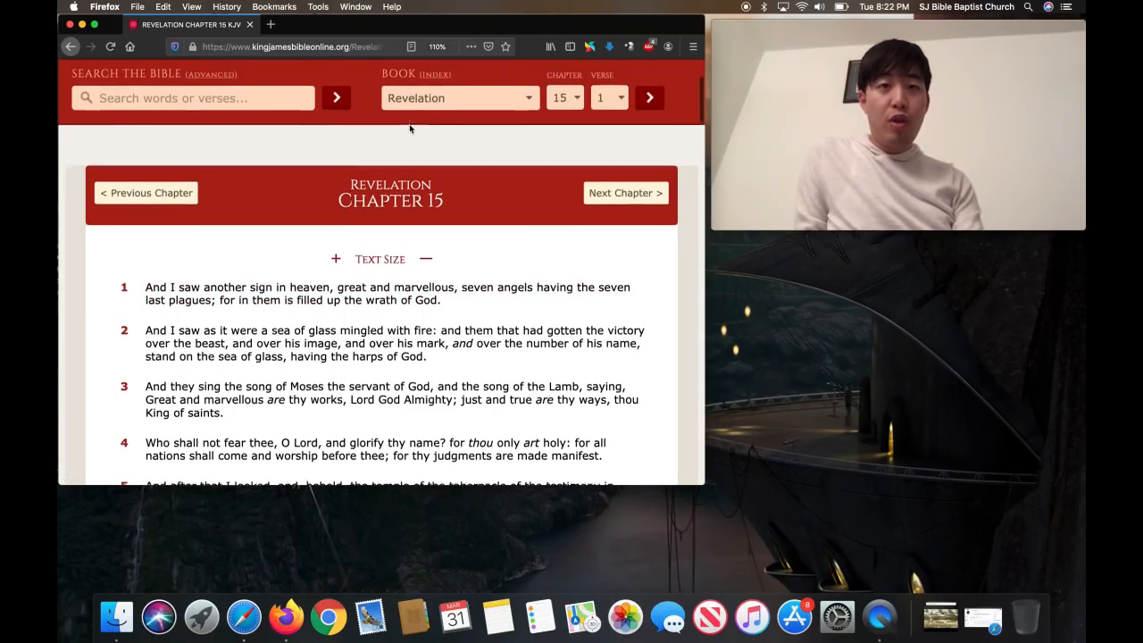
{"action": "left_click", "coordinate": [564, 98]}
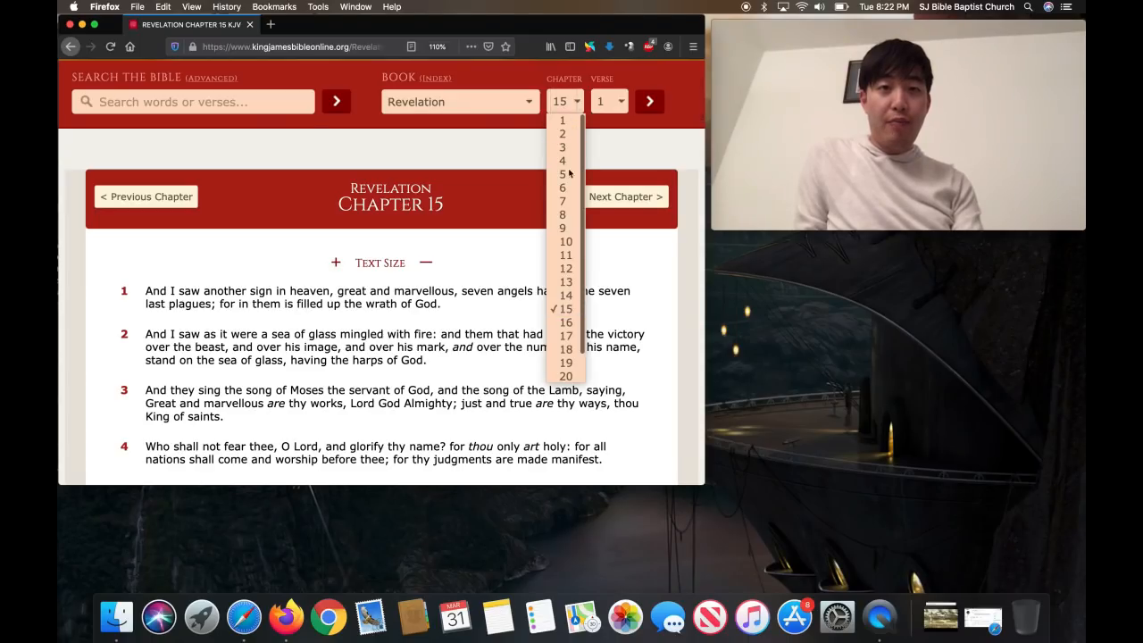